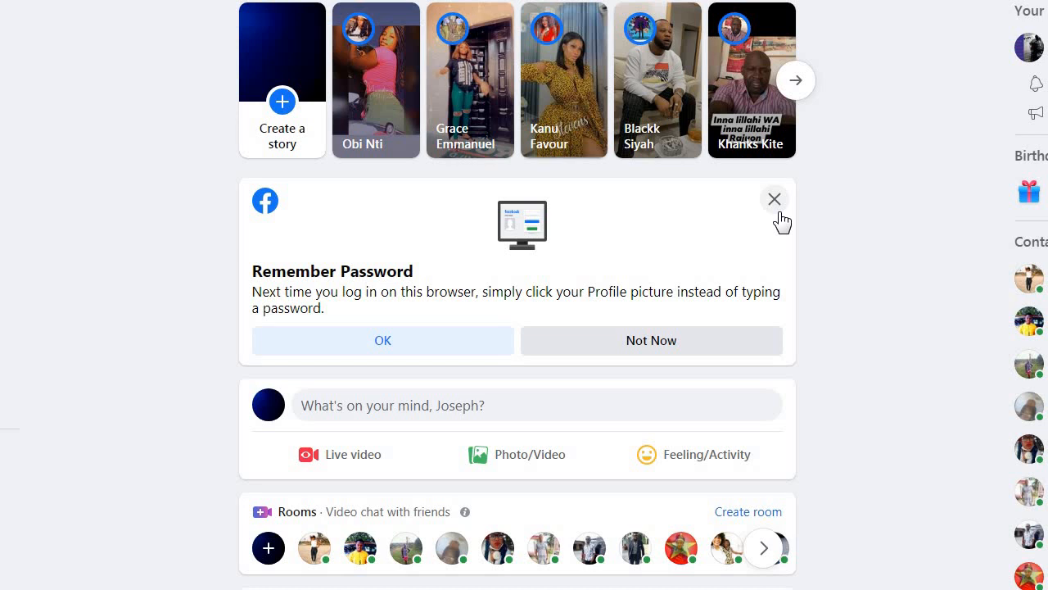
pyautogui.moveTo(408, 212)
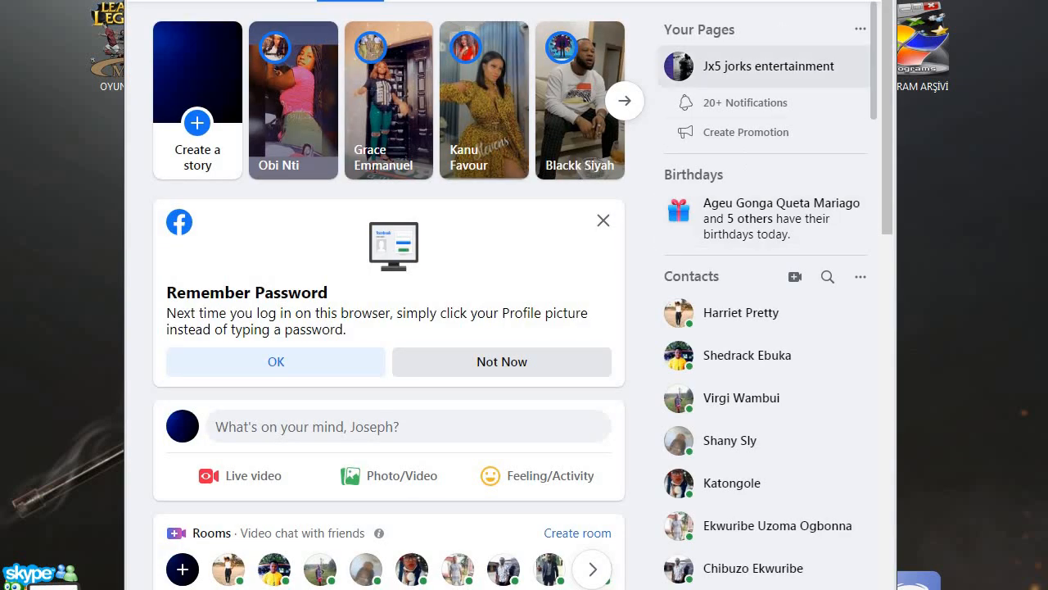
pyautogui.moveTo(779, 106)
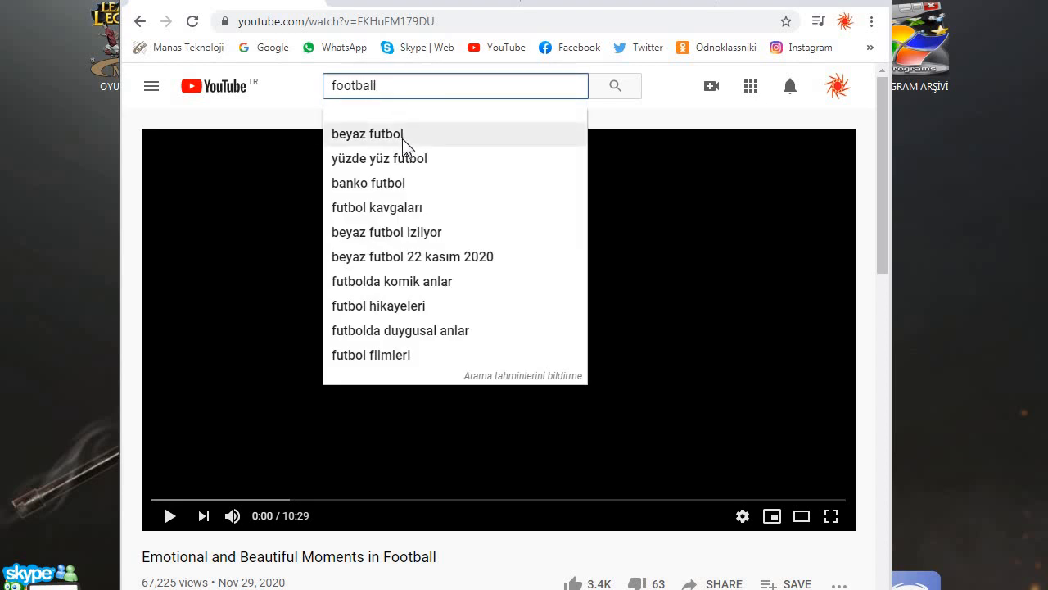
# Run the YouTube search for 'beyaz futbol', then go back to the Facebook news feed
pyautogui.click(366, 134)
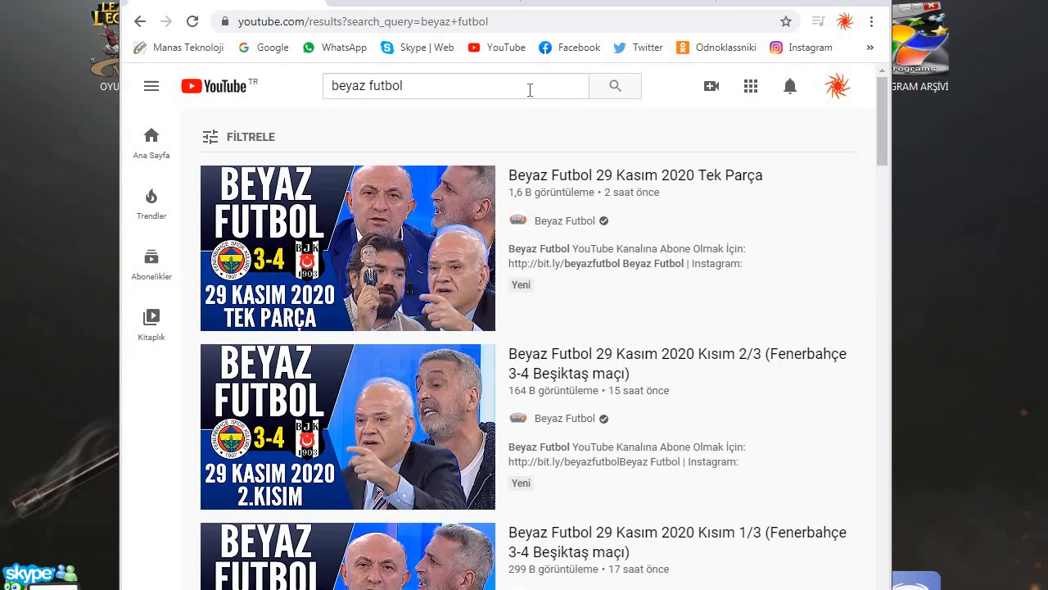
pyautogui.click(347, 248)
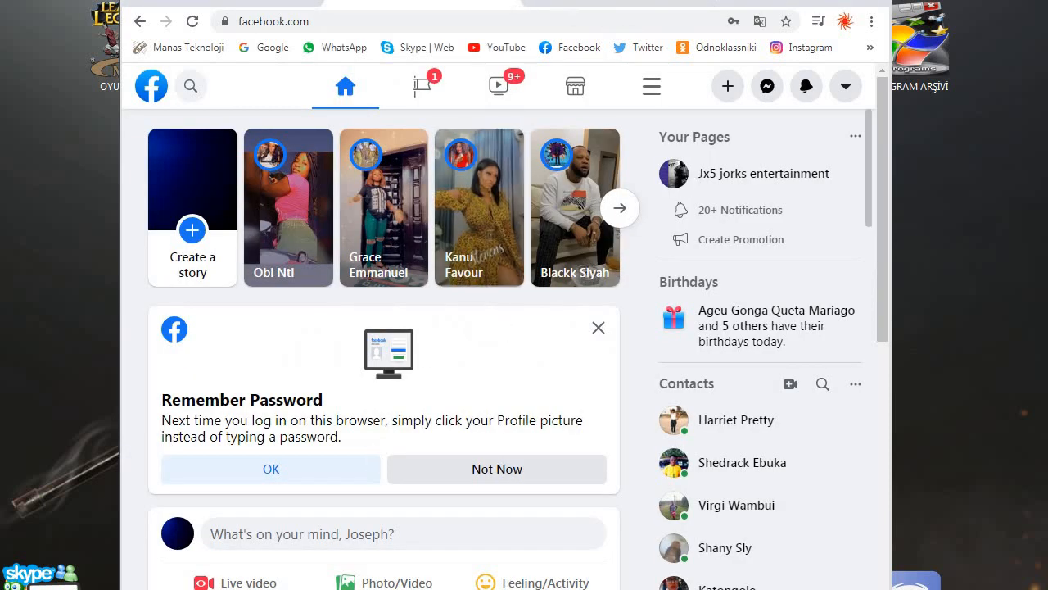
# View Gmail's Starred folder and scroll the Facebook feed, then return to the Beyaz Futbol video
pyautogui.click(327, 21)
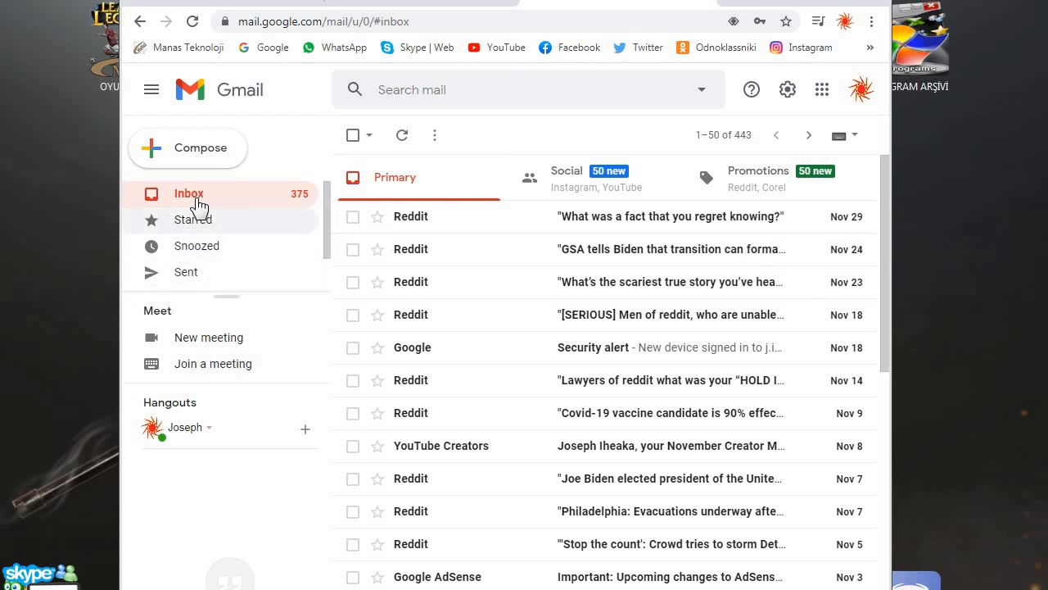
pyautogui.click(194, 219)
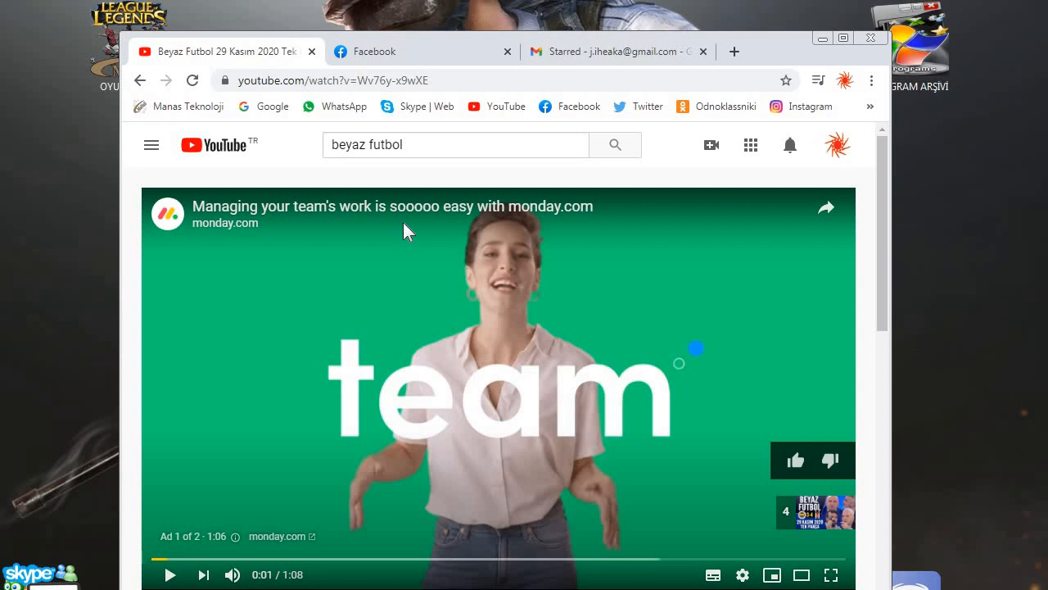
pyautogui.moveTo(431, 60)
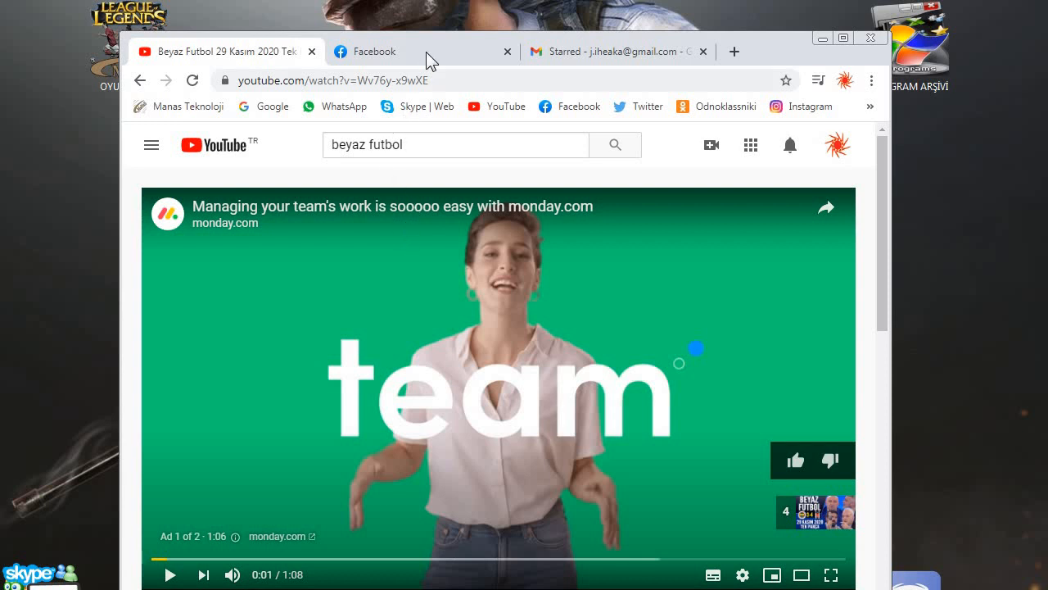
pyautogui.click(374, 51)
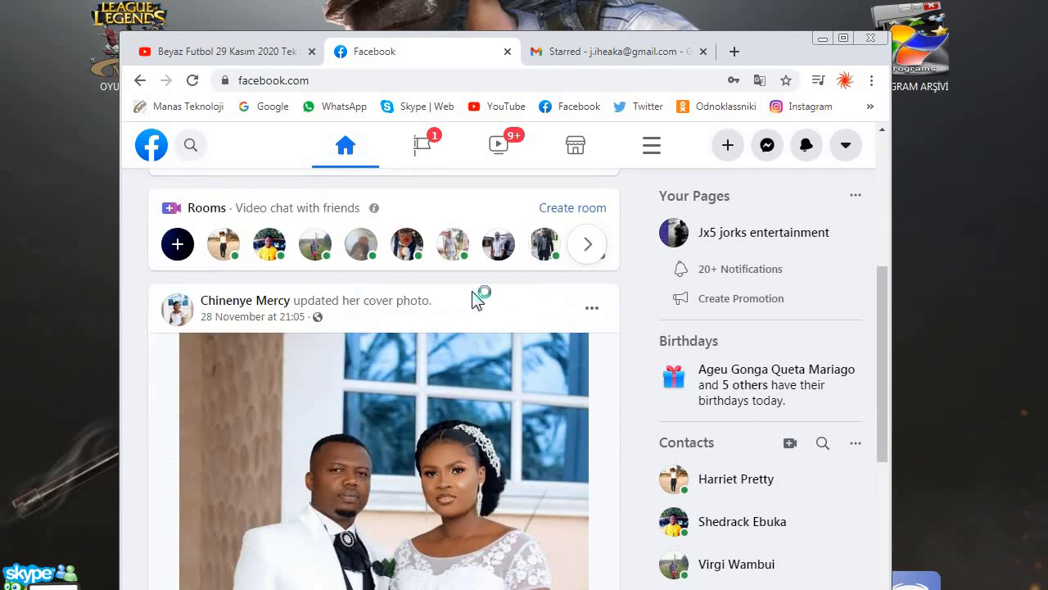
pyautogui.scroll(-3)
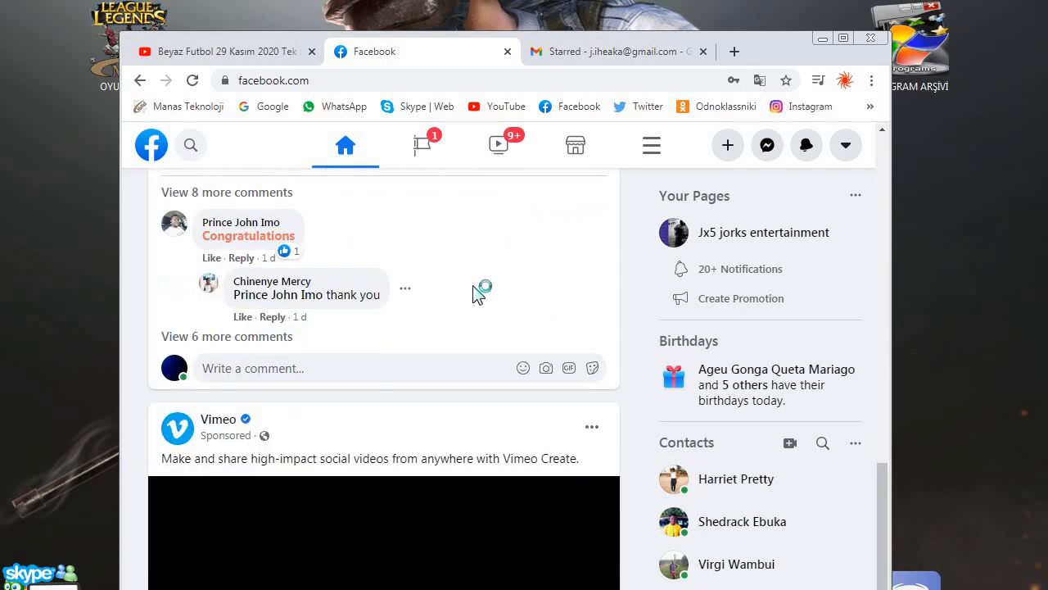
pyautogui.click(619, 51)
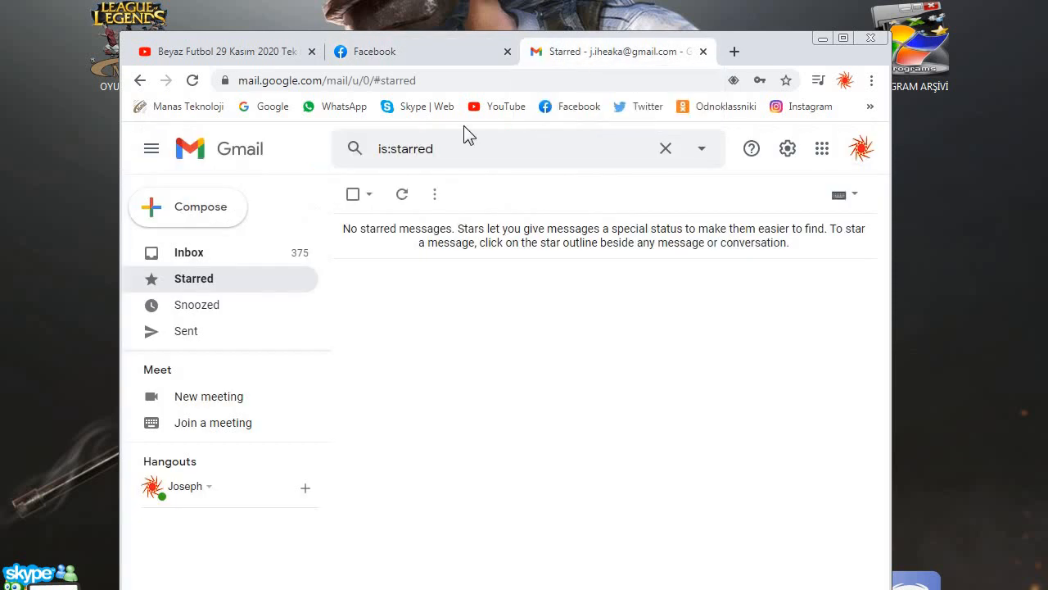
pyautogui.moveTo(221, 51)
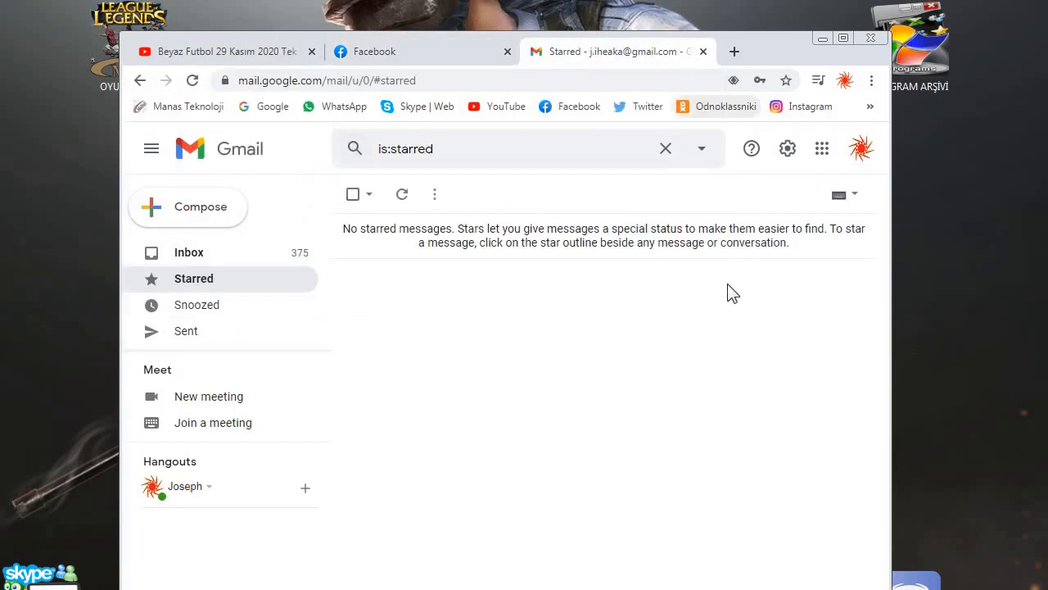
pyautogui.moveTo(525, 111)
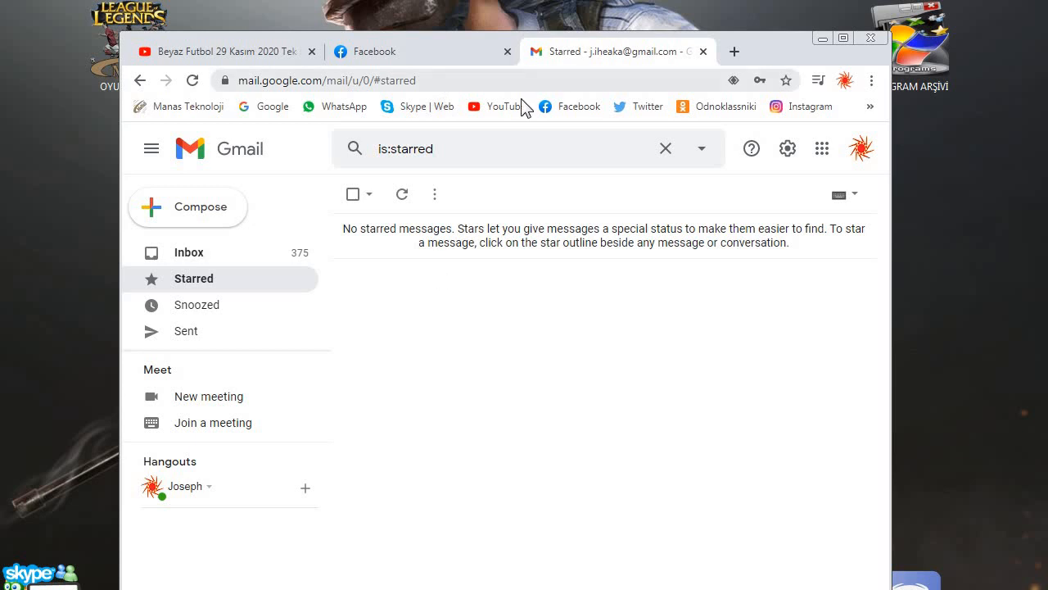
pyautogui.click(221, 51)
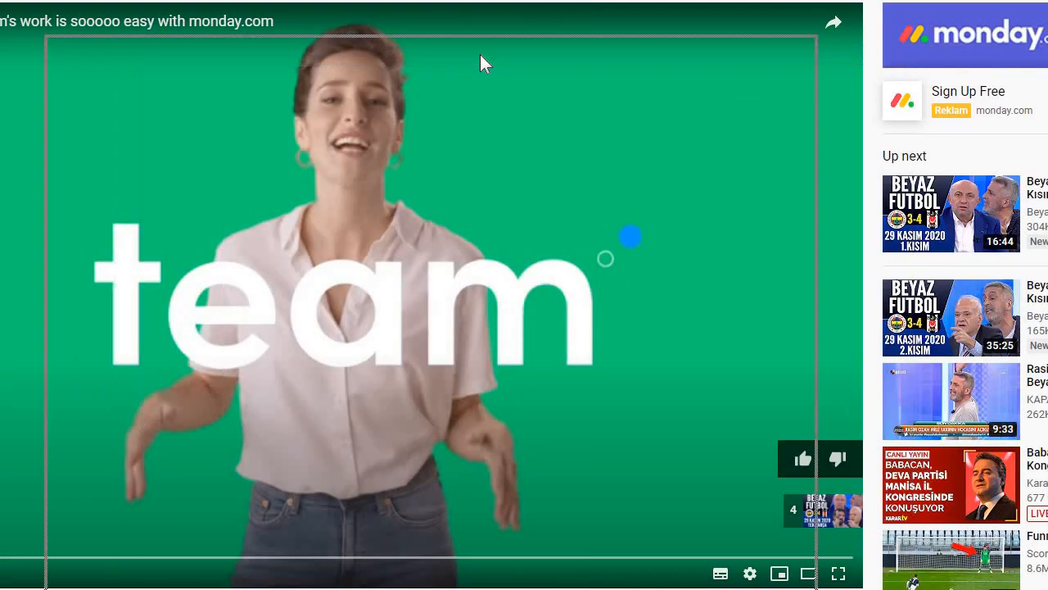
# Maximize Chrome on the Beyaz Futbol 29 Kasım 2020 watch page
pyautogui.click(838, 572)
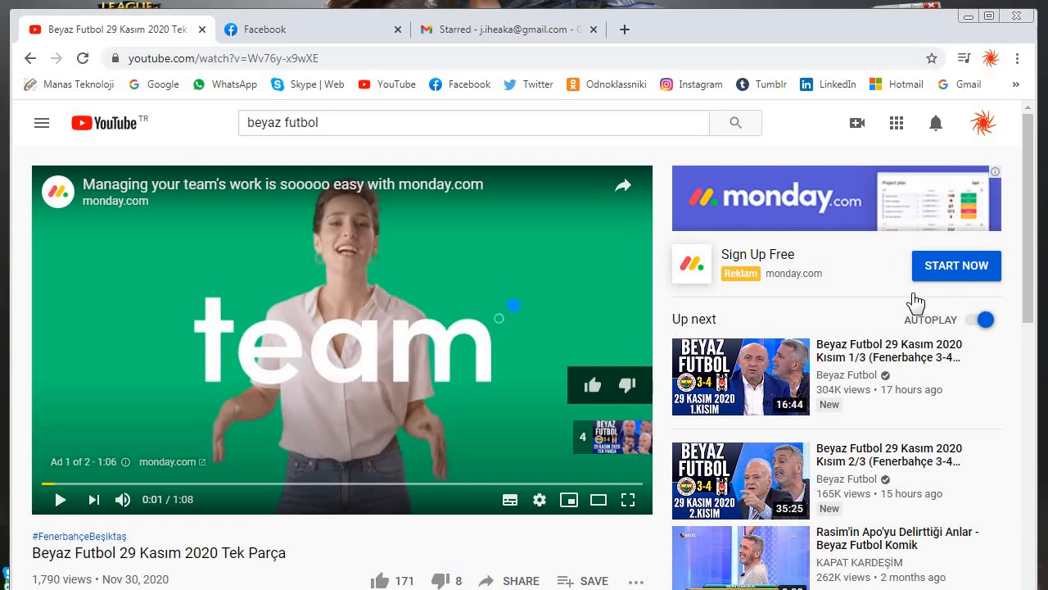
pyautogui.moveTo(690, 44)
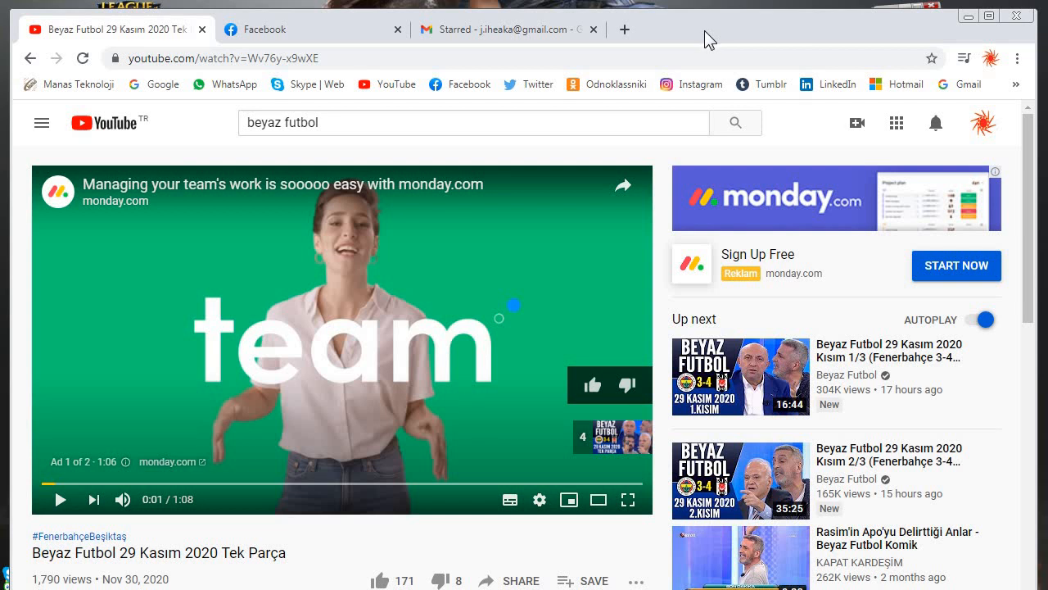
pyautogui.moveTo(733, 36)
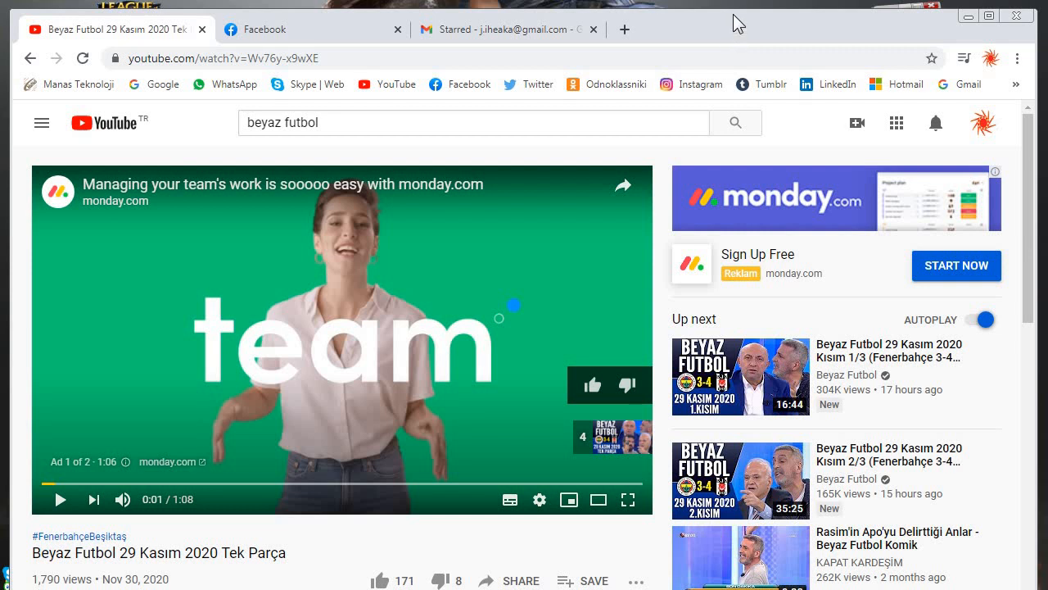
pyautogui.moveTo(766, 10)
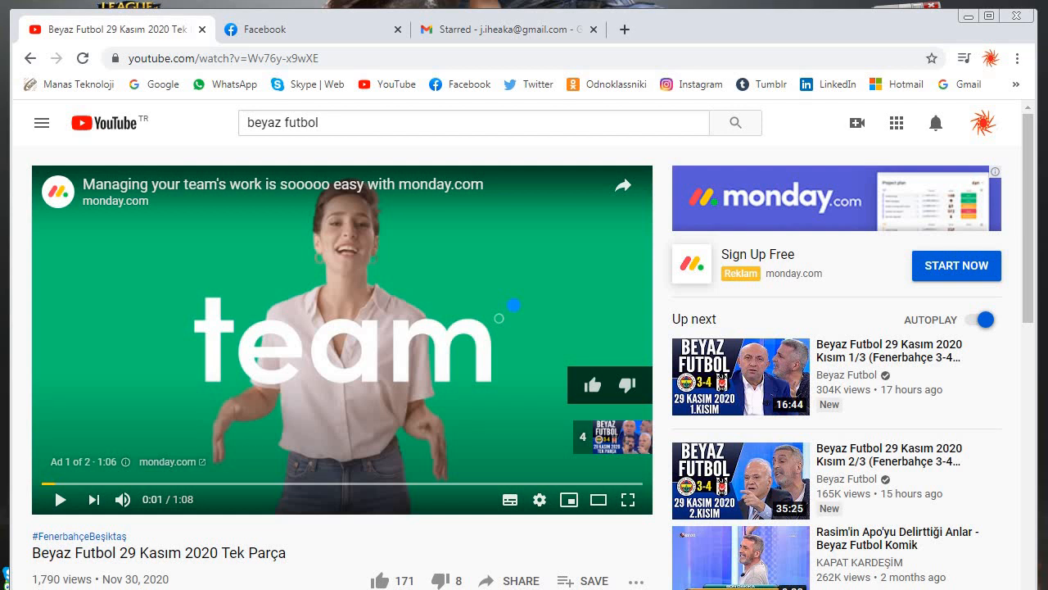
pyautogui.moveTo(292, 28)
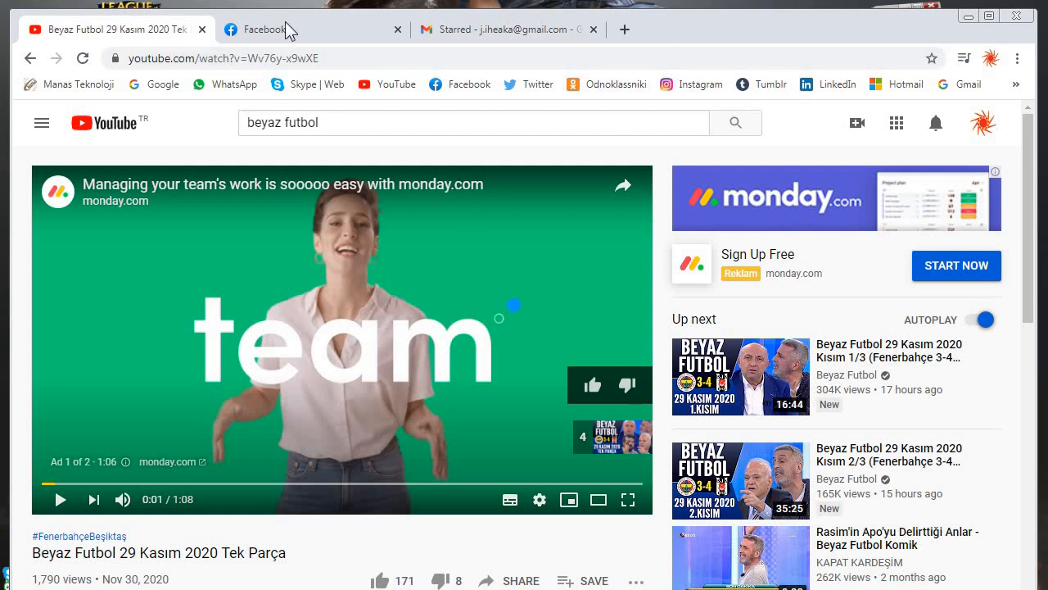
pyautogui.moveTo(344, 250)
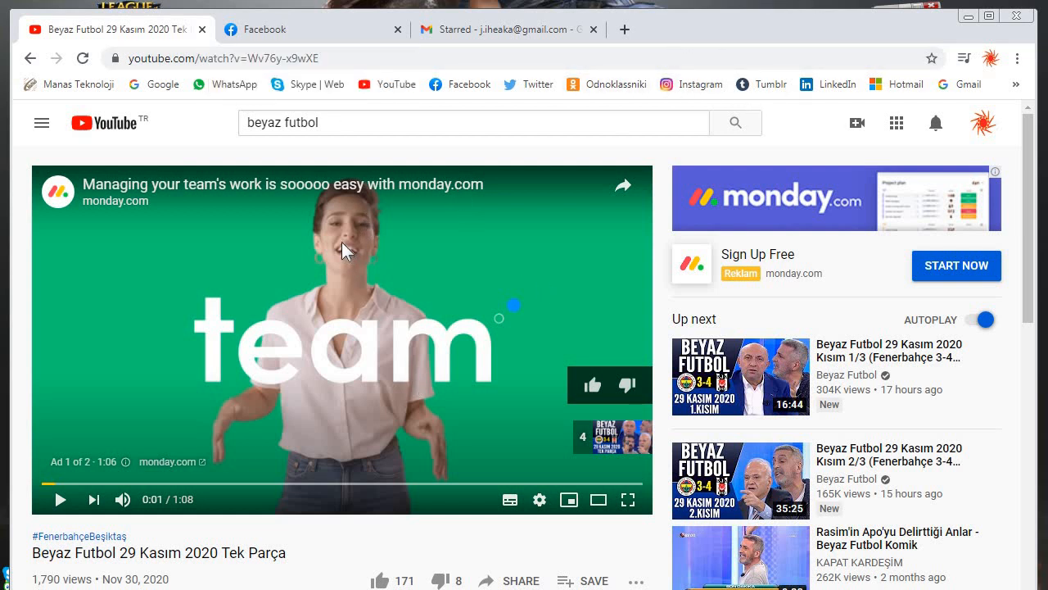
pyautogui.moveTo(498, 311)
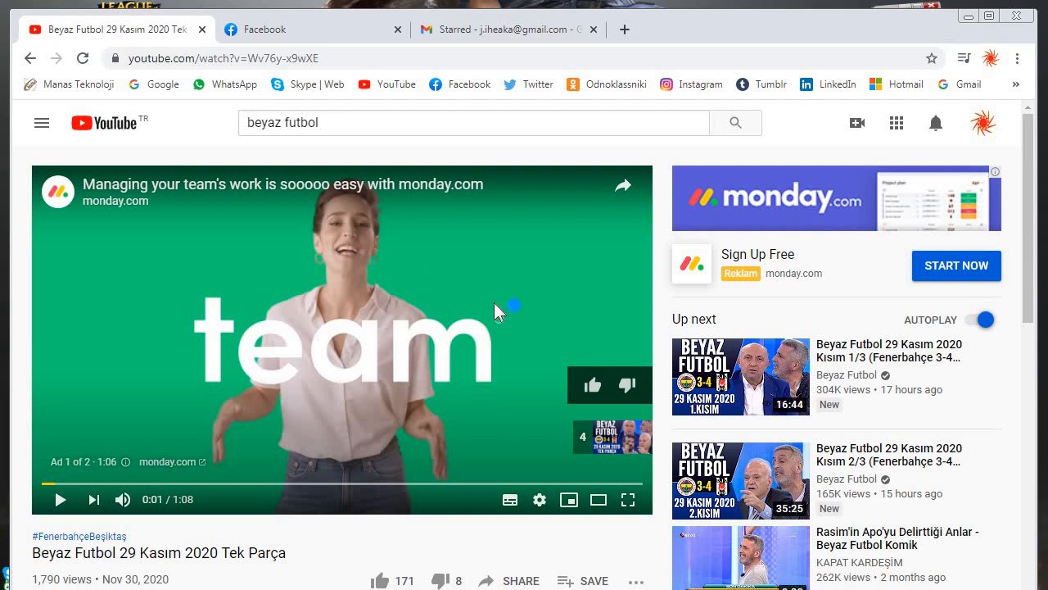
pyautogui.moveTo(264, 29)
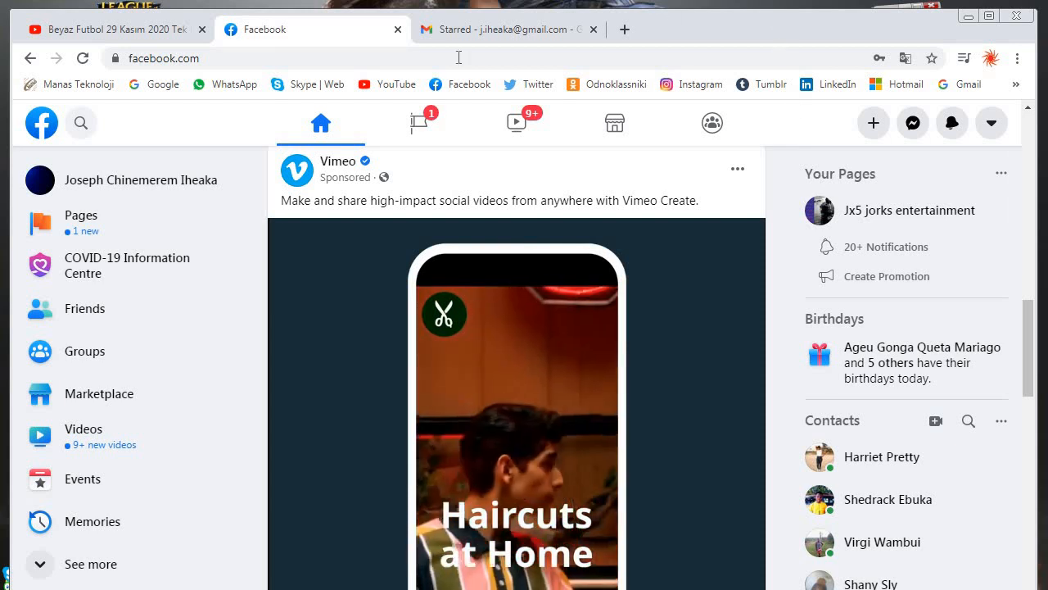
pyautogui.moveTo(508, 30)
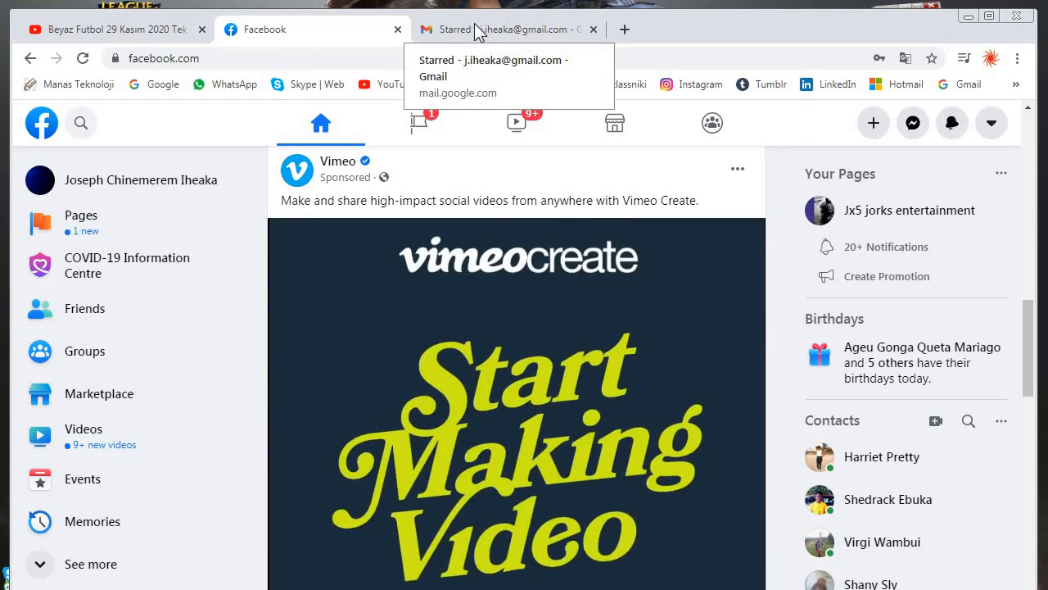
pyautogui.moveTo(528, 34)
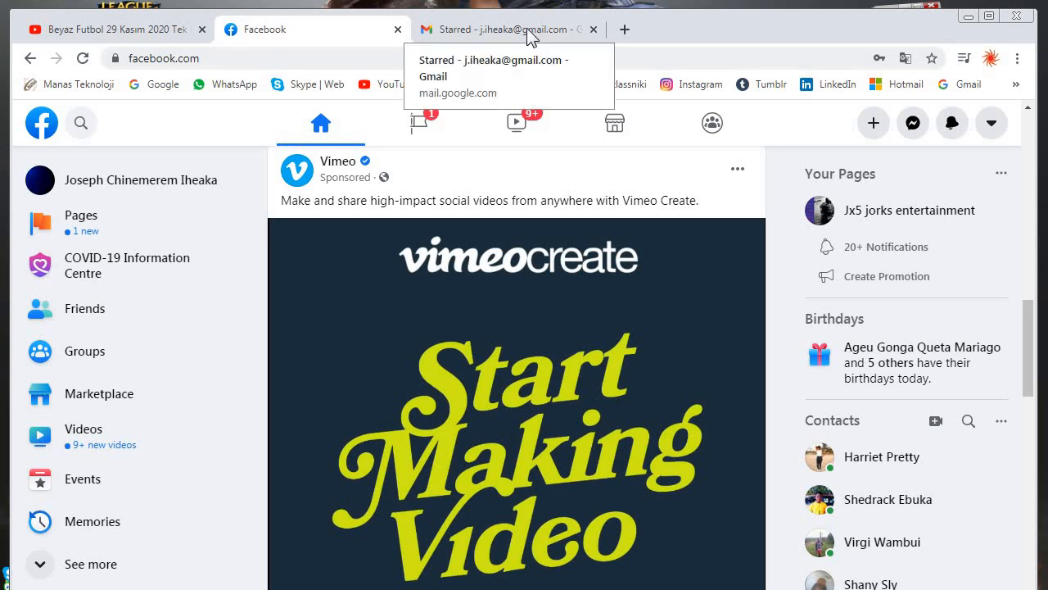
# Open and scroll through the Gmail inbox, then switch to the football video tab
pyautogui.click(508, 29)
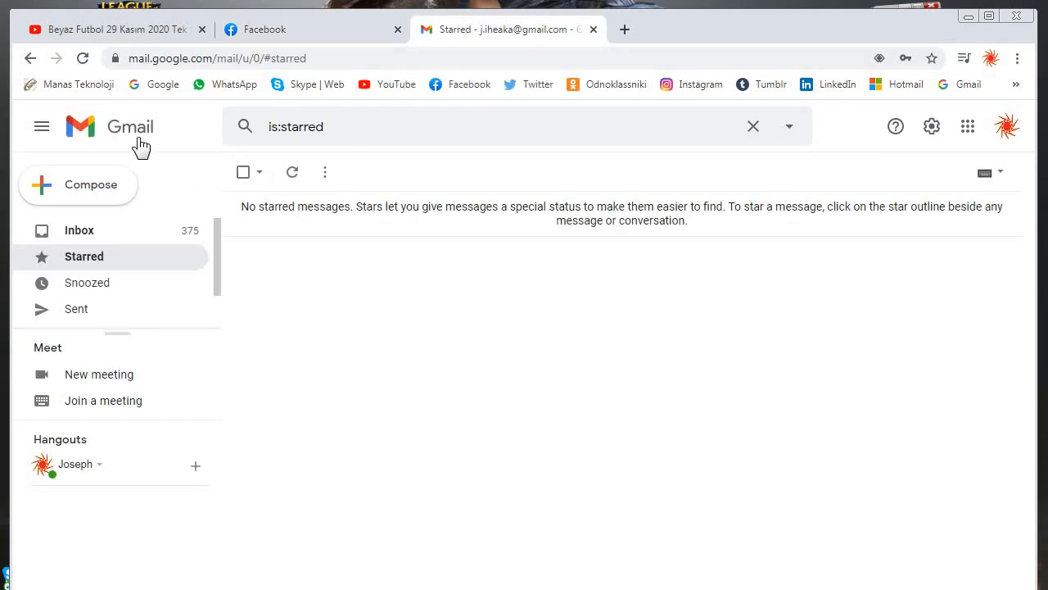
pyautogui.click(79, 230)
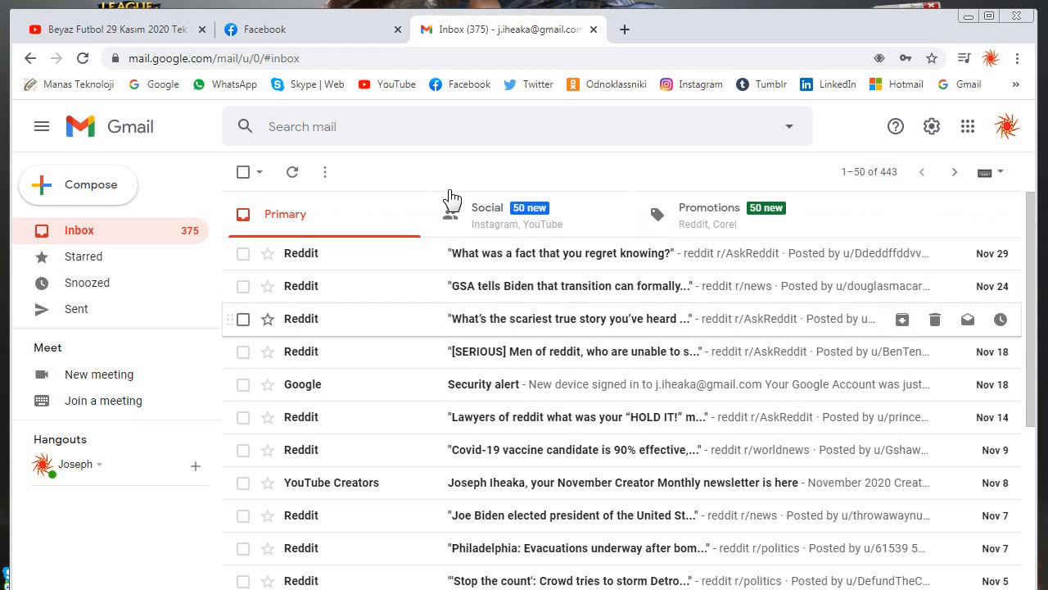
pyautogui.scroll(-3)
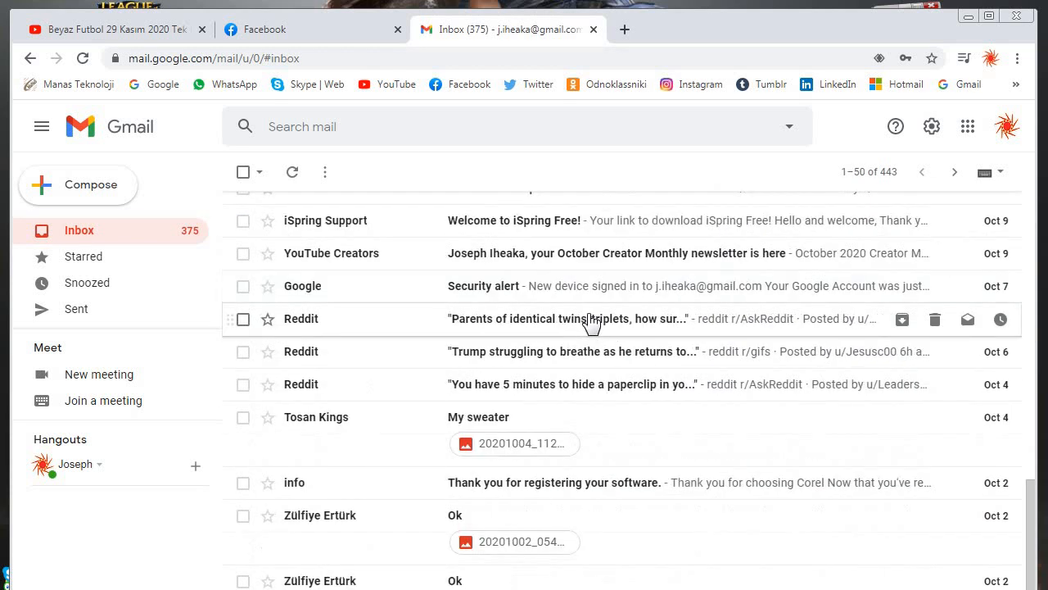
pyautogui.scroll(-3)
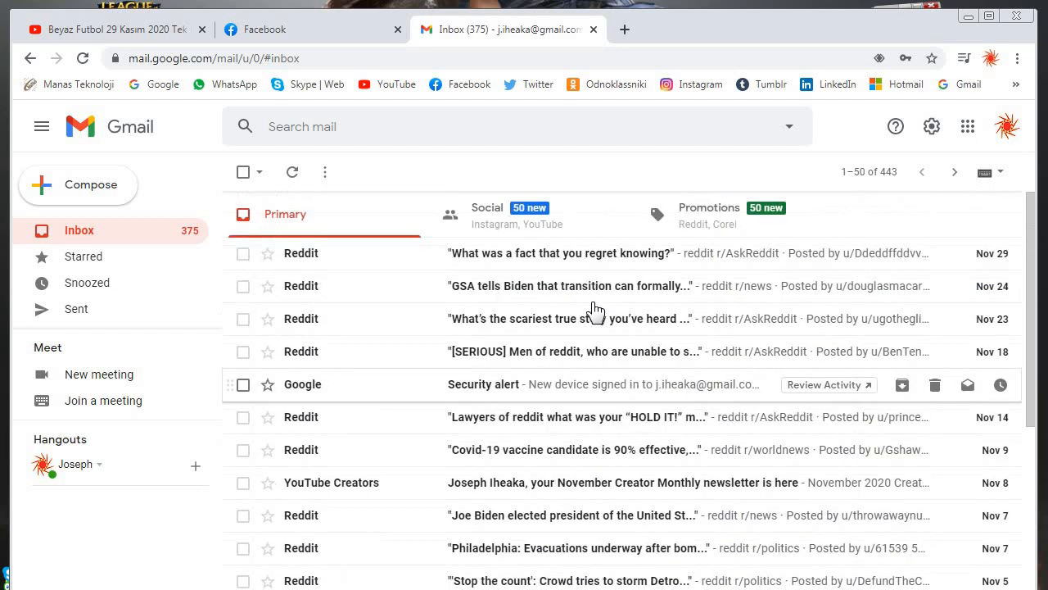
pyautogui.moveTo(597, 286)
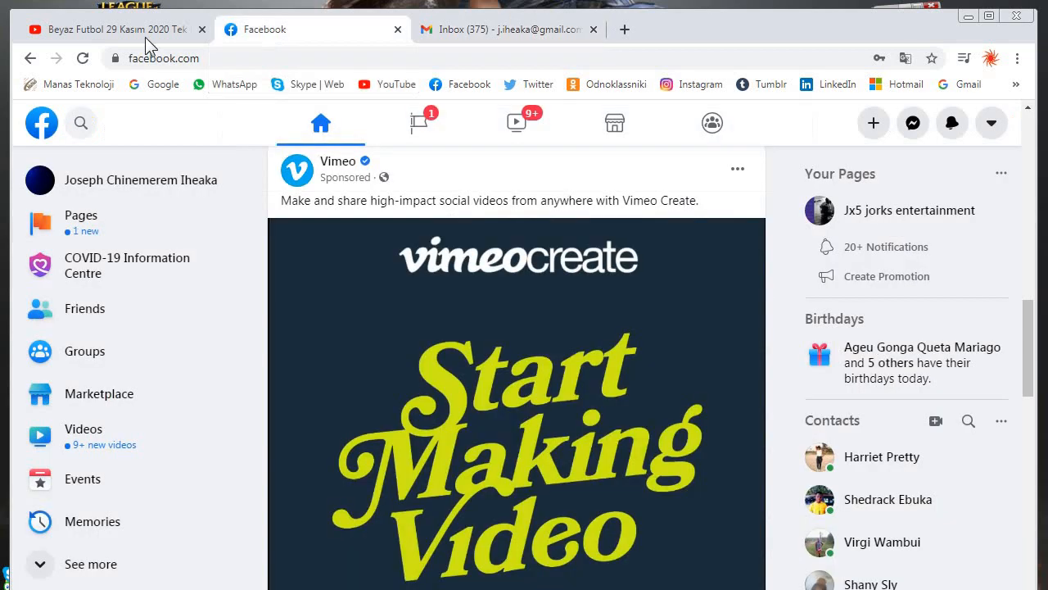
pyautogui.click(106, 30)
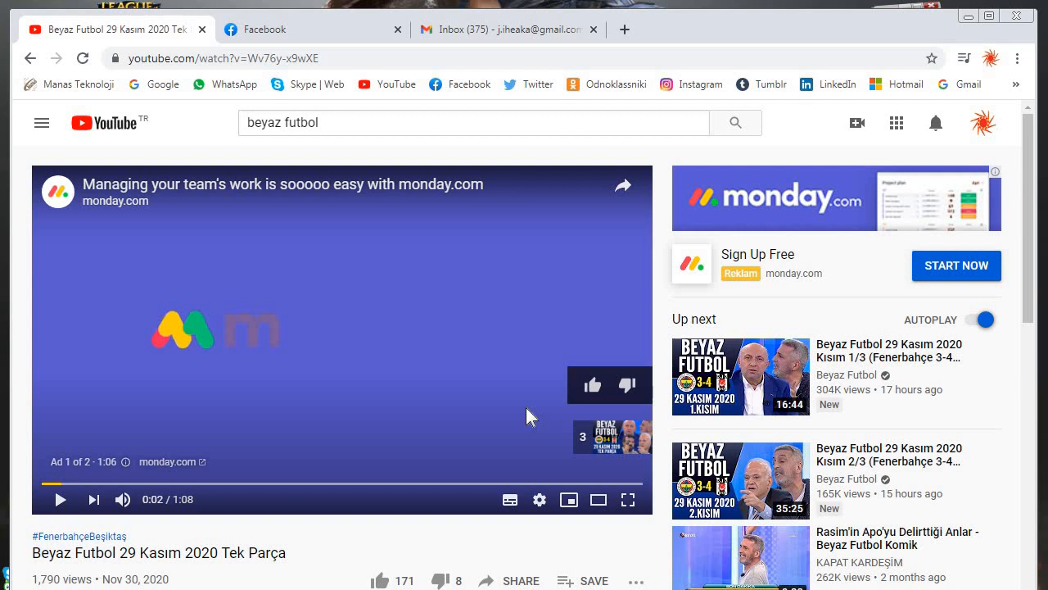
pyautogui.moveTo(454, 360)
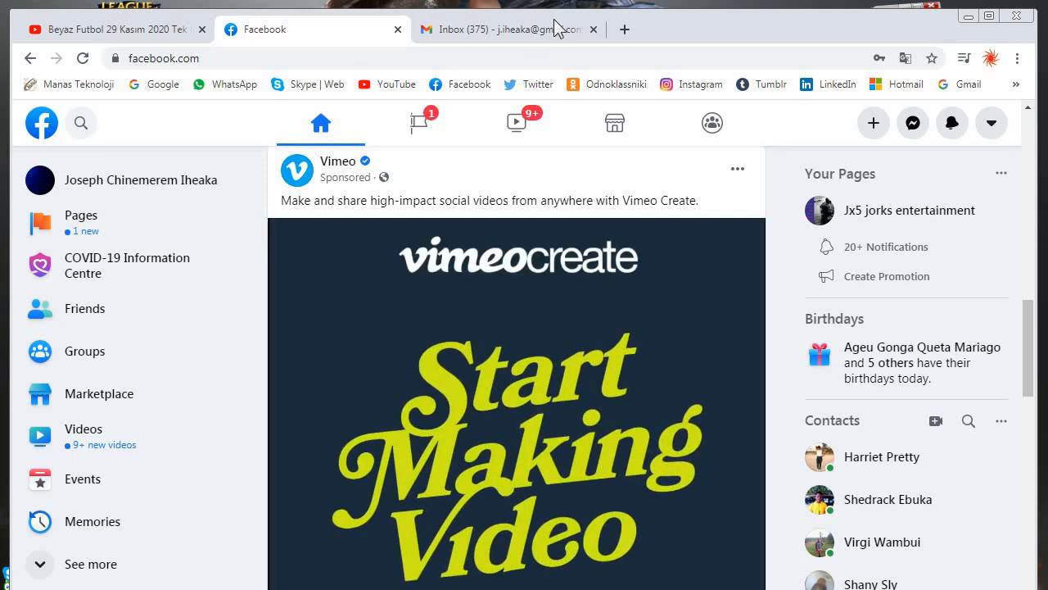
# Play the Kısım 1/3 match video from Up next, then switch to the Facebook feed
pyautogui.click(492, 30)
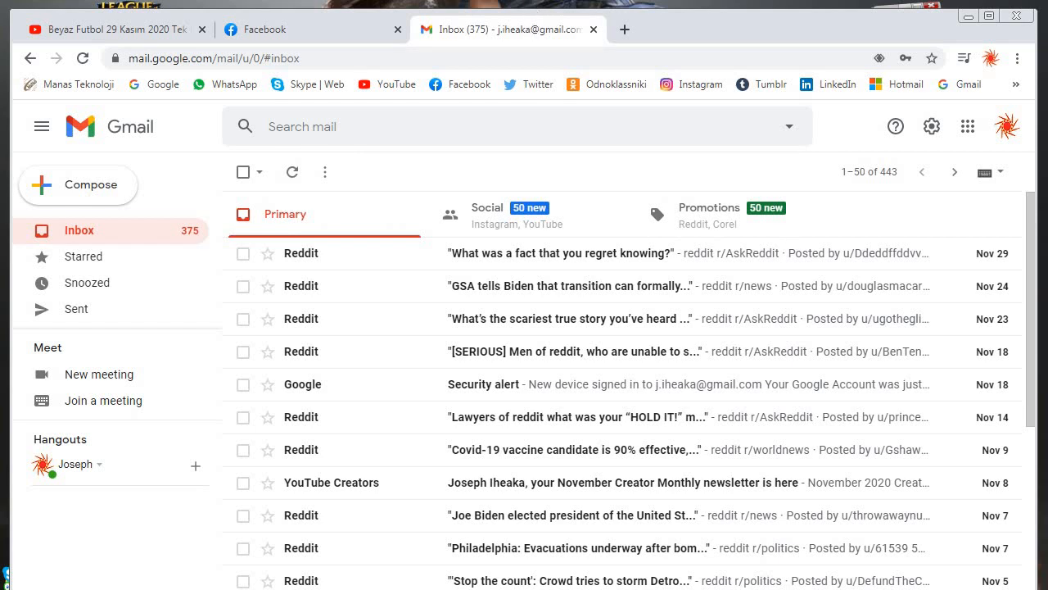
pyautogui.moveTo(547, 20)
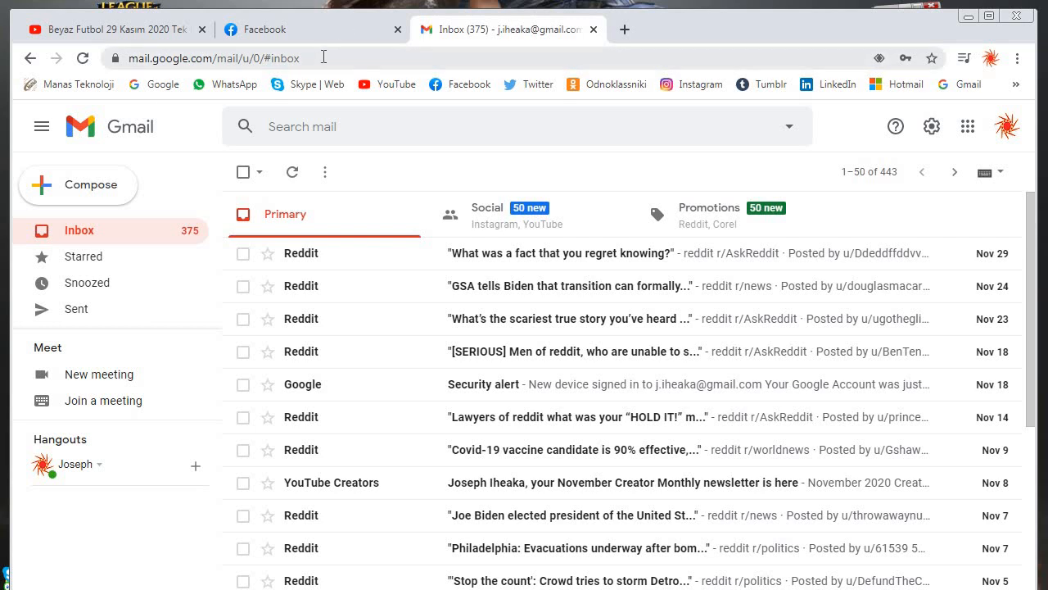
pyautogui.click(106, 29)
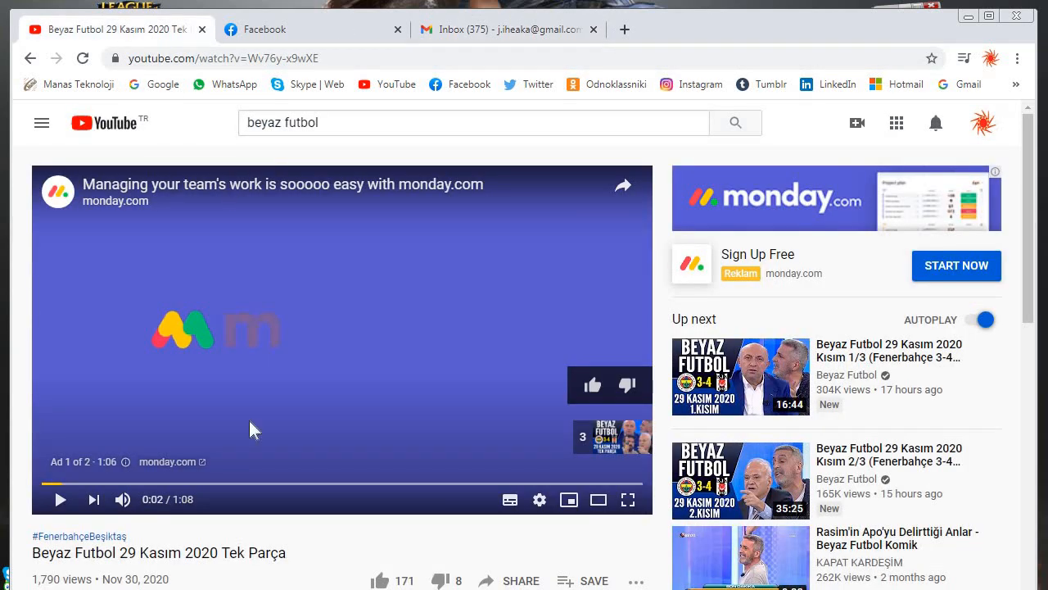
pyautogui.moveTo(409, 275)
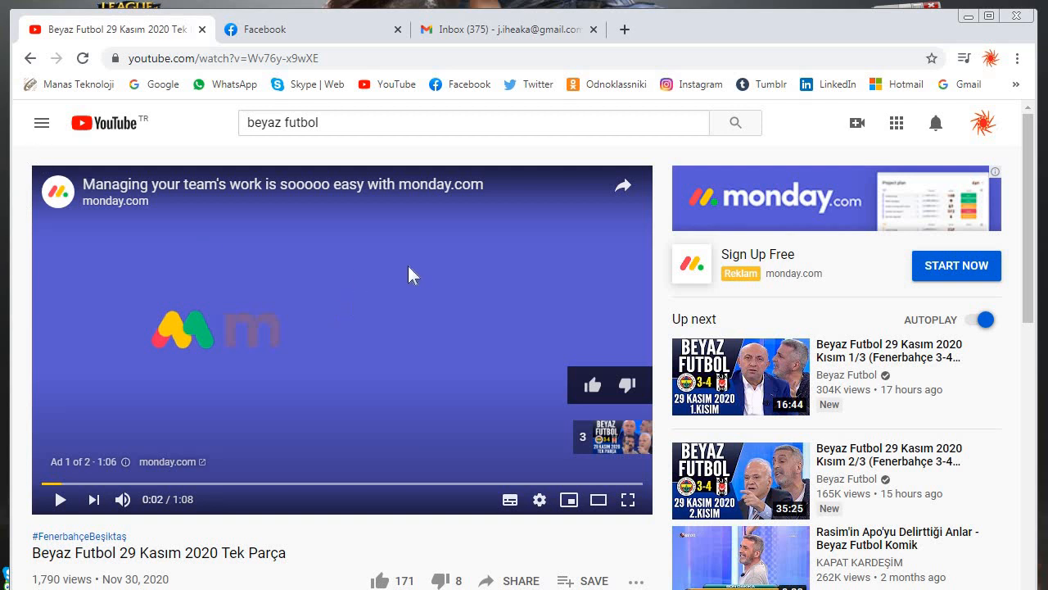
pyautogui.moveTo(509, 499)
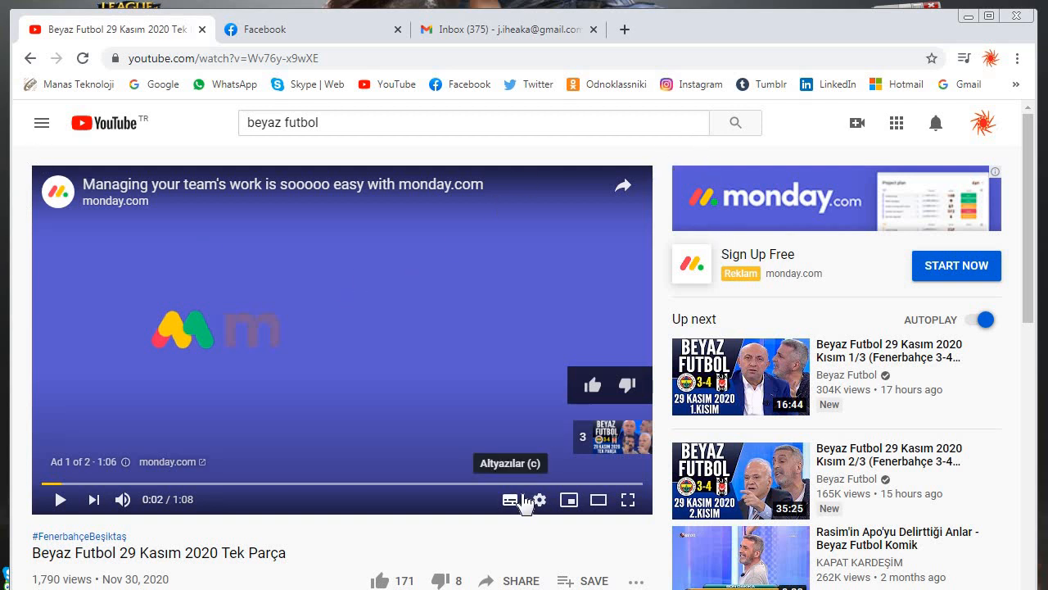
pyautogui.moveTo(745, 404)
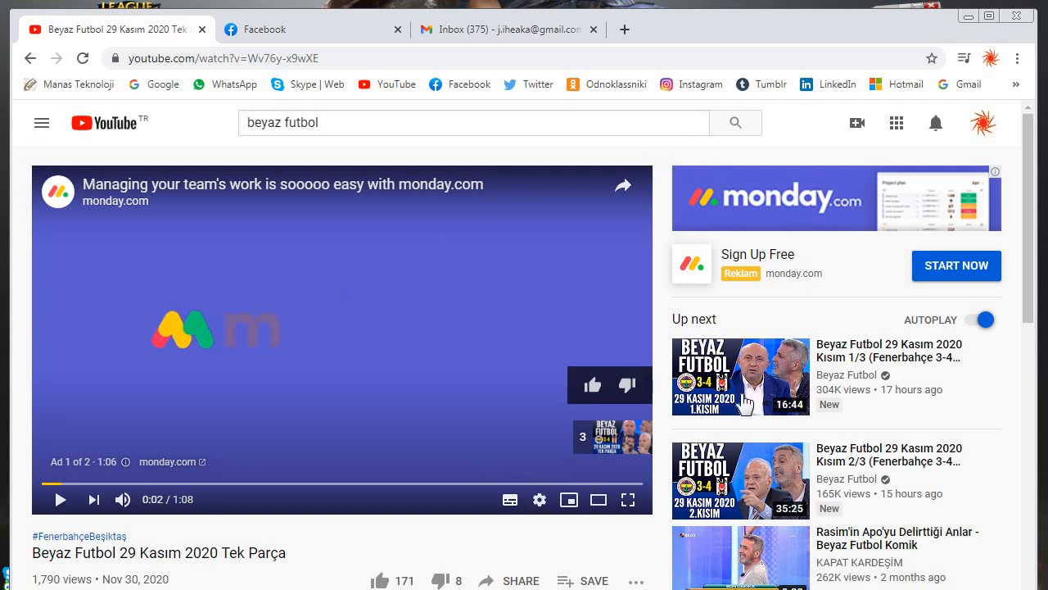
pyautogui.click(739, 377)
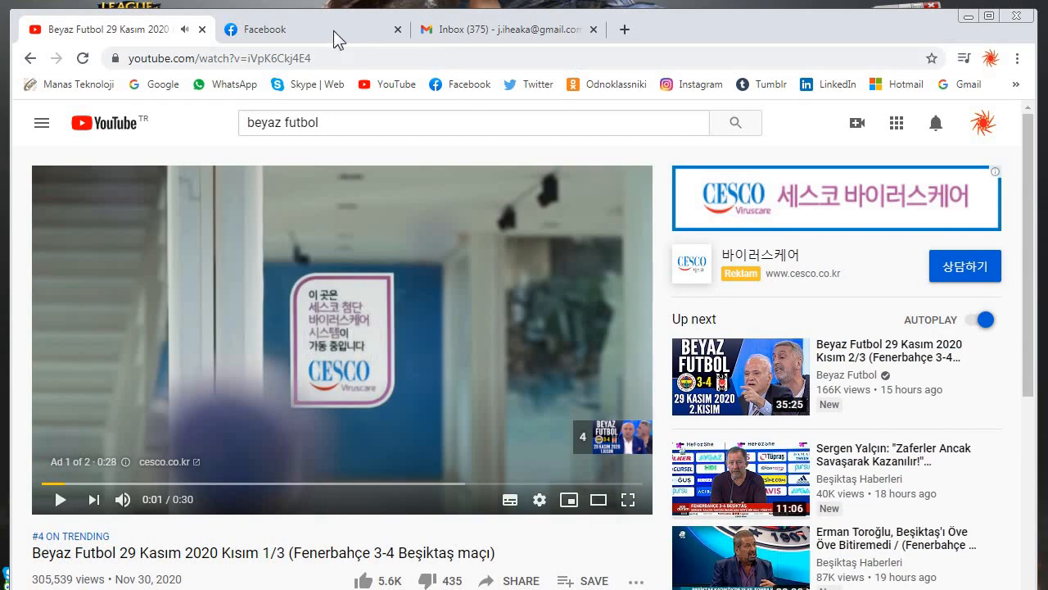
pyautogui.click(278, 29)
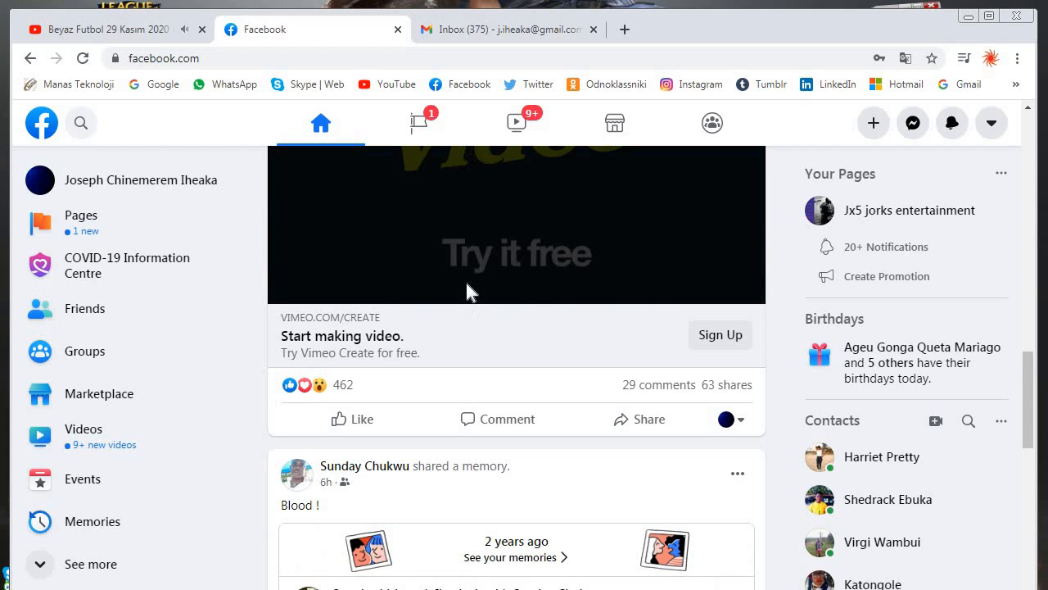
# Scroll the Facebook feed, check the YouTube tab, then enlarge and close a crowd photo
pyautogui.scroll(-3)
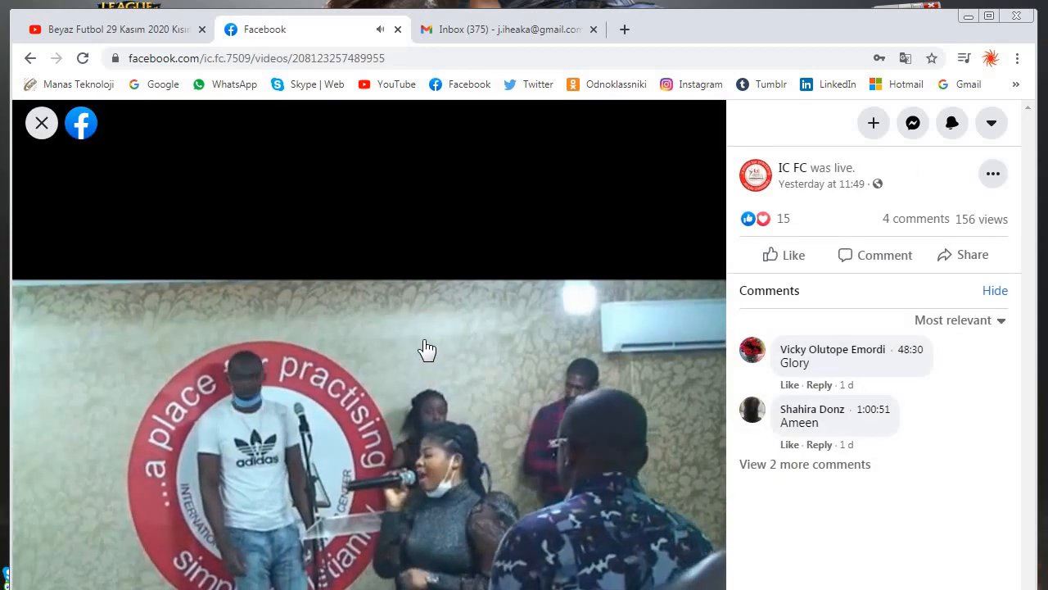
pyautogui.moveTo(486, 334)
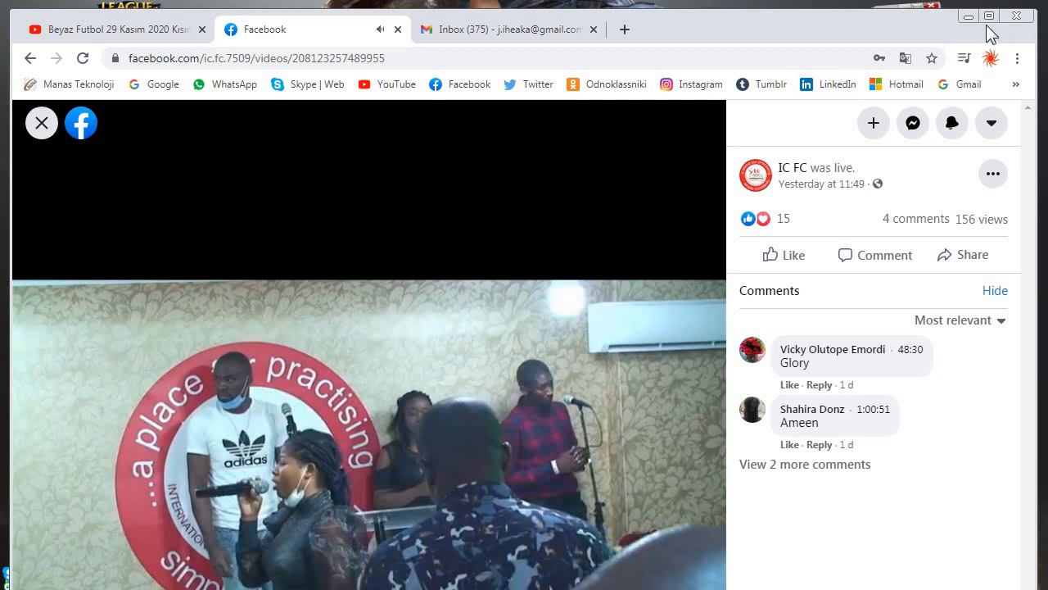
pyautogui.moveTo(86, 39)
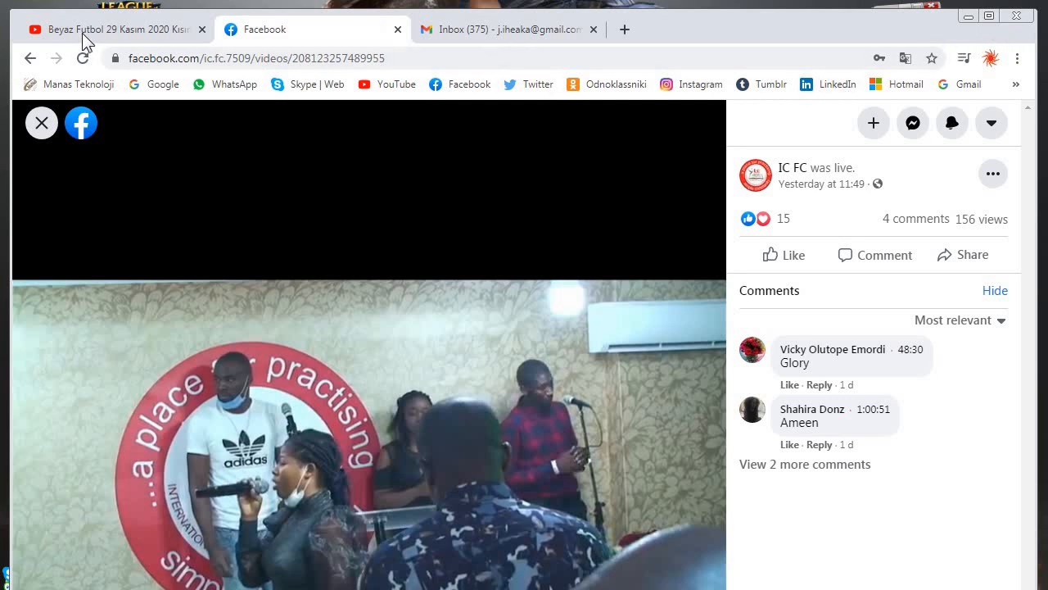
pyautogui.click(115, 29)
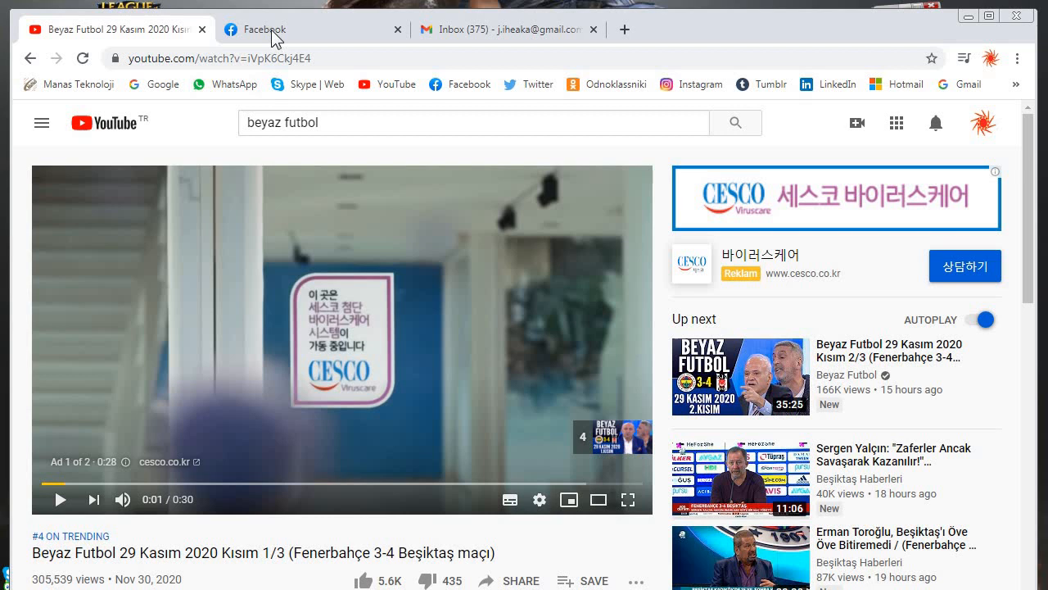
pyautogui.click(287, 29)
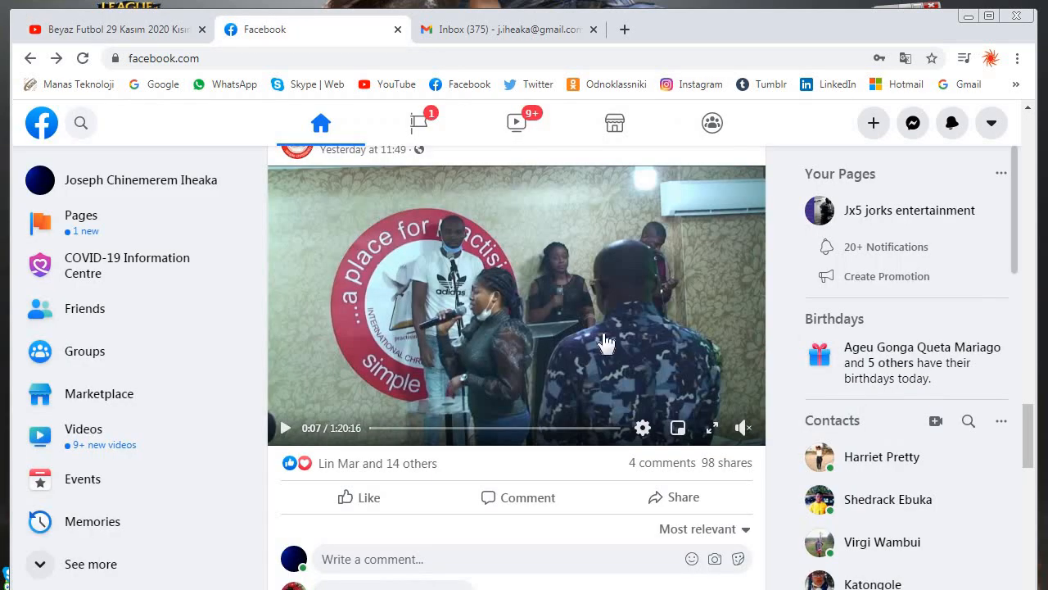
pyautogui.scroll(-3)
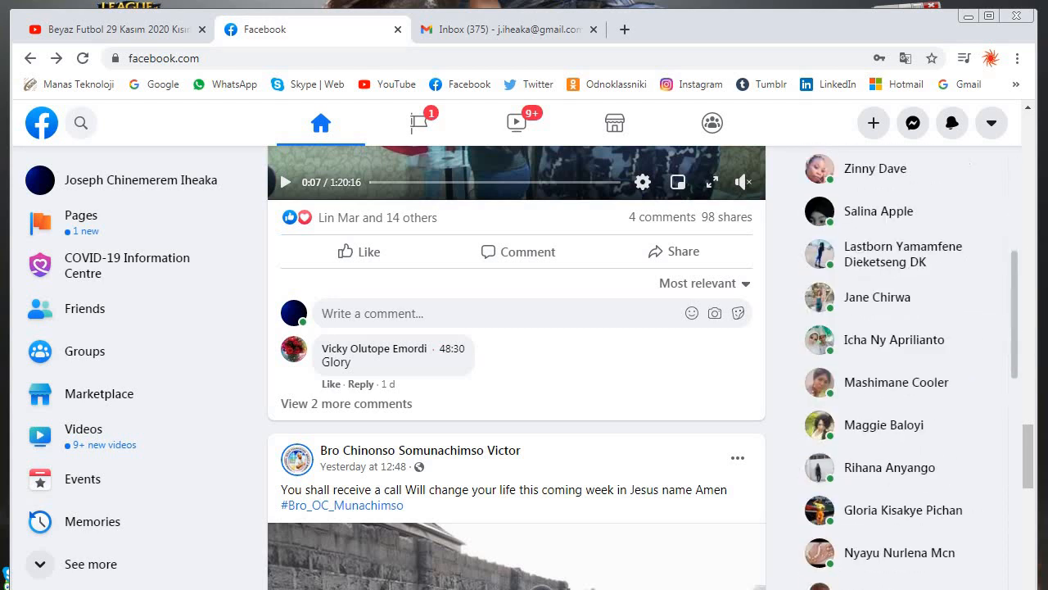
pyautogui.scroll(-3)
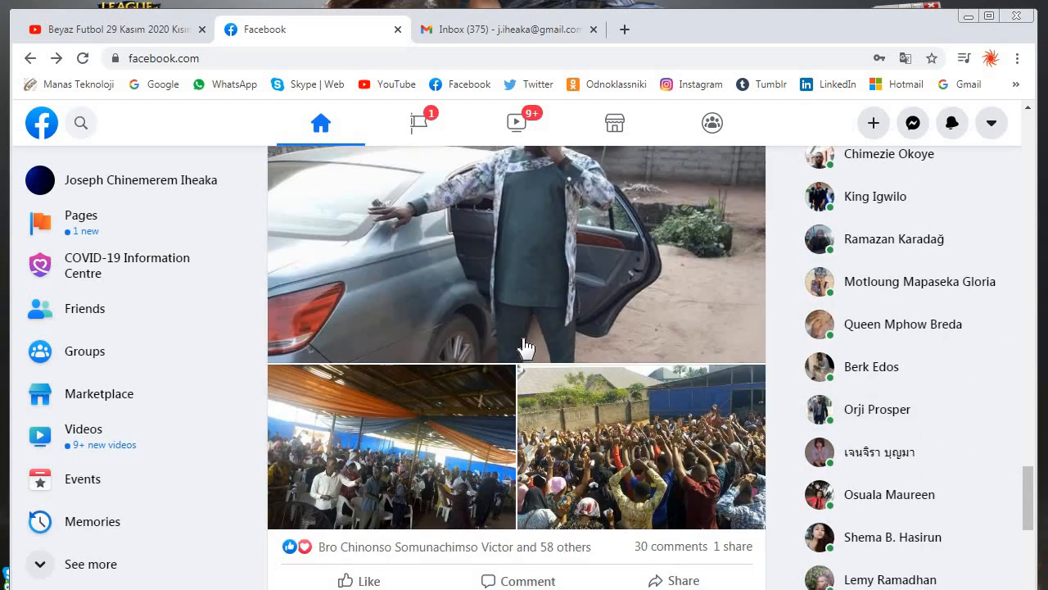
pyautogui.click(391, 446)
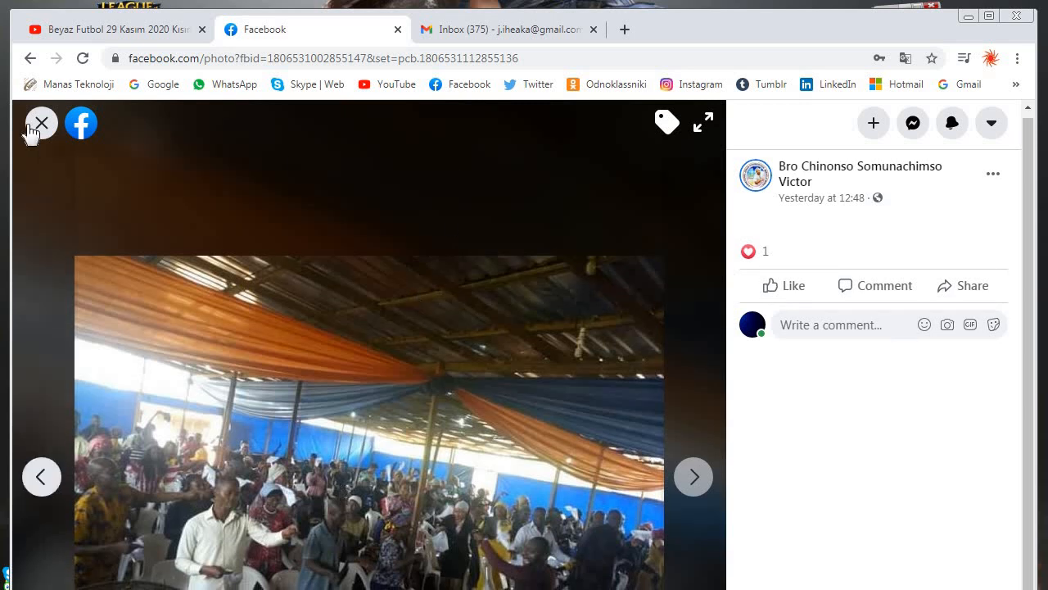
pyautogui.click(508, 29)
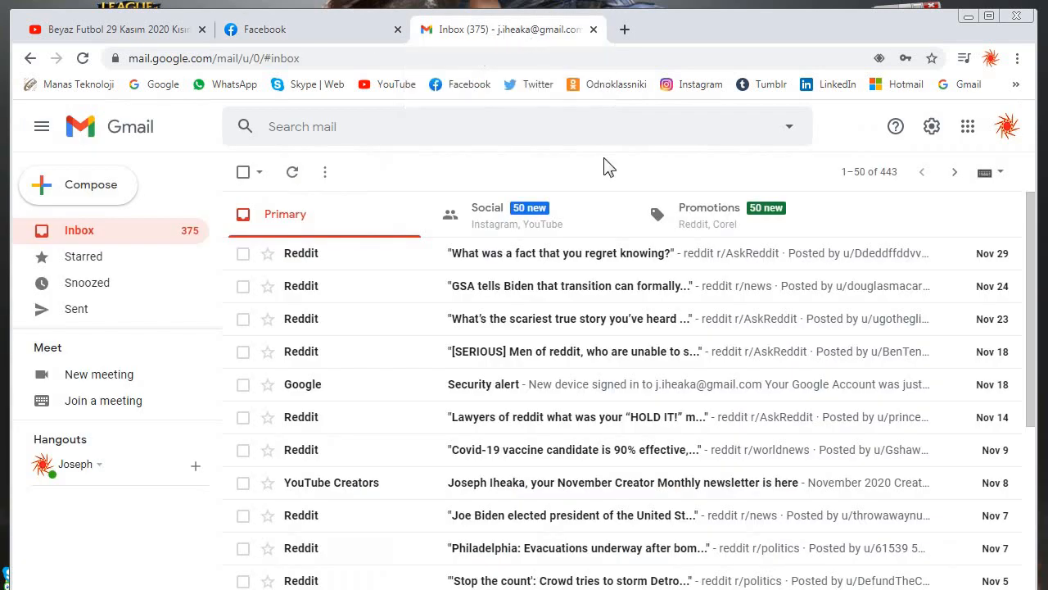
# Open Google's Security alert email, then switch to the Facebook feed
pyautogui.scroll(-3)
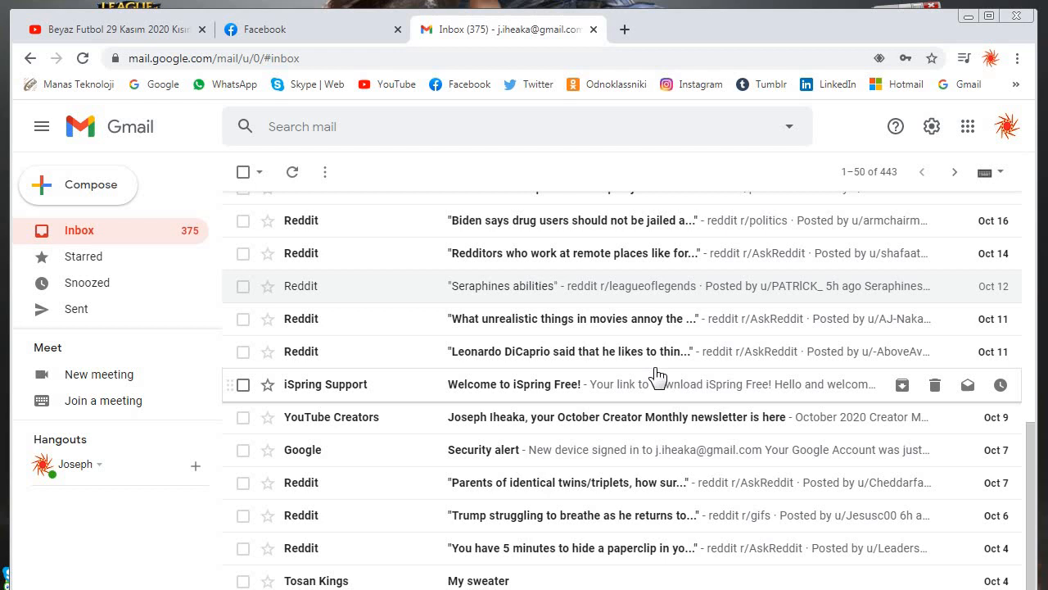
pyautogui.moveTo(593, 462)
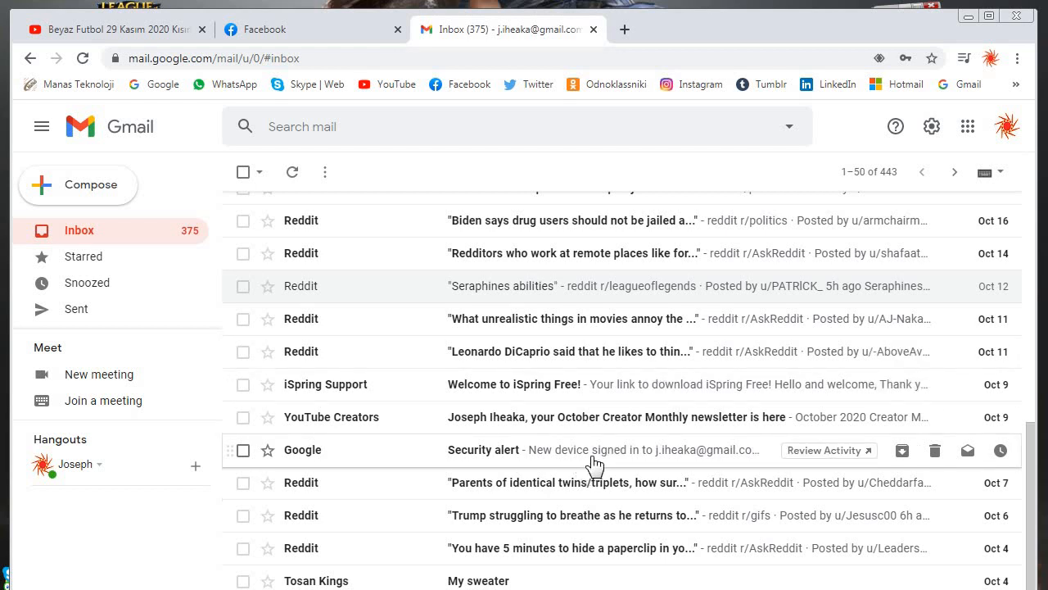
pyautogui.click(483, 449)
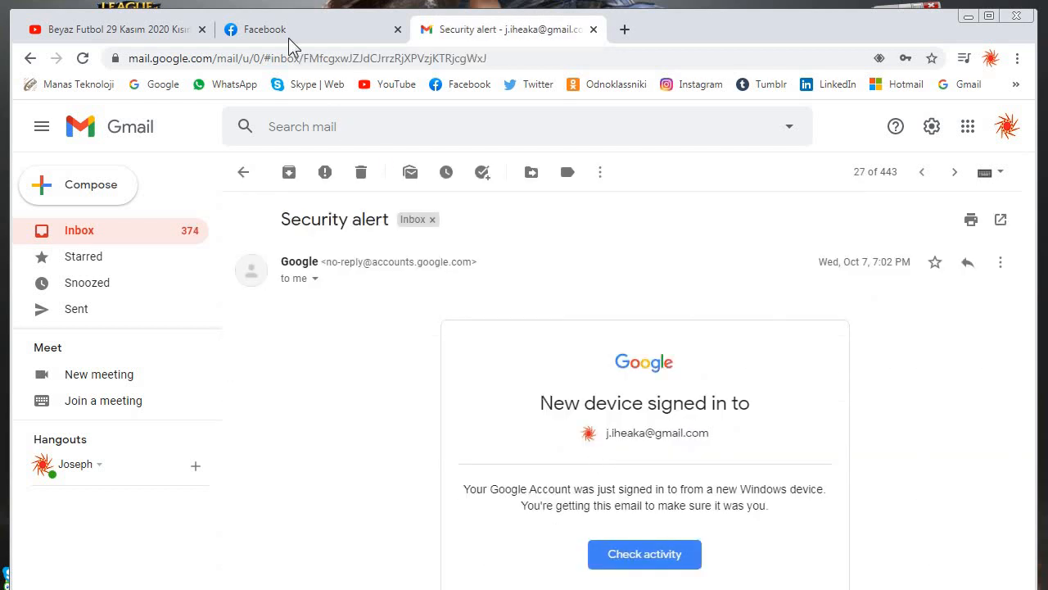
pyautogui.click(264, 29)
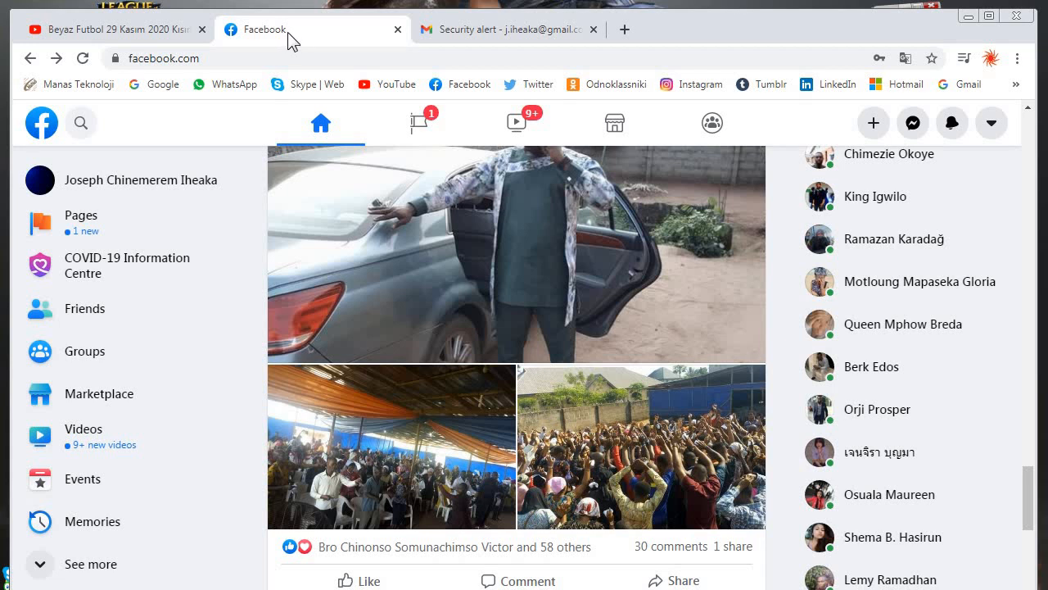
pyautogui.moveTo(293, 32)
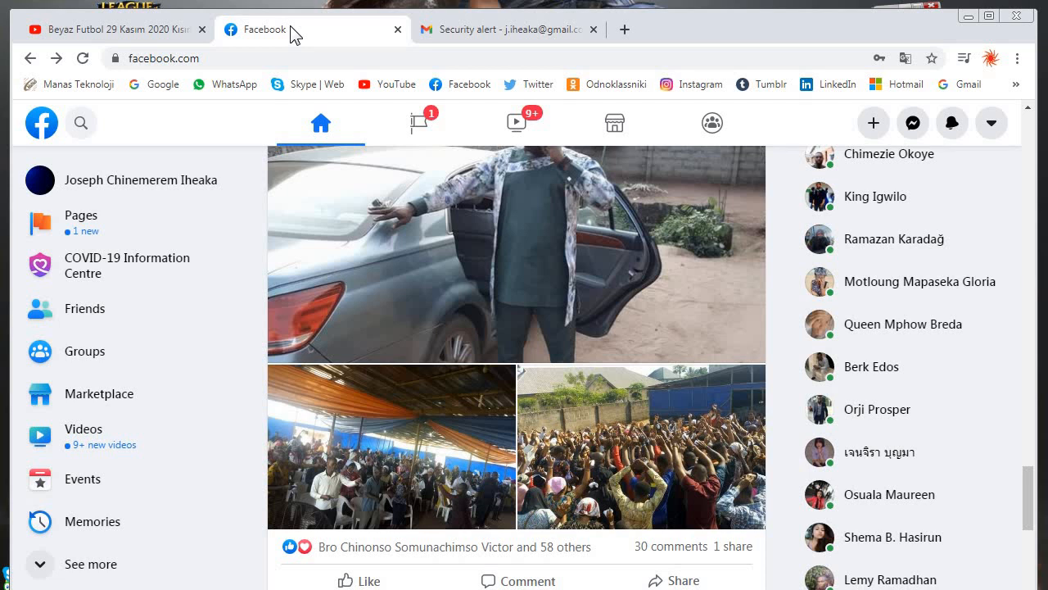
pyautogui.moveTo(516, 29)
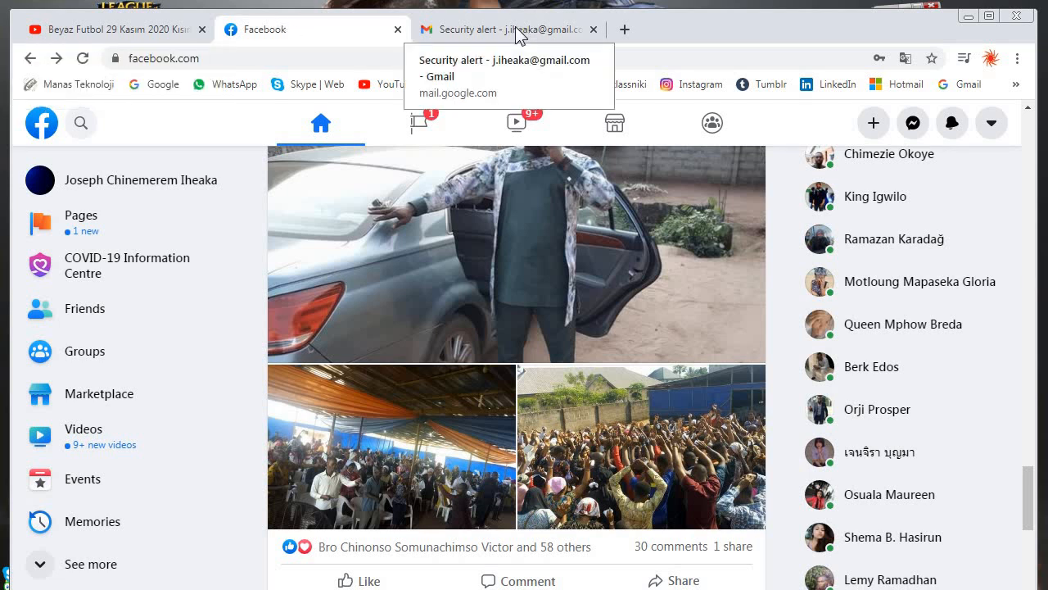
# View Gmail's Starred and empty Snoozed folders, then switch to the YouTube video tab
pyautogui.click(507, 28)
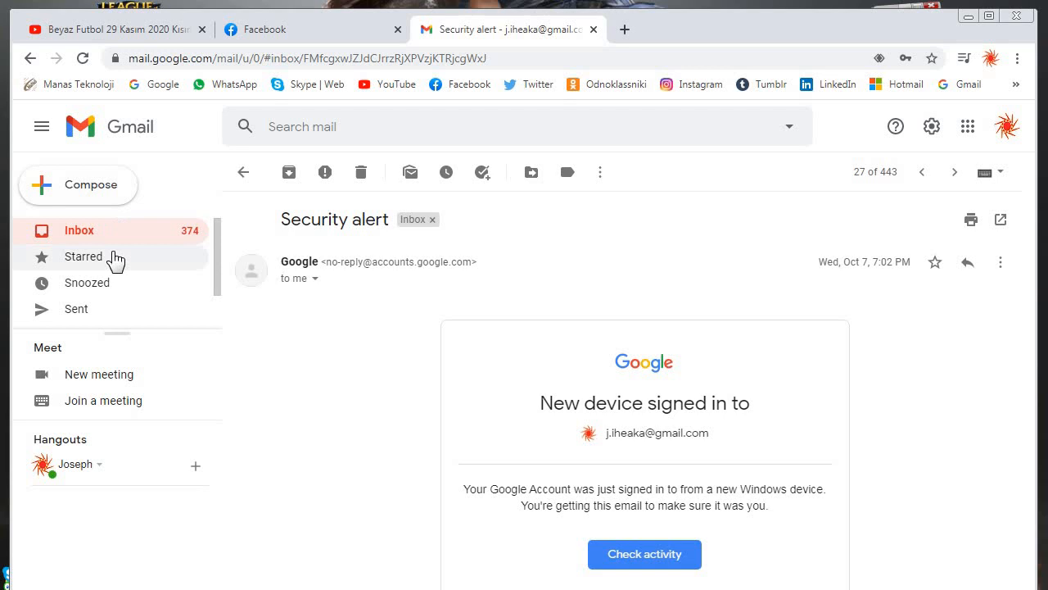
pyautogui.click(86, 282)
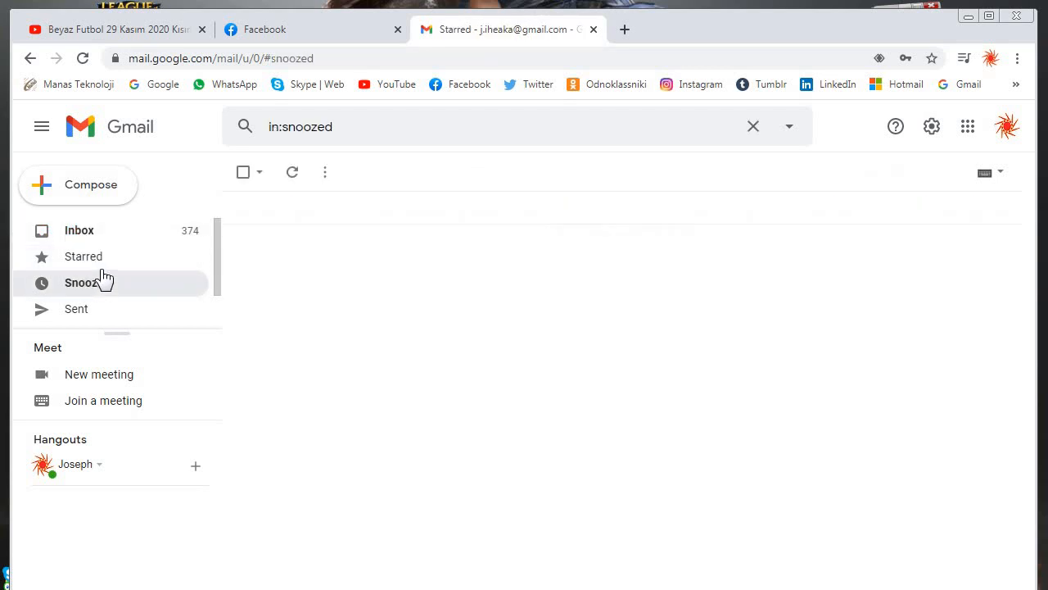
pyautogui.click(87, 283)
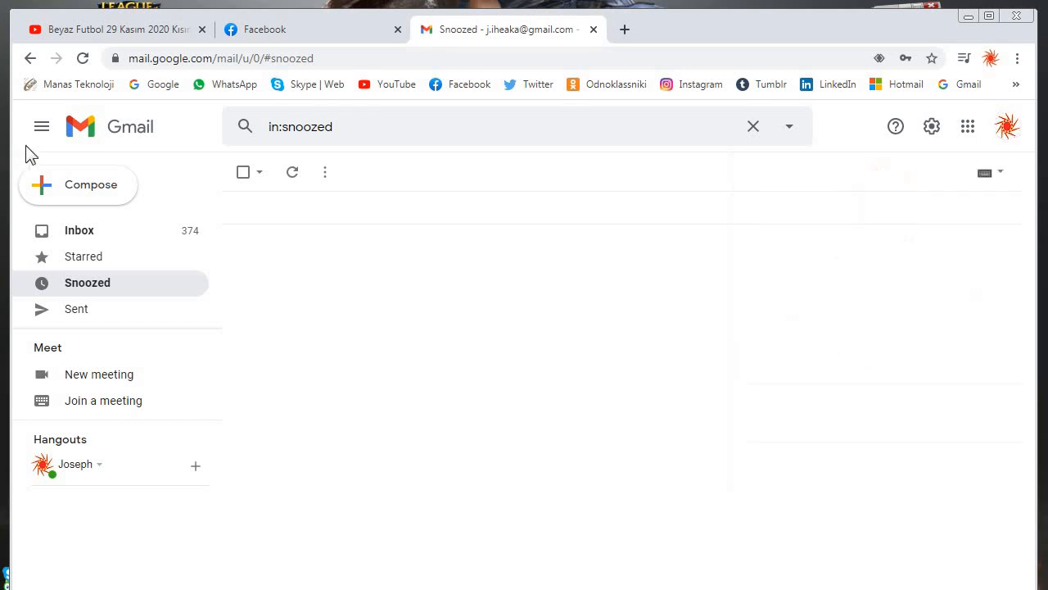
pyautogui.click(114, 29)
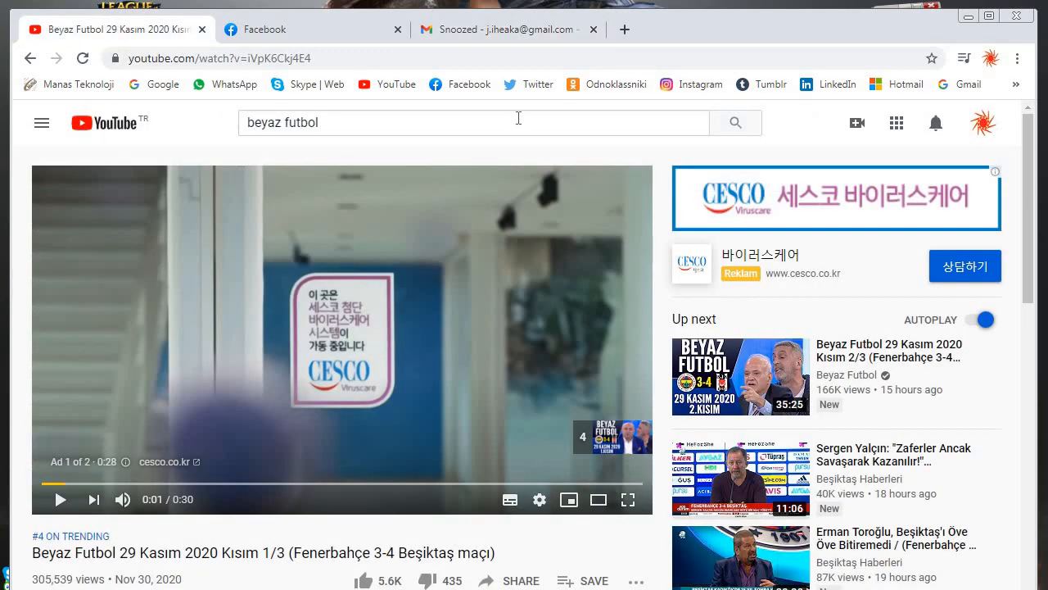
# Return to the Facebook news feed tab and open the search panel
pyautogui.click(256, 30)
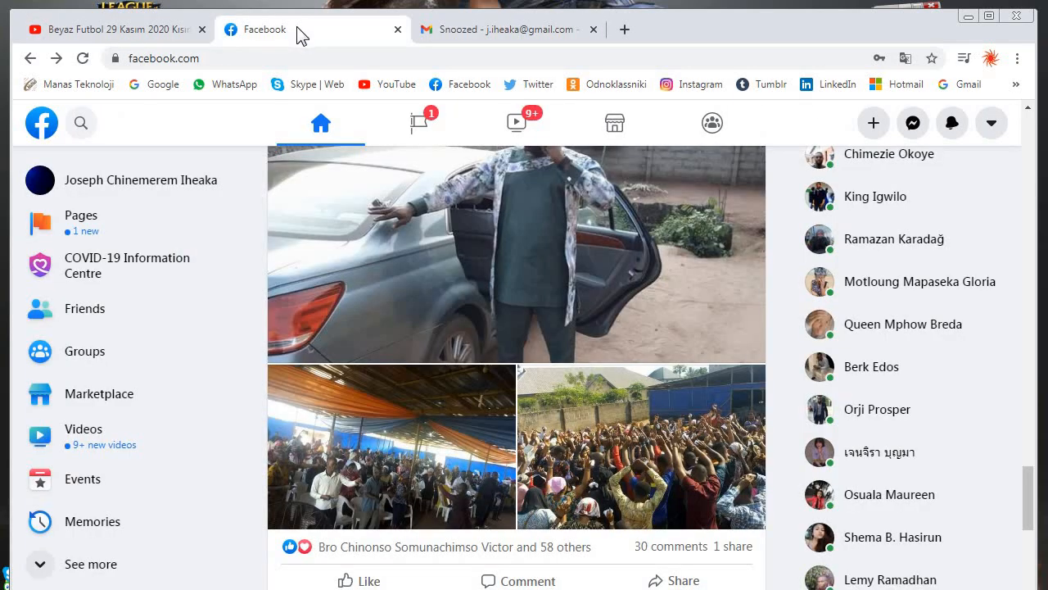
pyautogui.moveTo(473, 474)
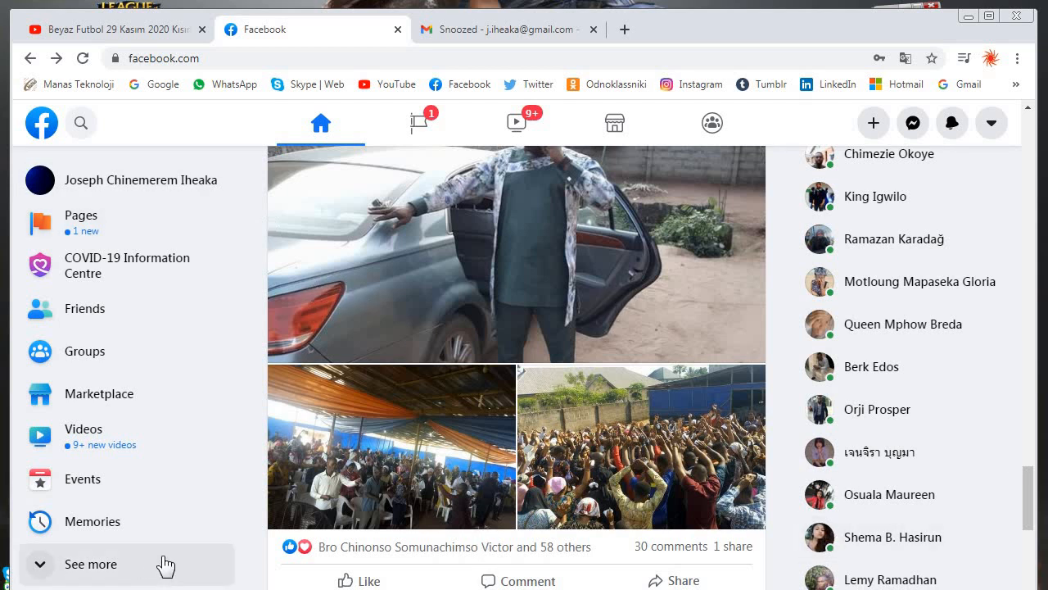
pyautogui.moveTo(190, 386)
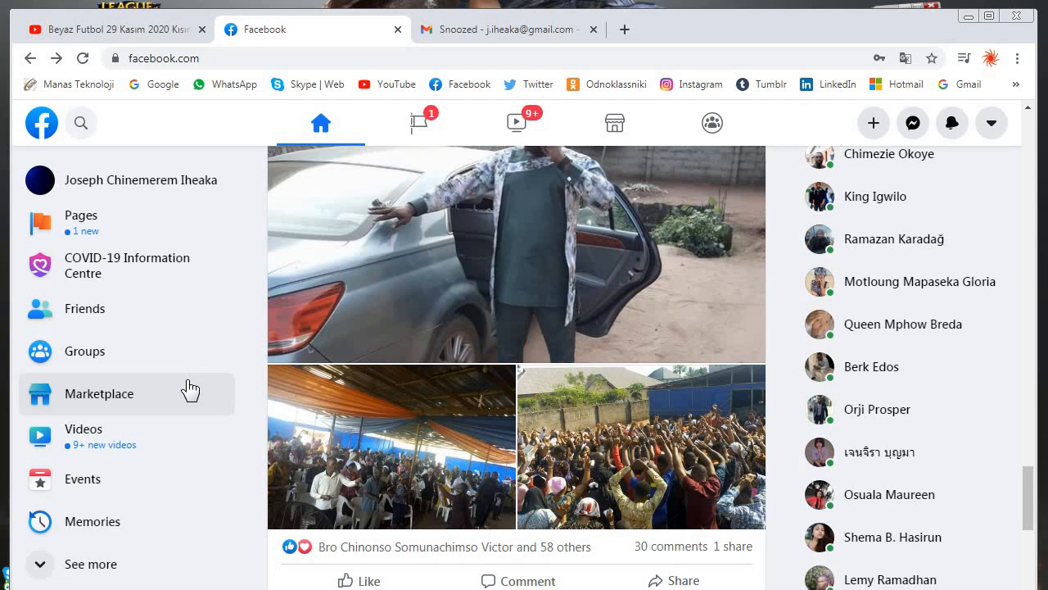
pyautogui.moveTo(793, 565)
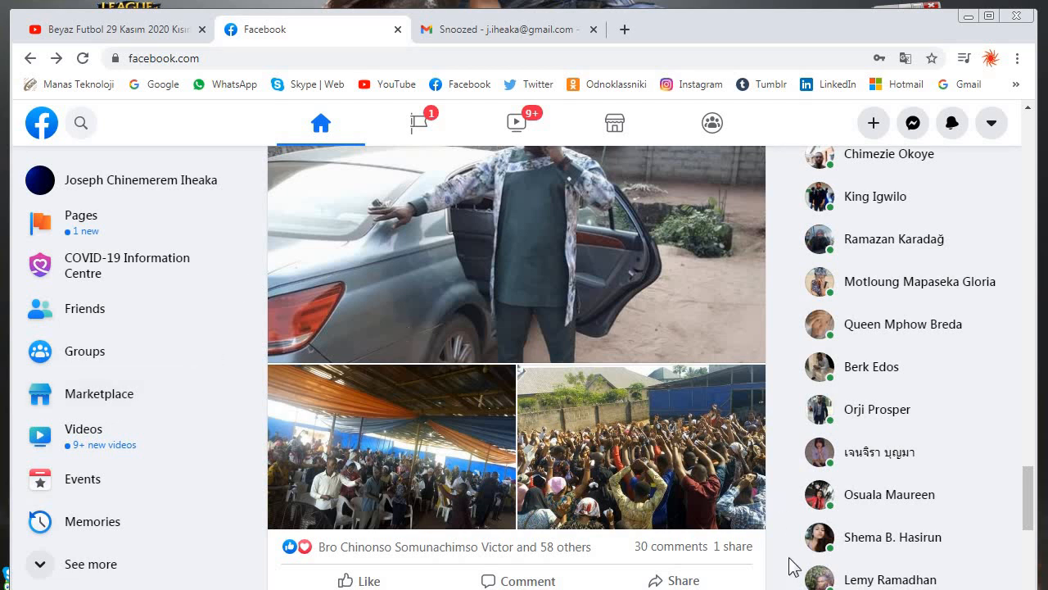
pyautogui.moveTo(958, 144)
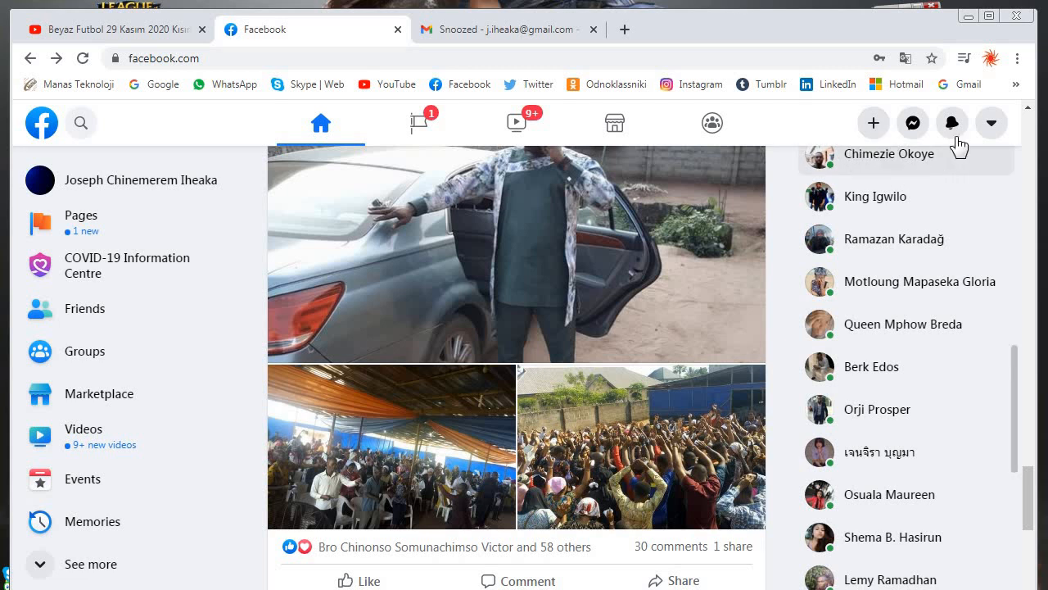
pyautogui.moveTo(80, 122)
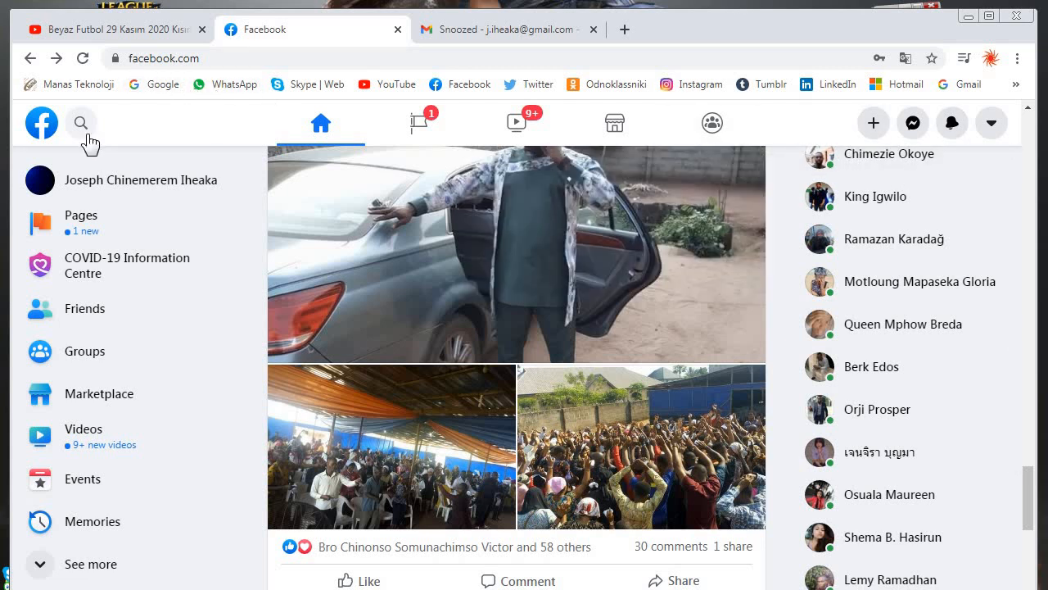
pyautogui.click(81, 123)
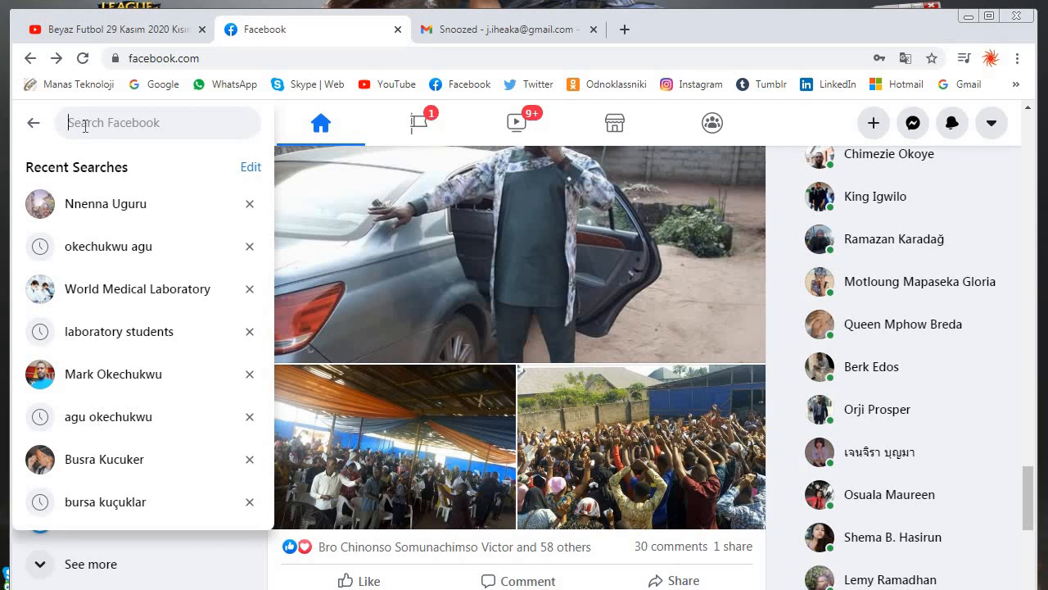
pyautogui.write('judı')
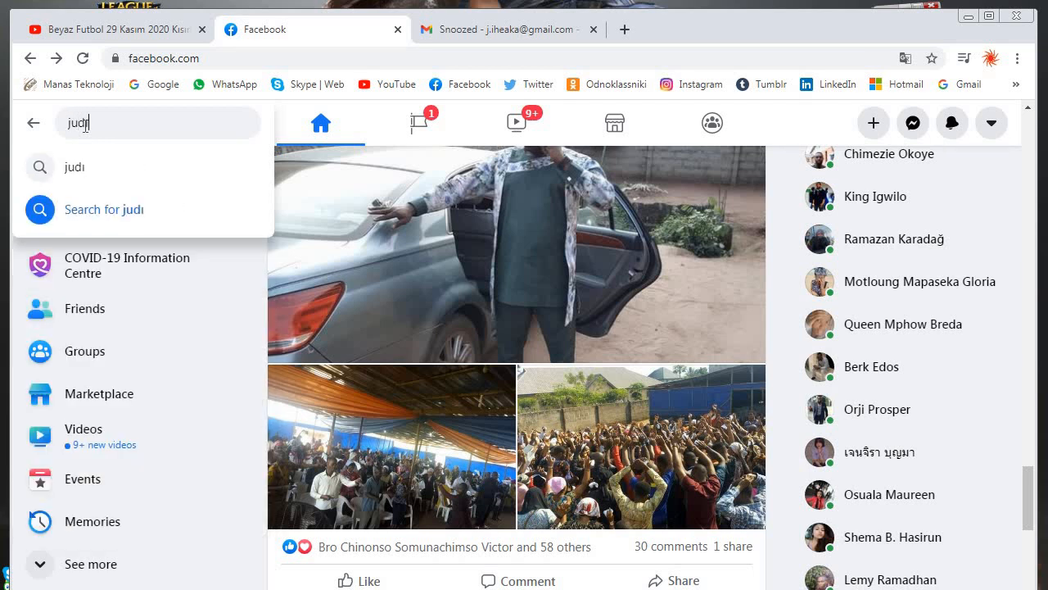
pyautogui.press('Return')
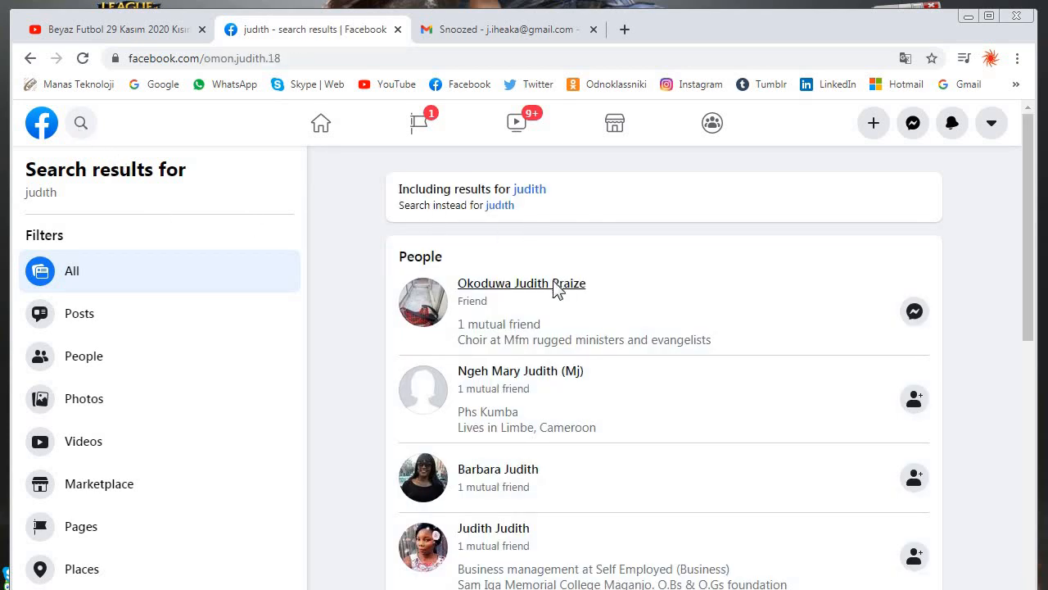
pyautogui.click(521, 283)
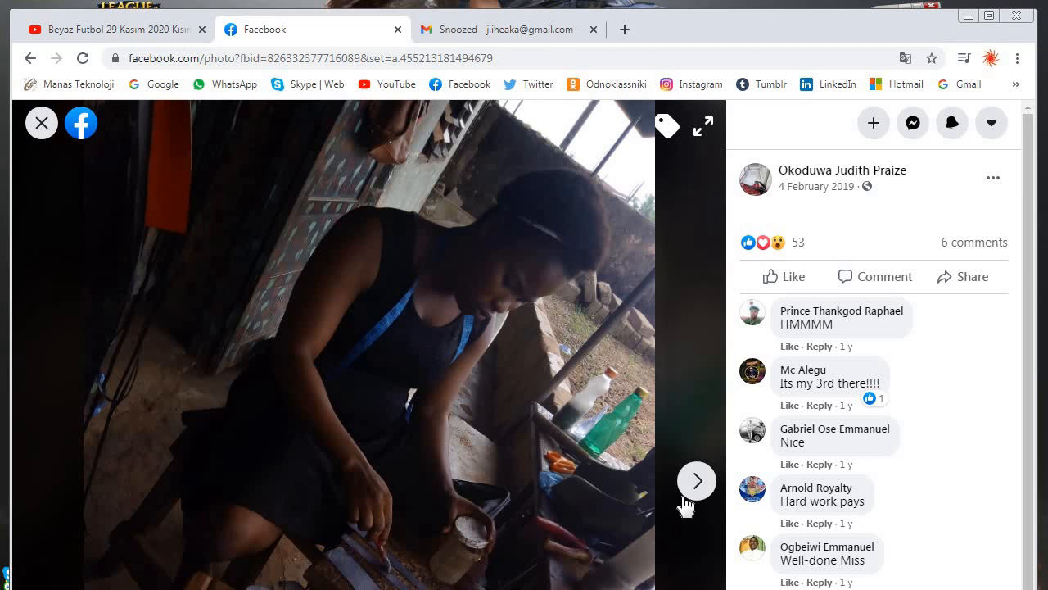
pyautogui.click(697, 480)
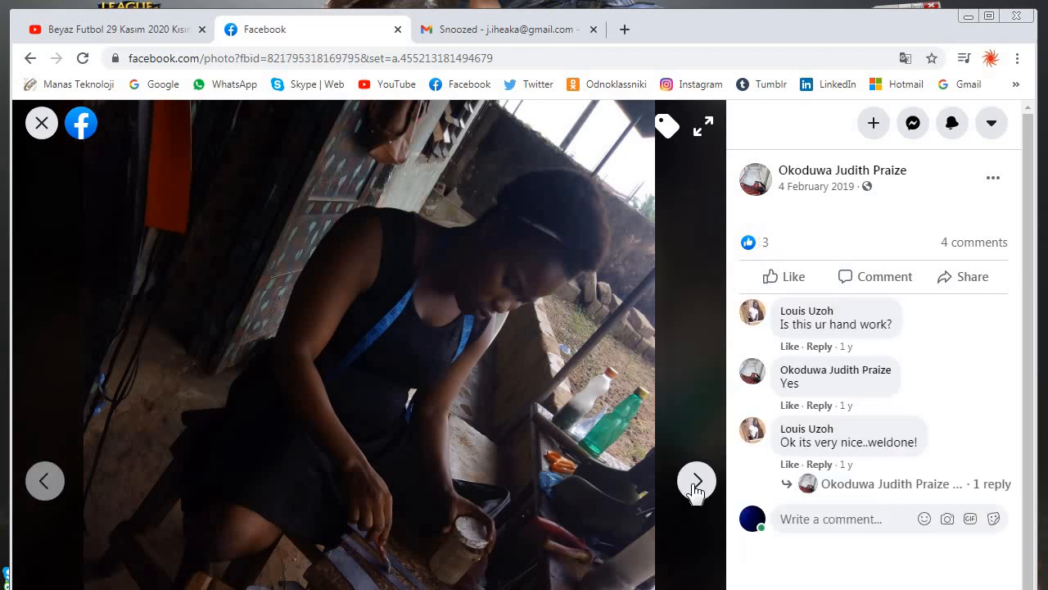
pyautogui.click(696, 481)
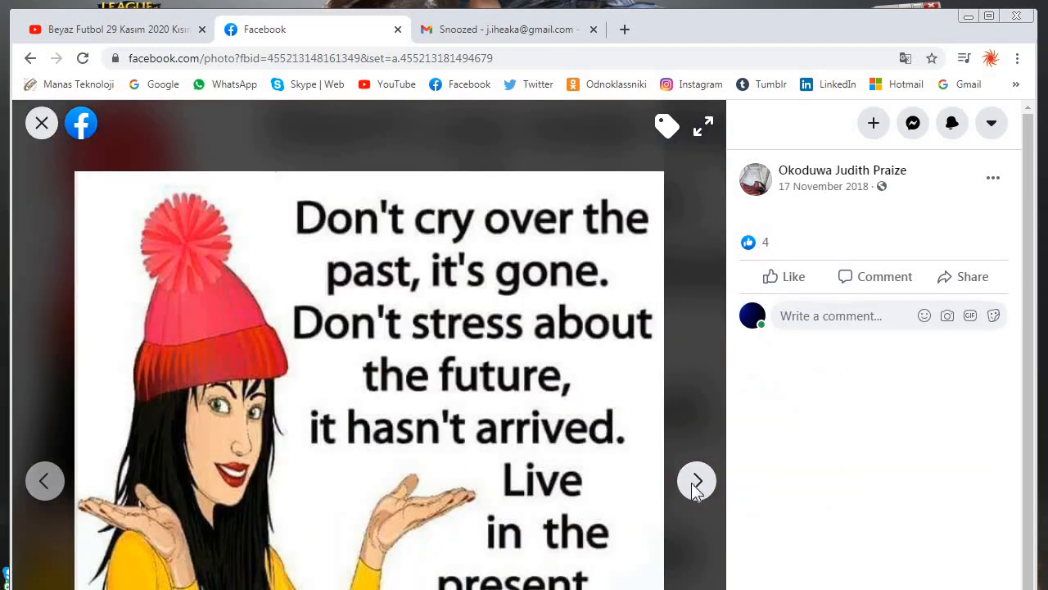
pyautogui.click(842, 169)
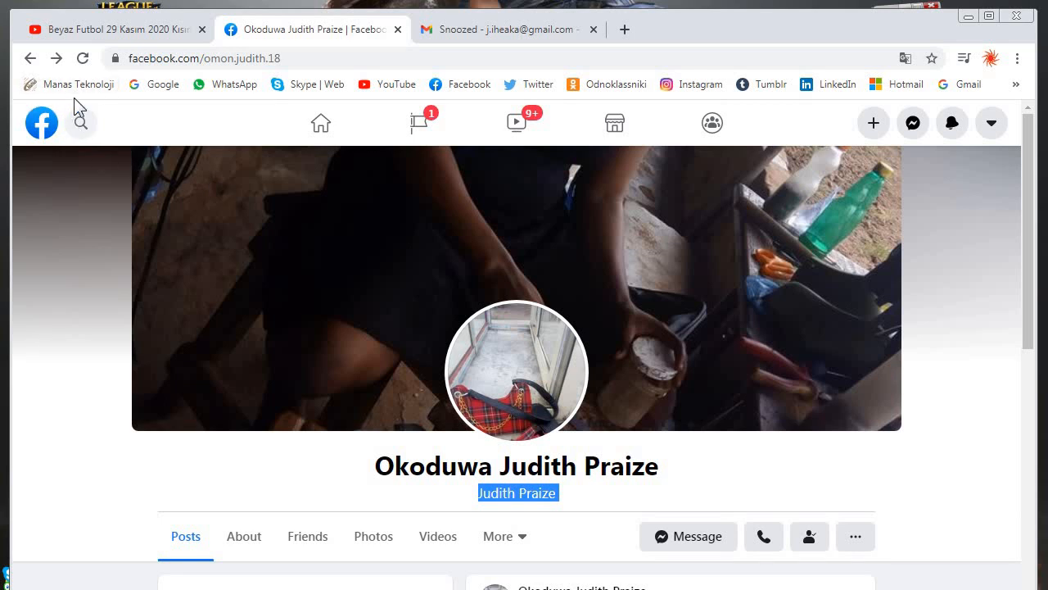
# Cycle through the YouTube, Facebook, Gmail and YouTube tabs, scrolling the video page
pyautogui.click(115, 28)
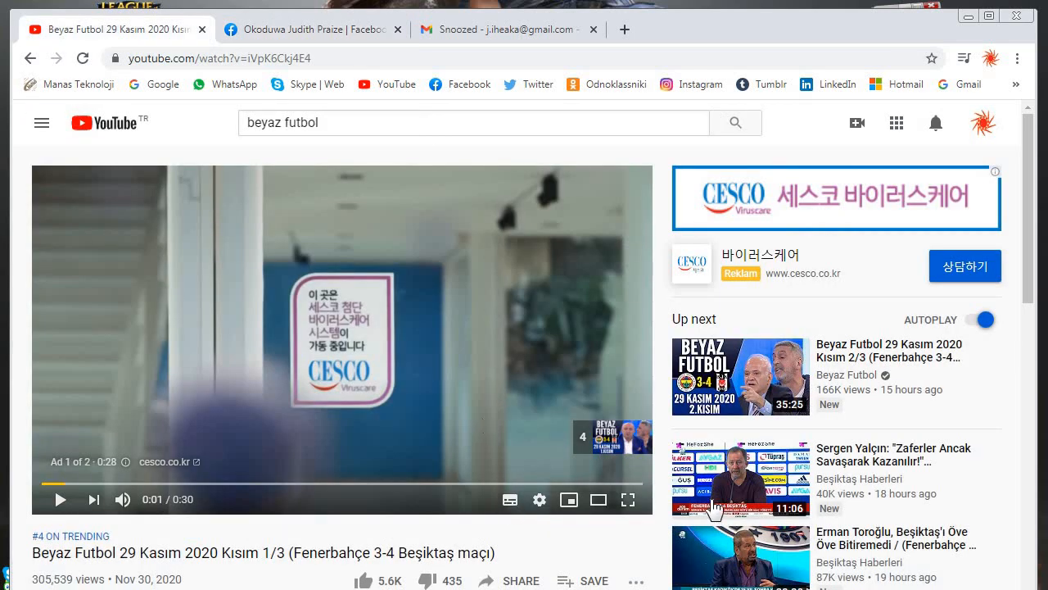
pyautogui.click(311, 28)
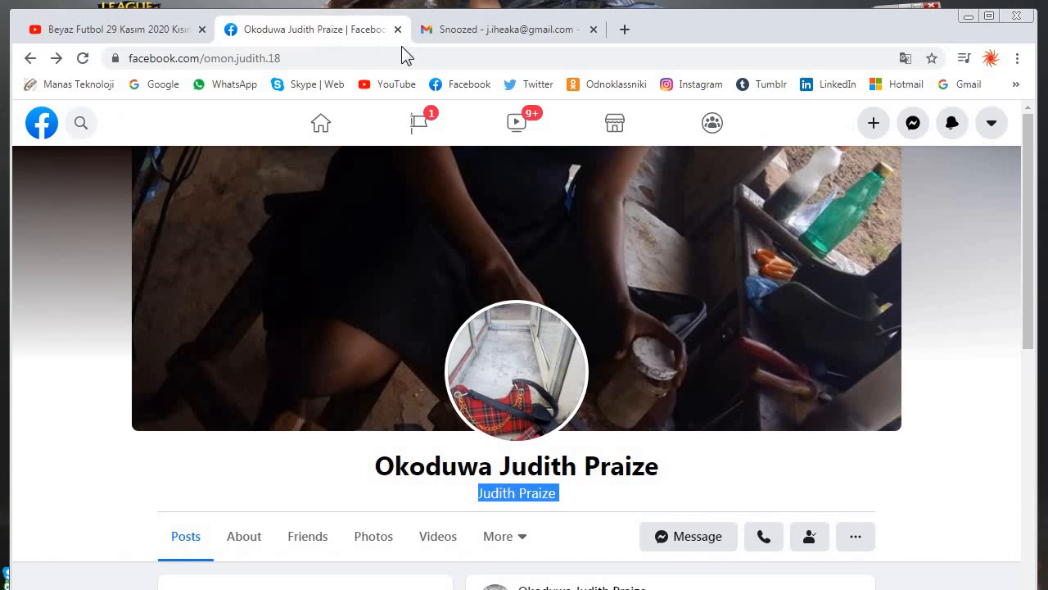
pyautogui.moveTo(408, 58)
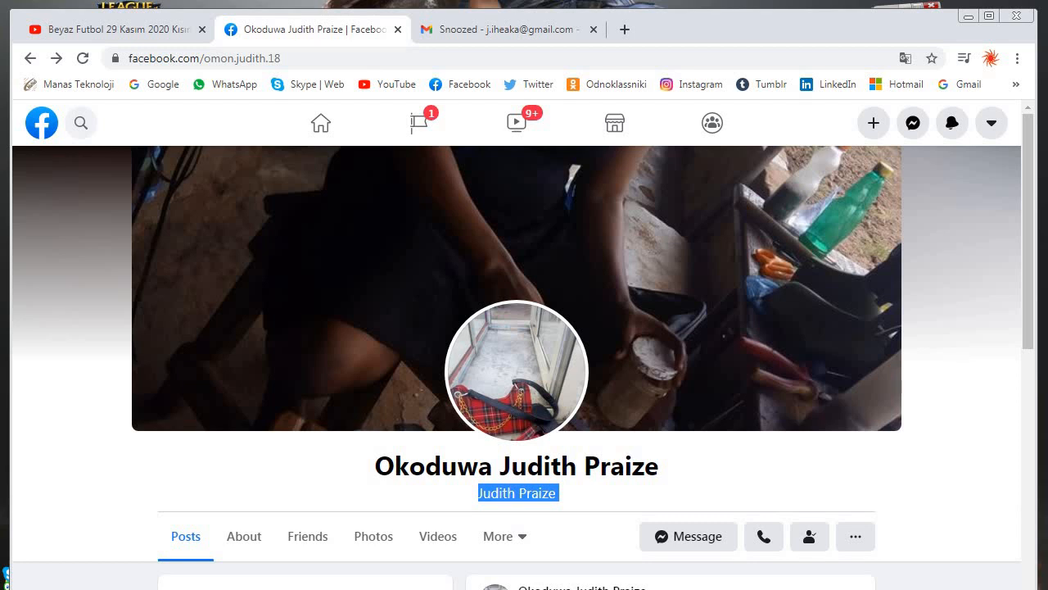
pyautogui.moveTo(1031, 540)
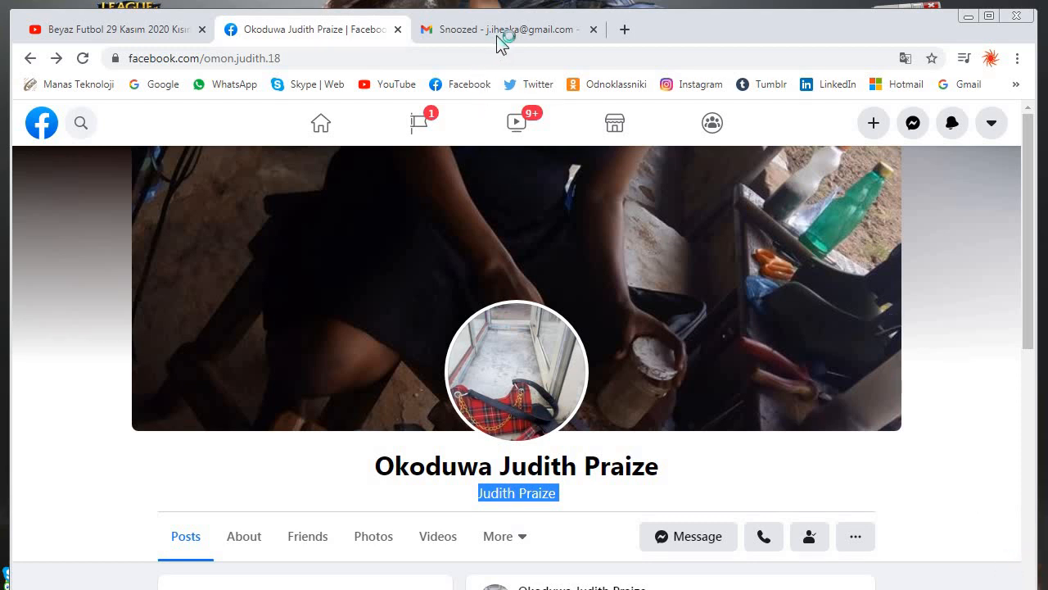
pyautogui.click(114, 29)
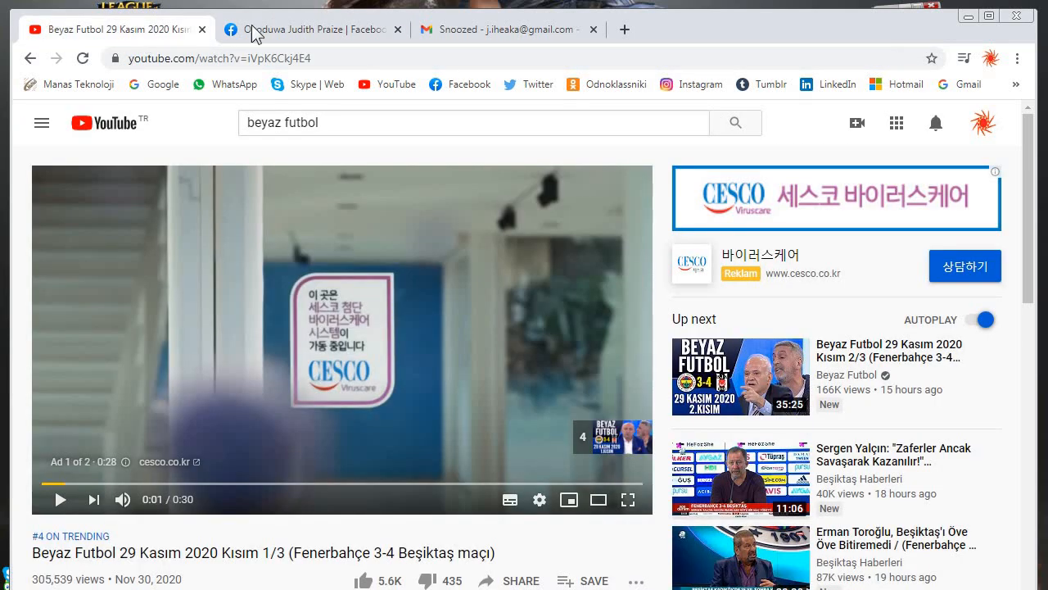
pyautogui.click(508, 29)
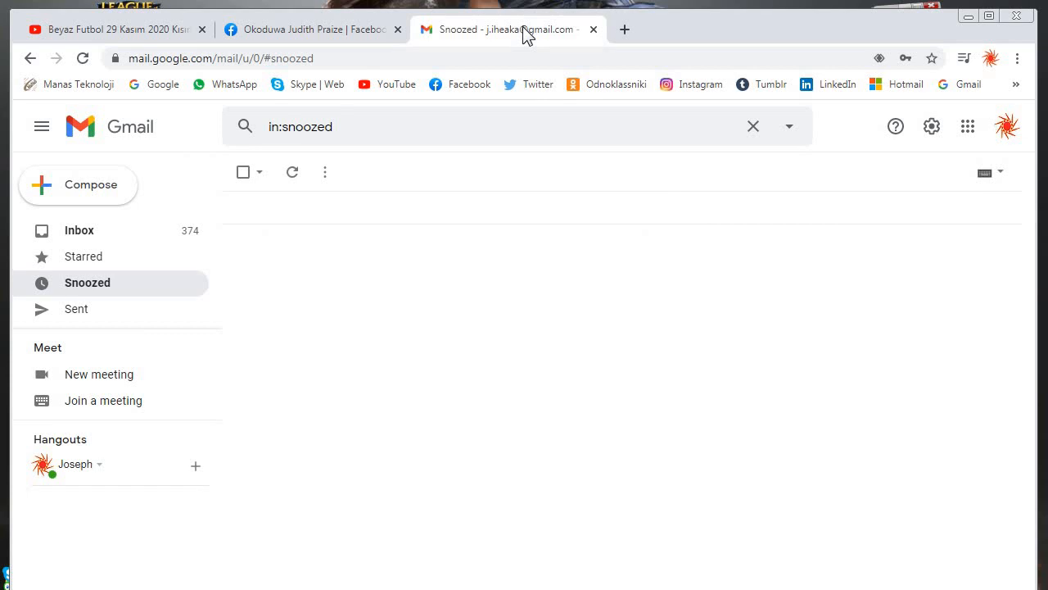
pyautogui.click(111, 29)
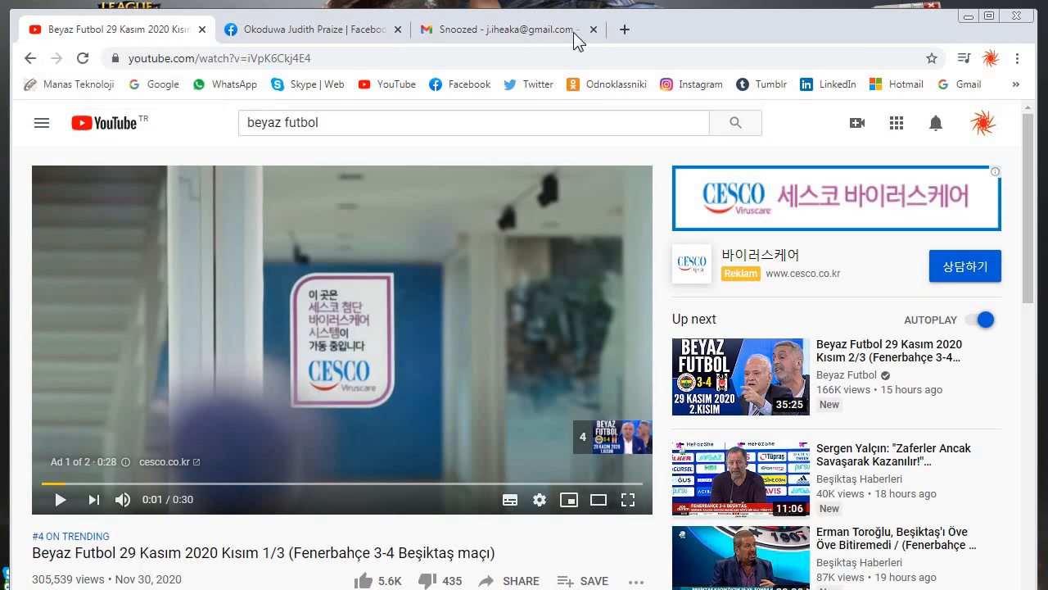
pyautogui.moveTo(1032, 242)
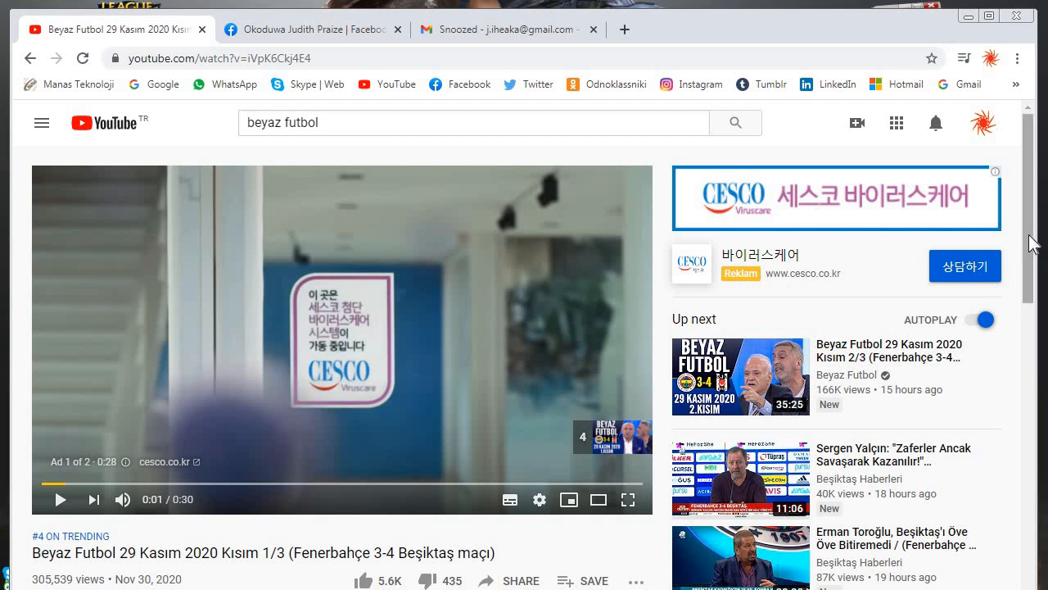
pyautogui.scroll(-3)
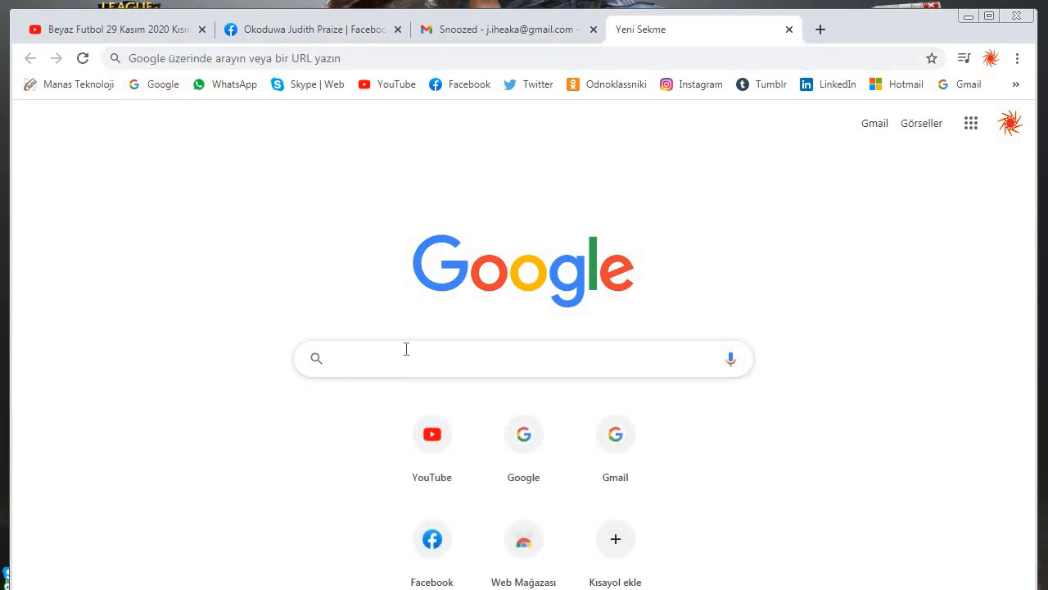
# Search Google for 'google adsense official website'
pyautogui.write('g')
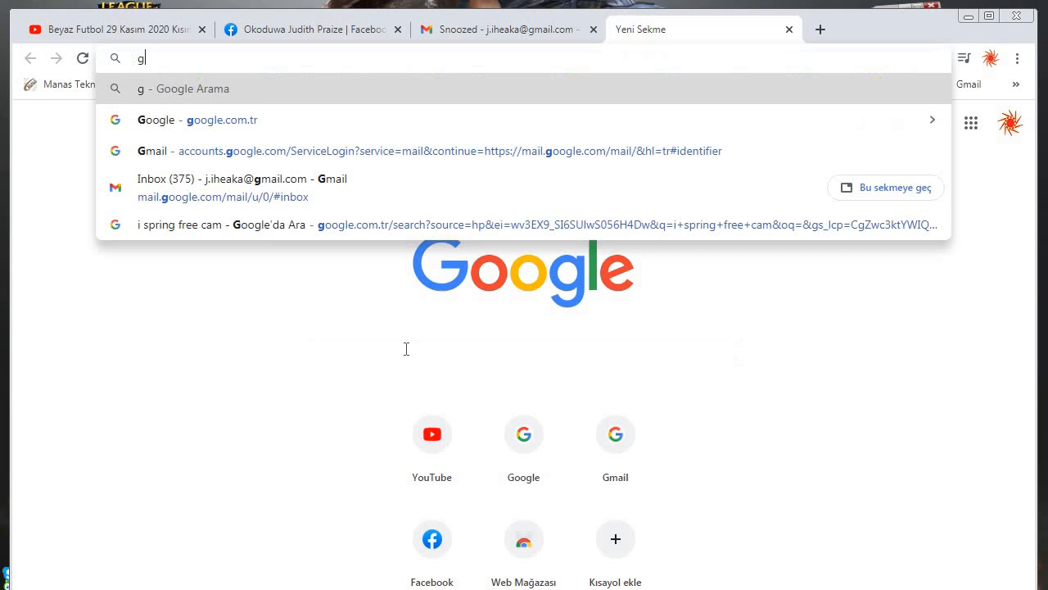
pyautogui.write('oog')
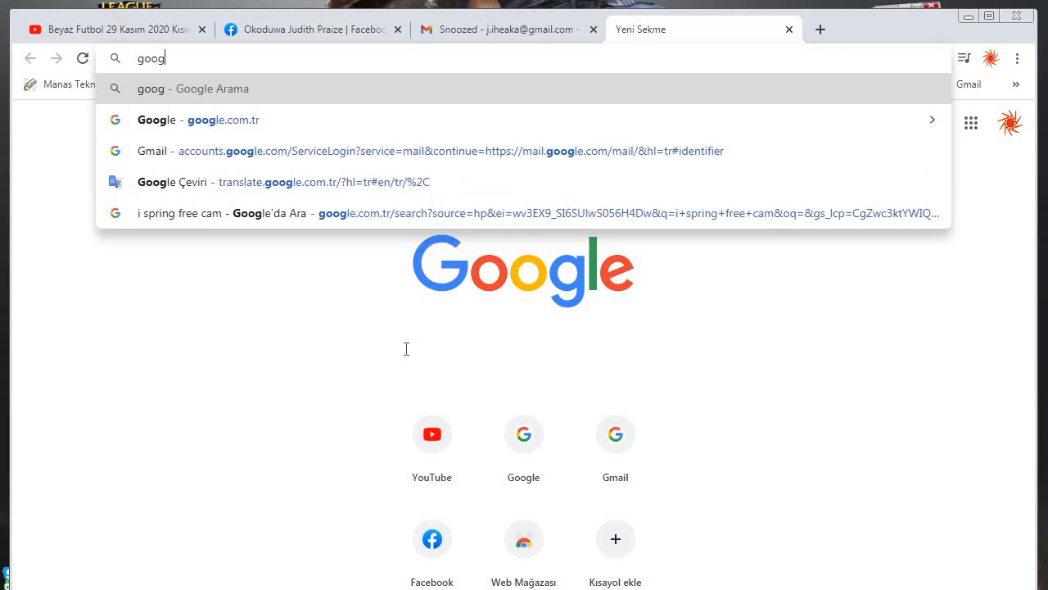
pyautogui.write('le ad')
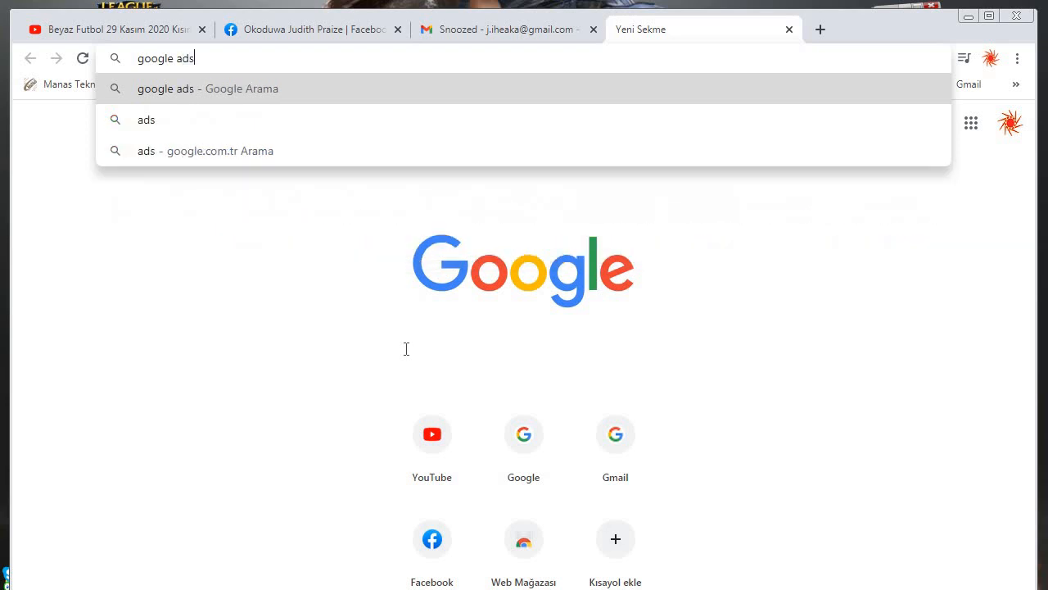
pyautogui.write('sense')
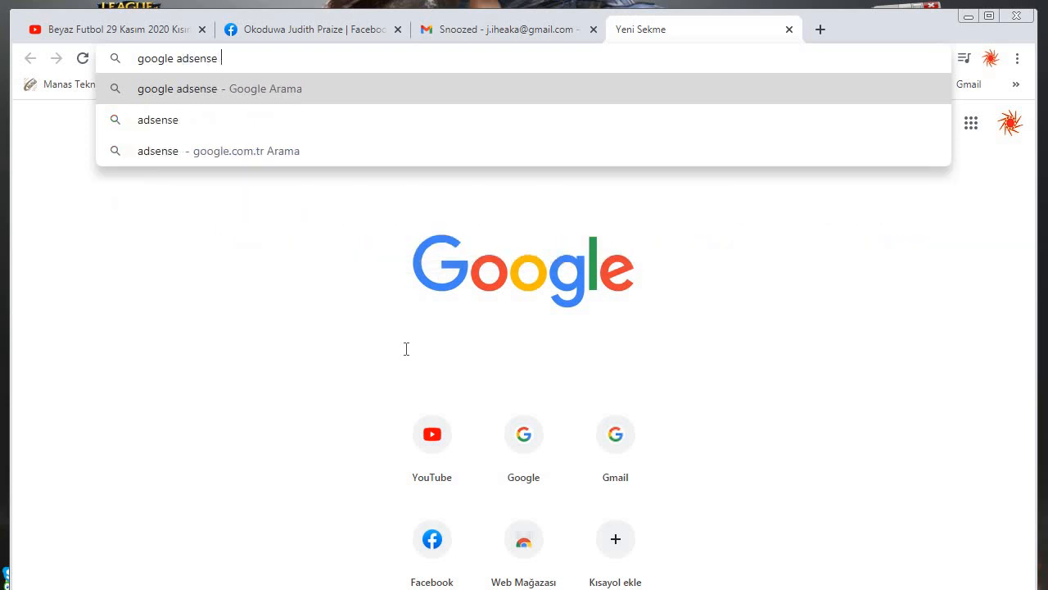
pyautogui.write('offic')
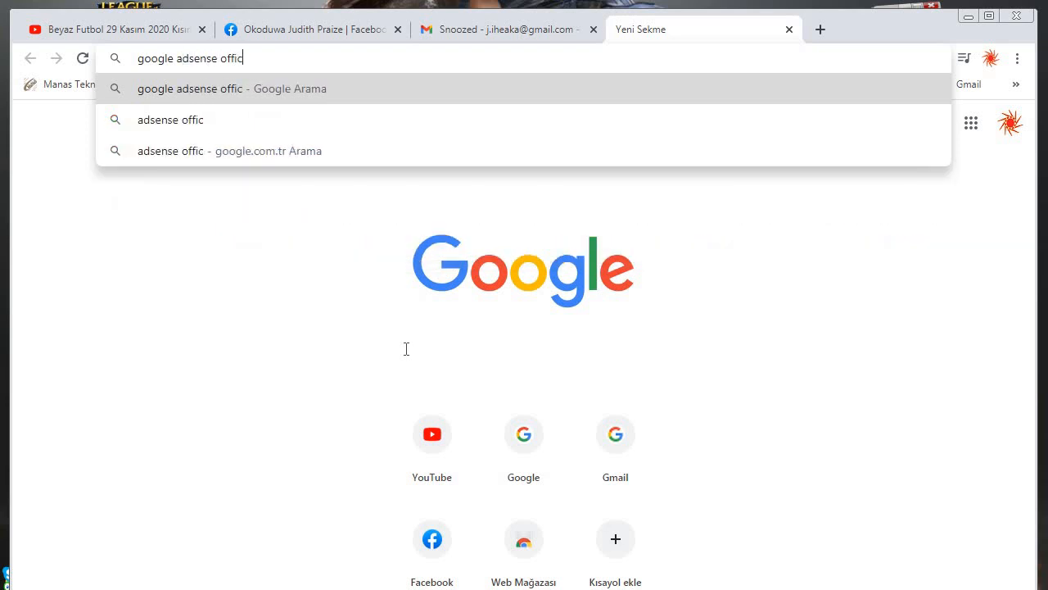
pyautogui.write('ial')
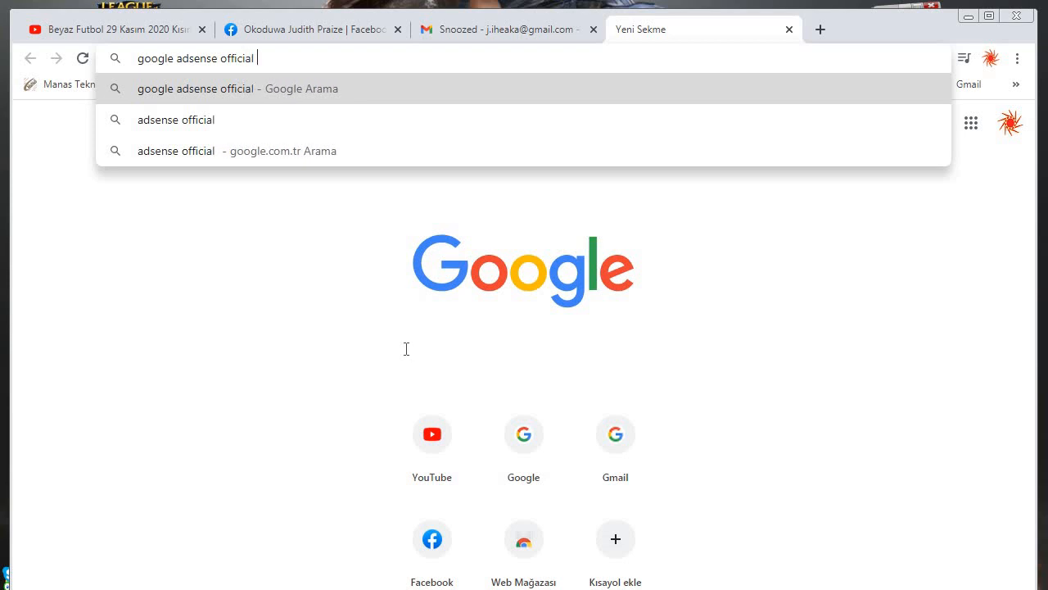
pyautogui.write('webs')
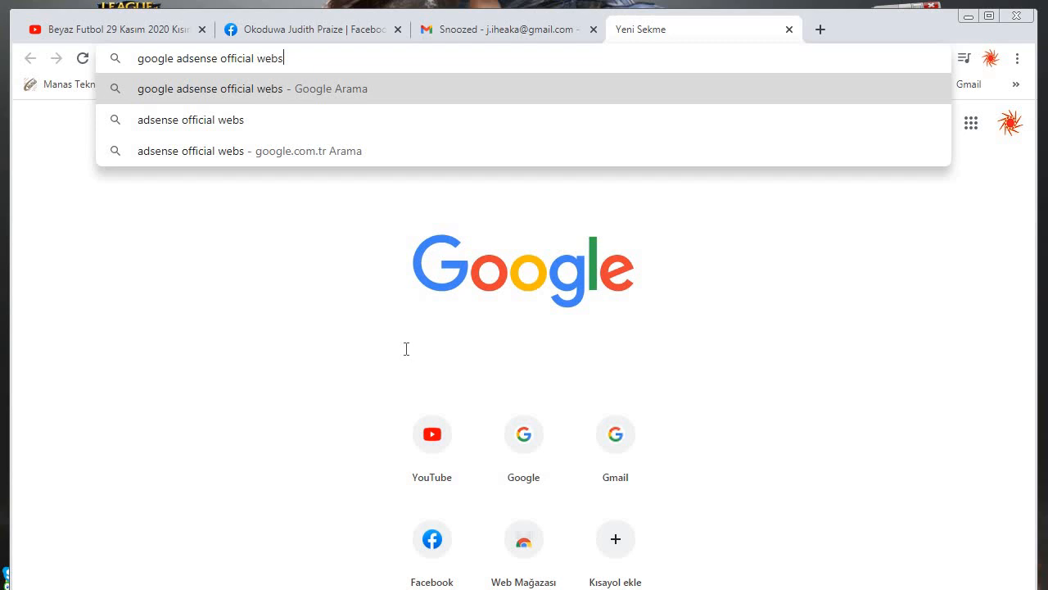
pyautogui.press('Return')
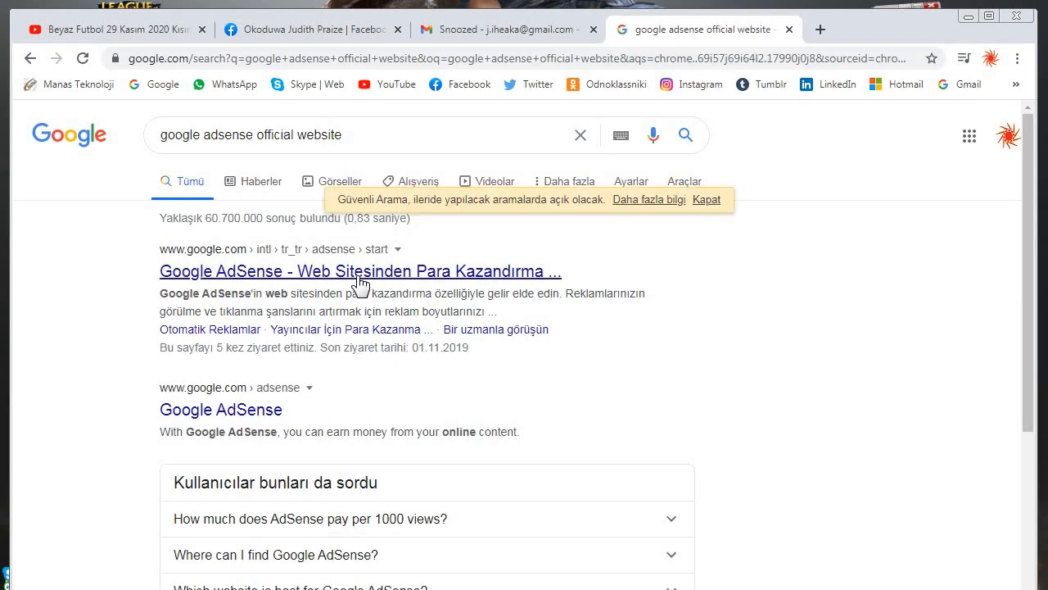
# Open the Google AdSense start page result and scroll through it
pyautogui.click(359, 271)
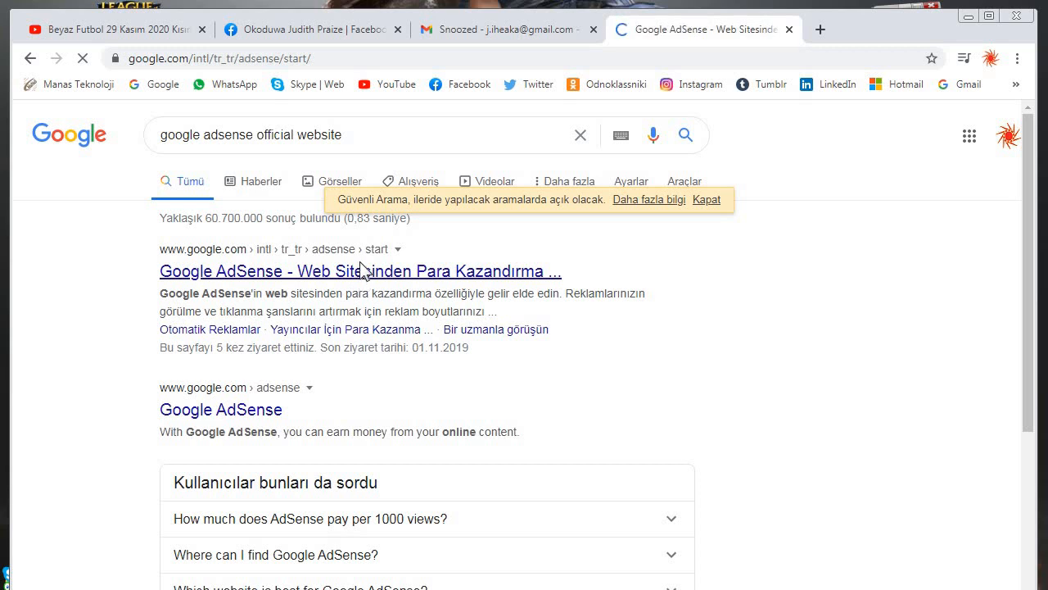
pyautogui.click(358, 271)
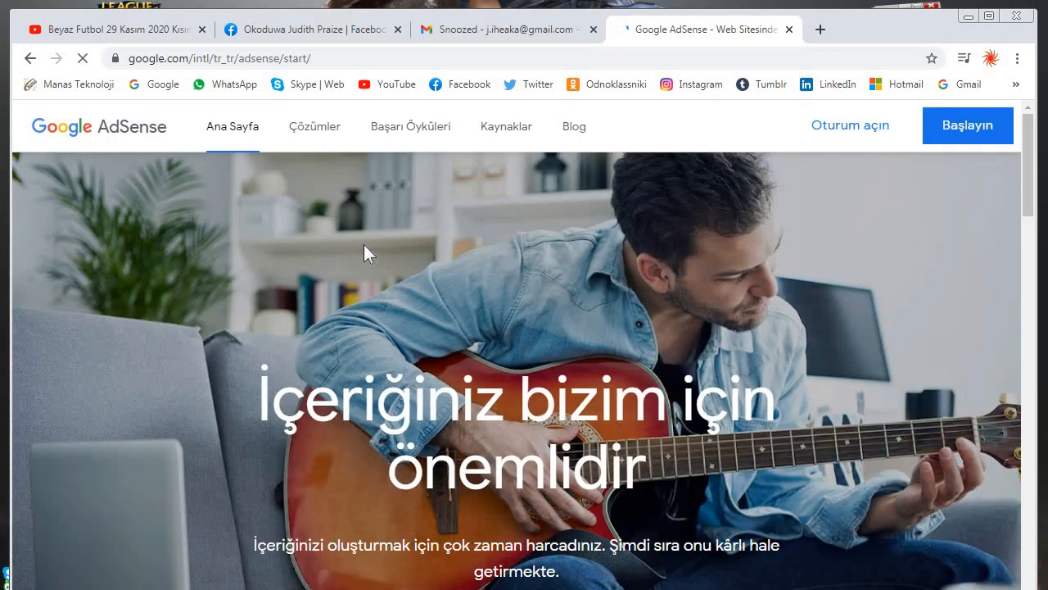
pyautogui.scroll(-3)
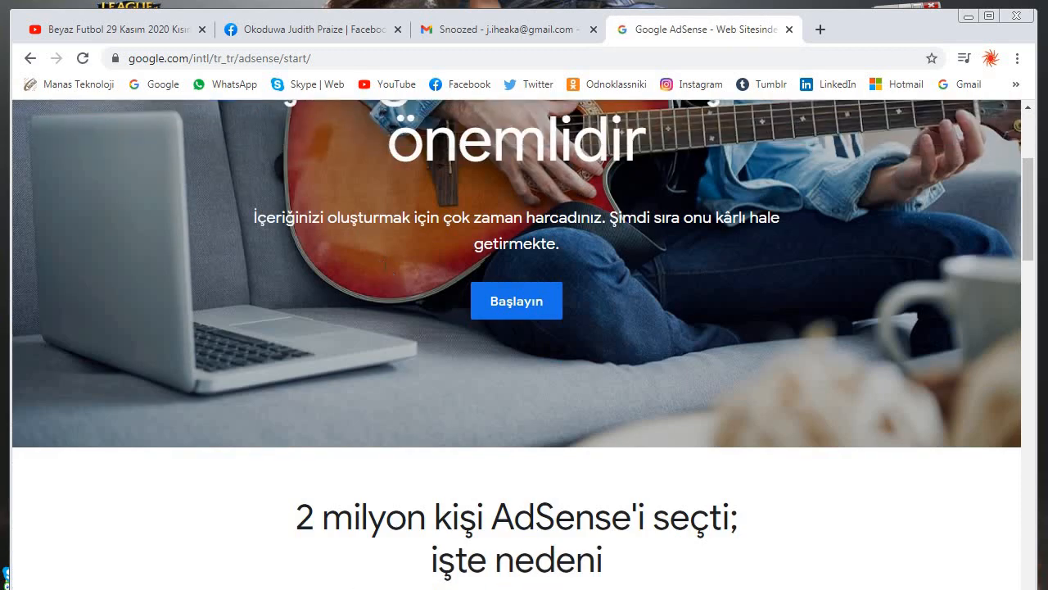
pyautogui.scroll(3)
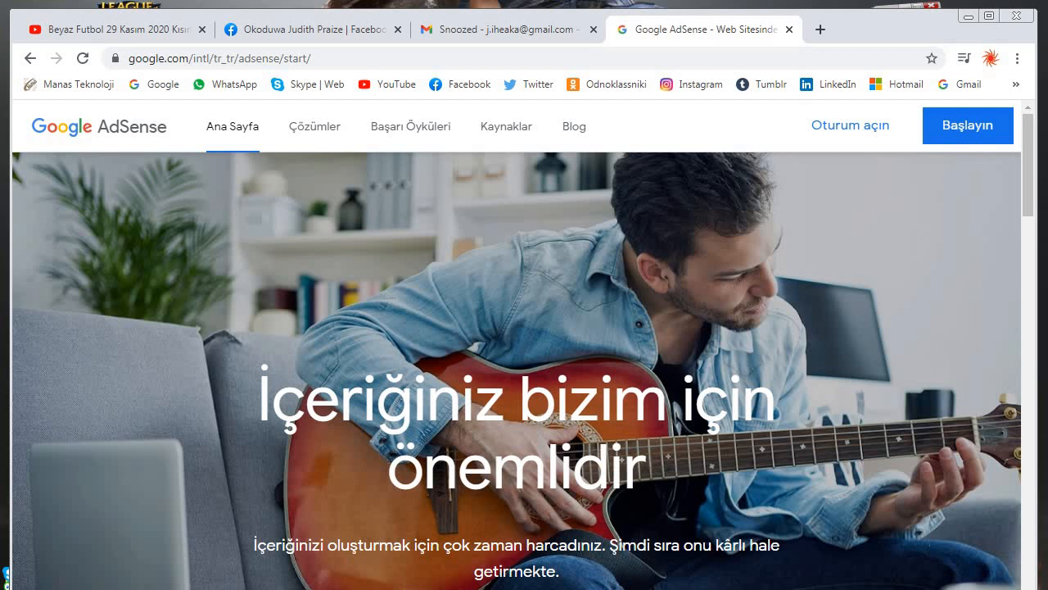
pyautogui.moveTo(491, 203)
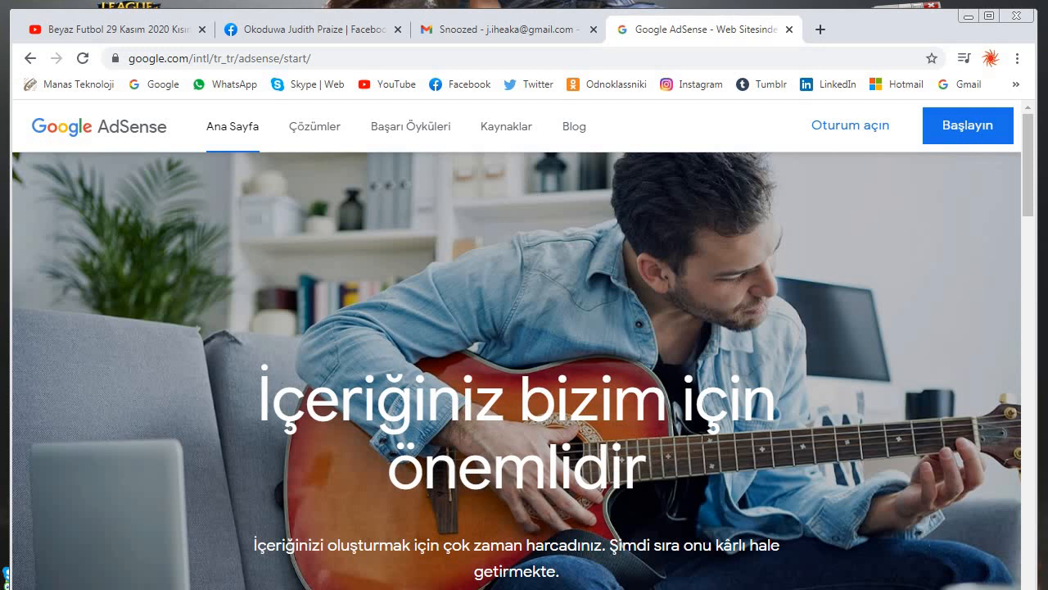
pyautogui.moveTo(418, 506)
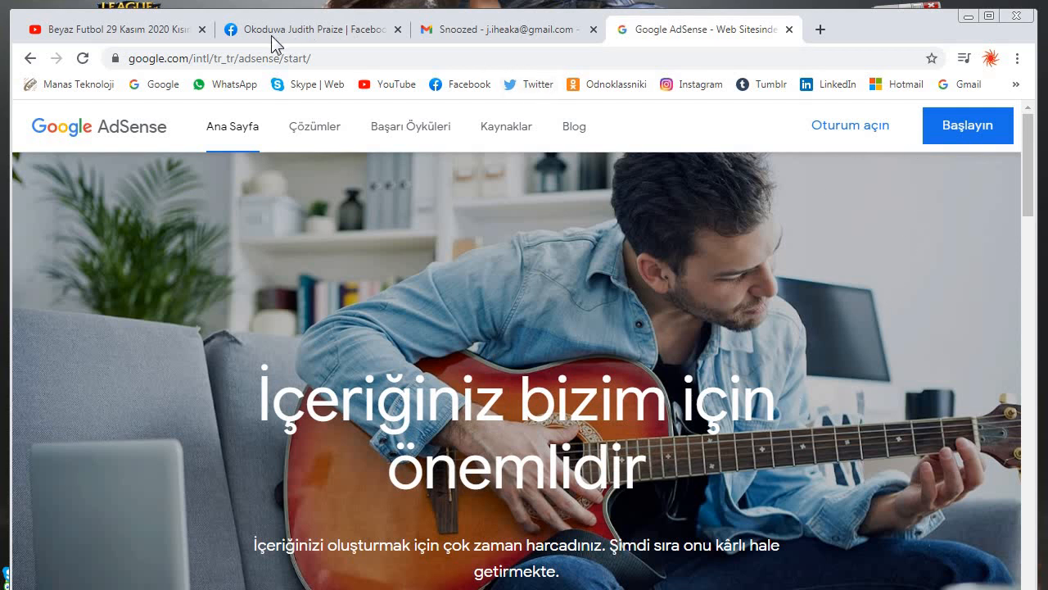
pyautogui.moveTo(789, 30)
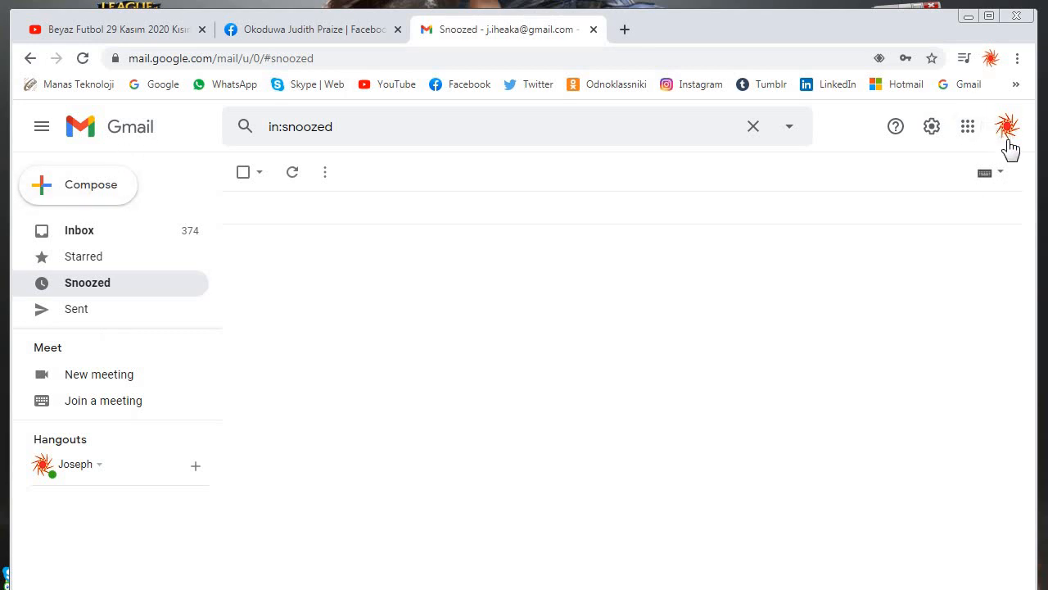
pyautogui.moveTo(225, 260)
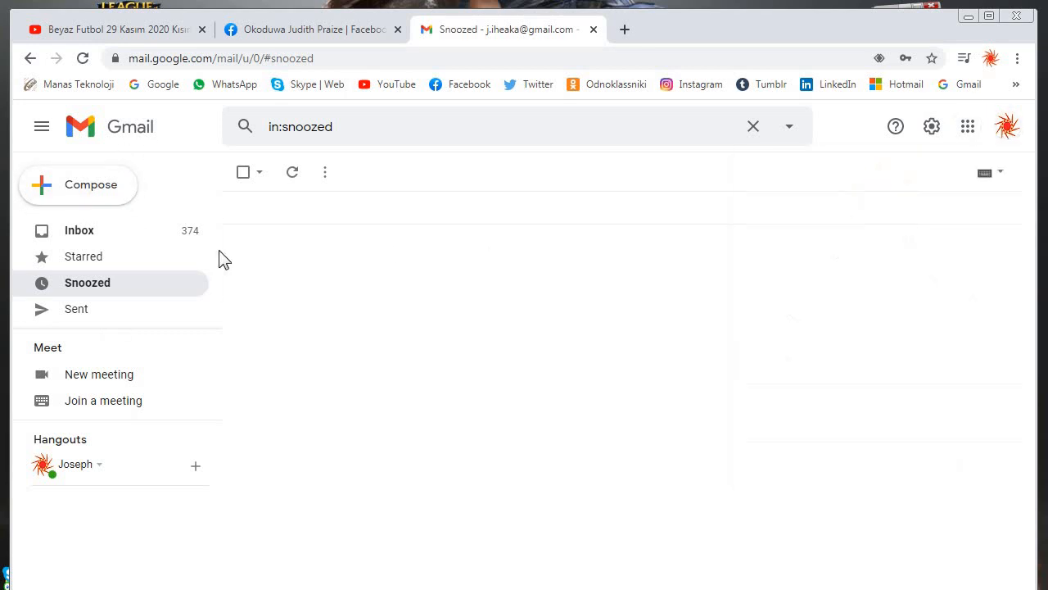
# Read the Reddit email about Biden in the inbox, switching between Facebook and Gmail tabs
pyautogui.click(79, 230)
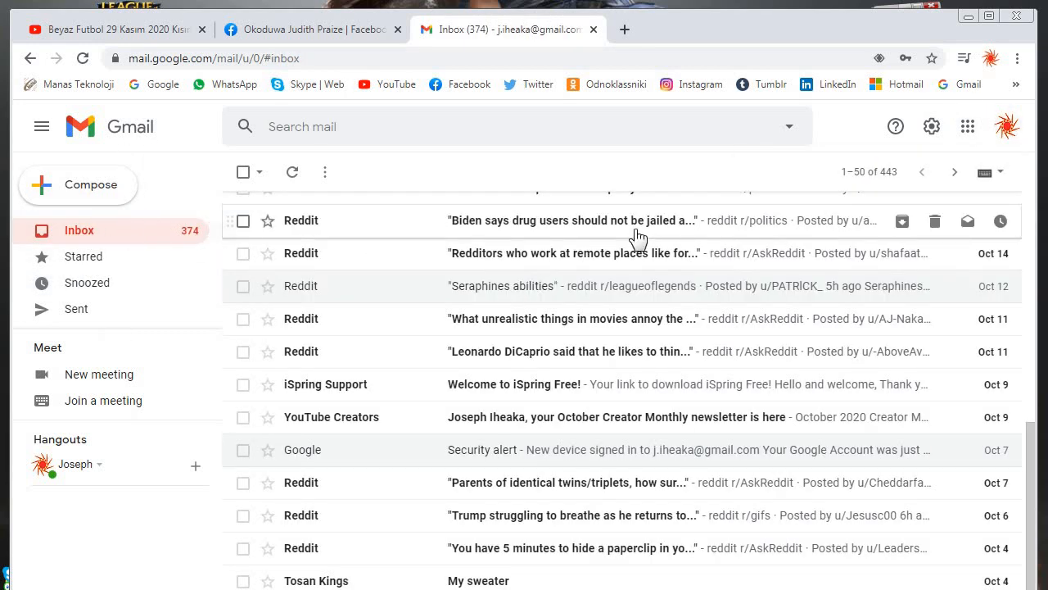
pyautogui.click(111, 28)
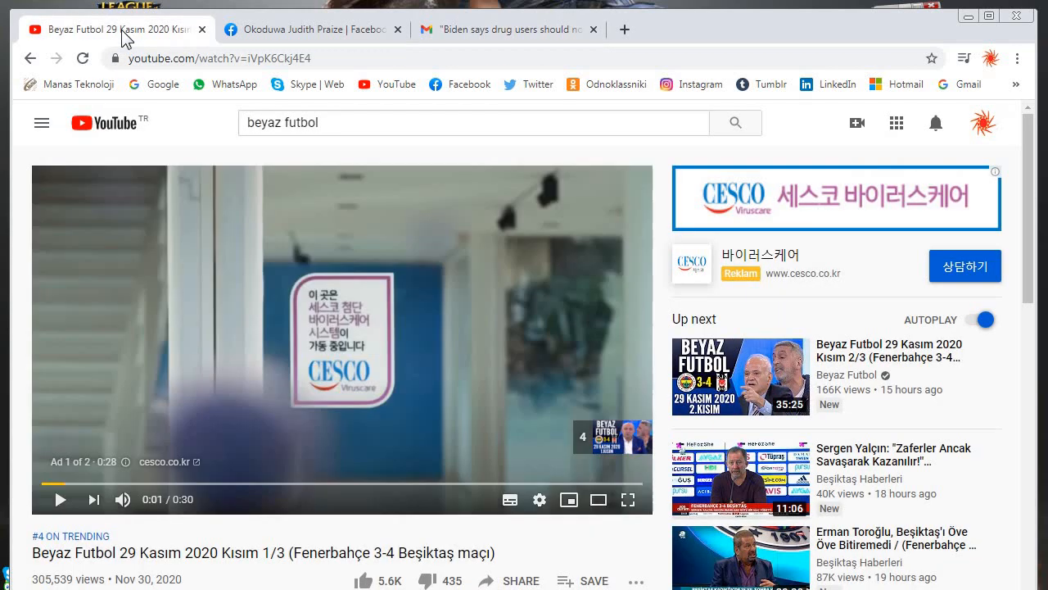
pyautogui.moveTo(395, 243)
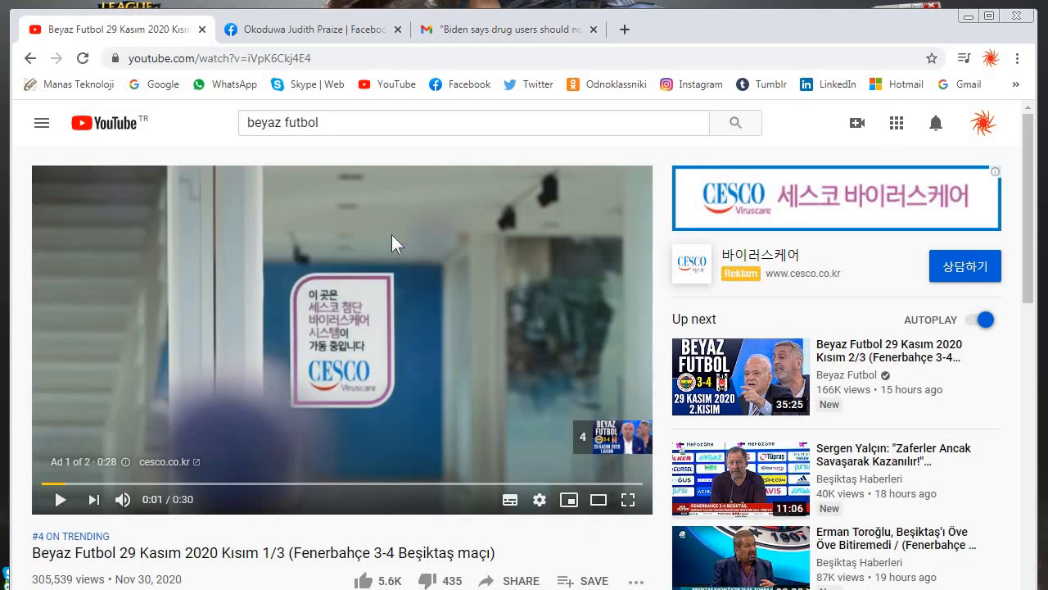
pyautogui.moveTo(275, 399)
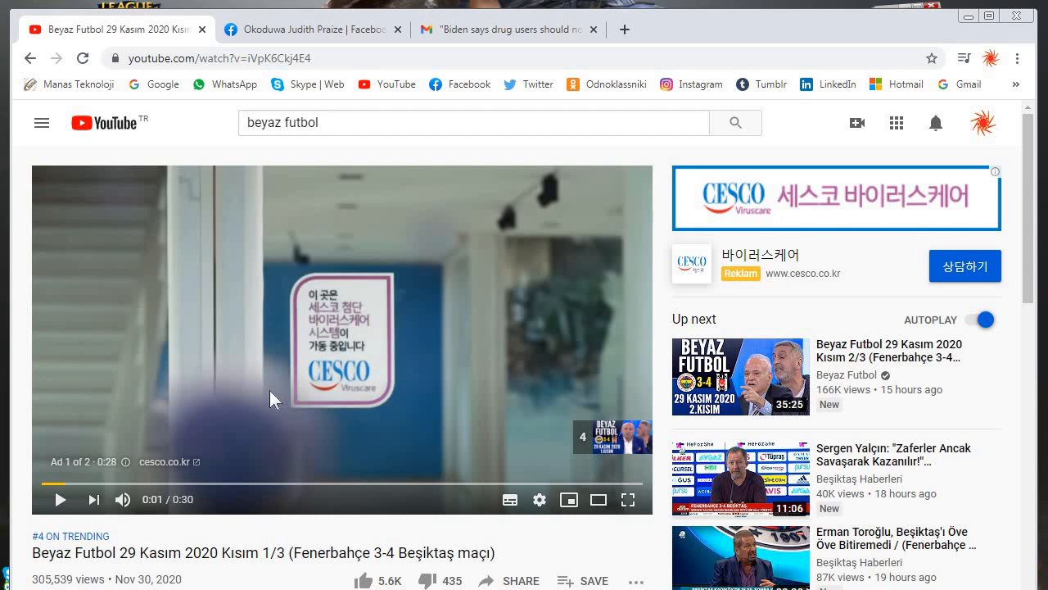
pyautogui.moveTo(274, 375)
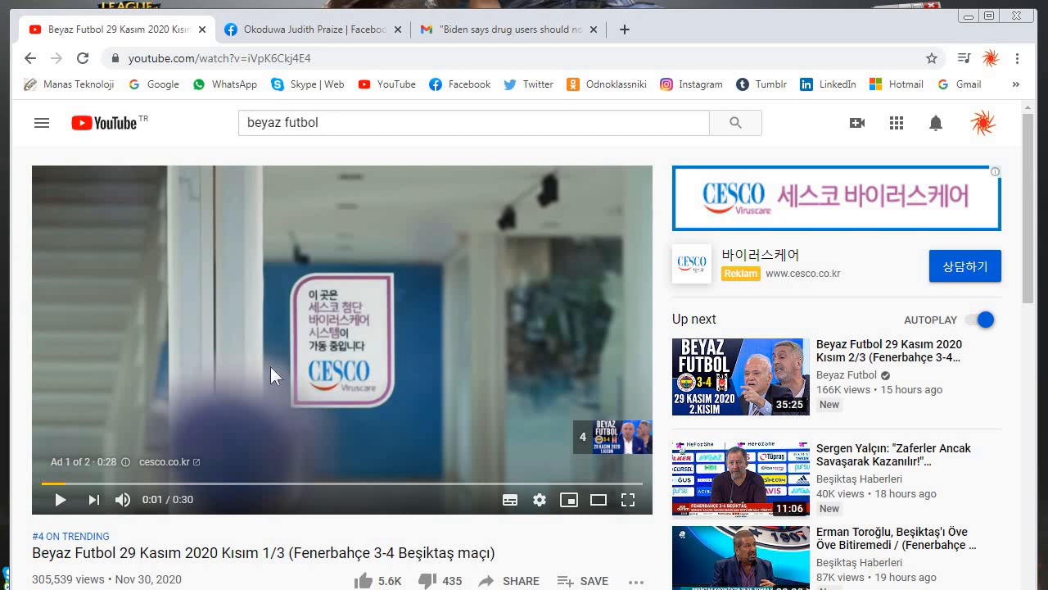
pyautogui.moveTo(276, 342)
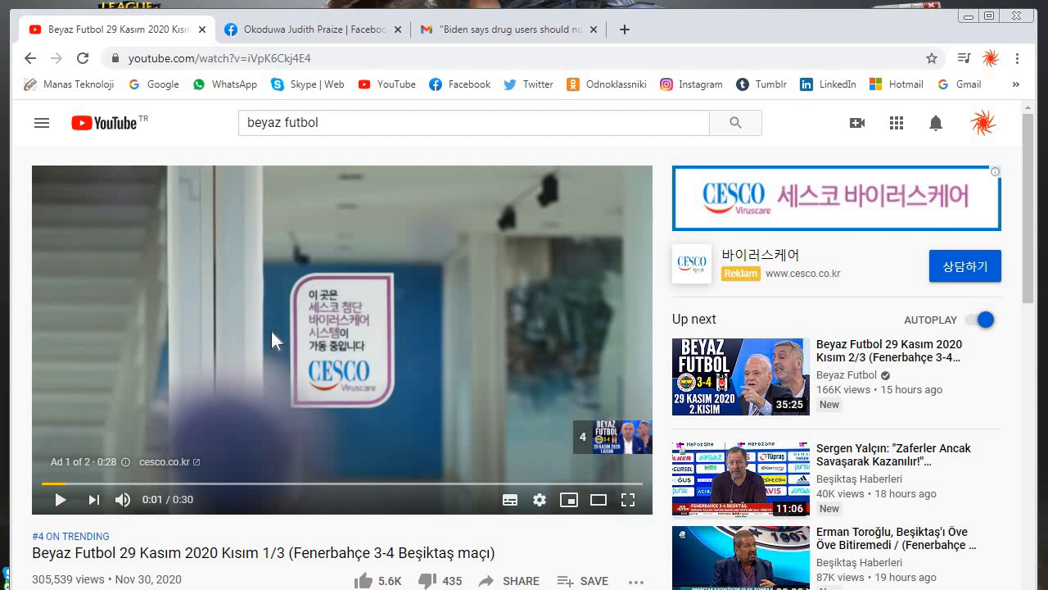
pyautogui.moveTo(312, 30)
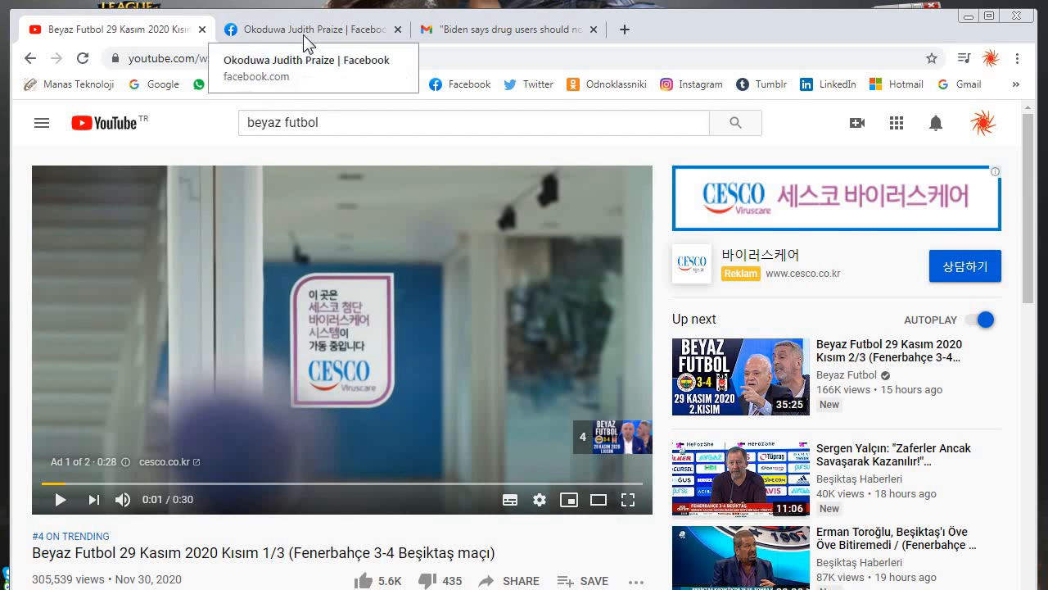
pyautogui.click(311, 30)
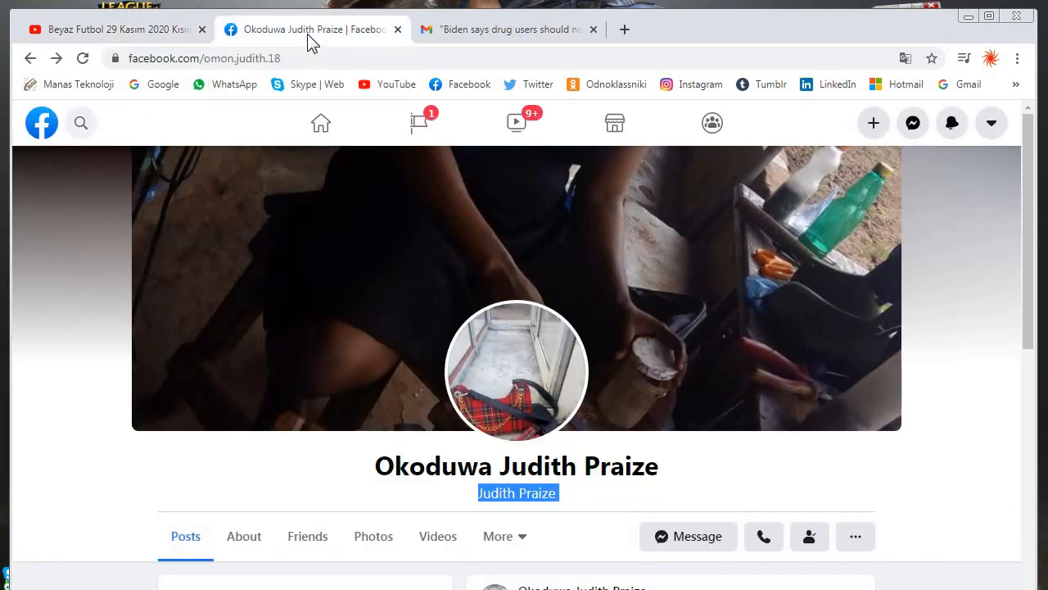
pyautogui.click(508, 29)
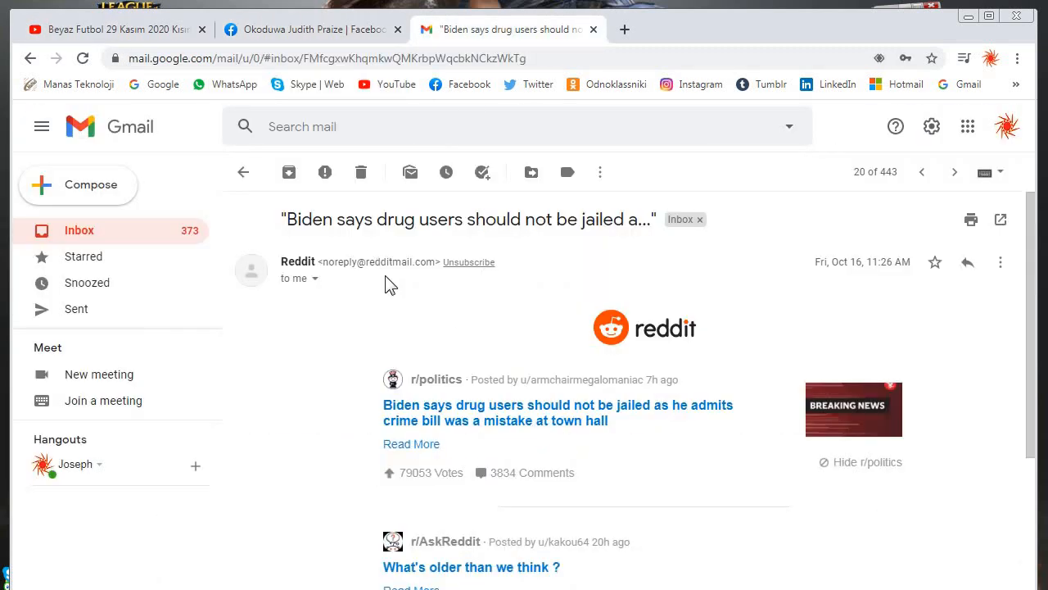
pyautogui.scroll(-3)
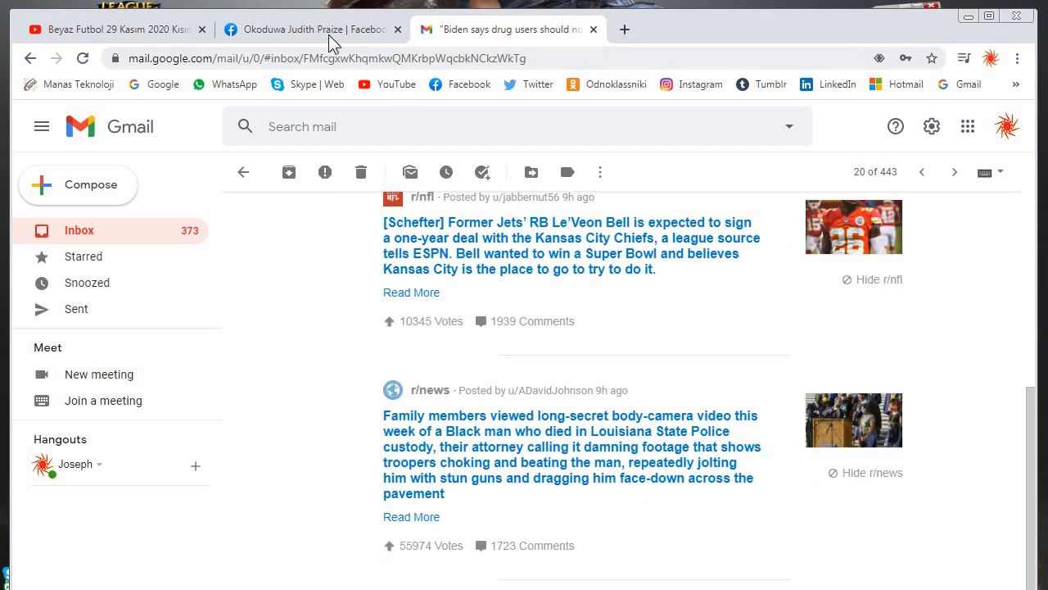
pyautogui.click(311, 29)
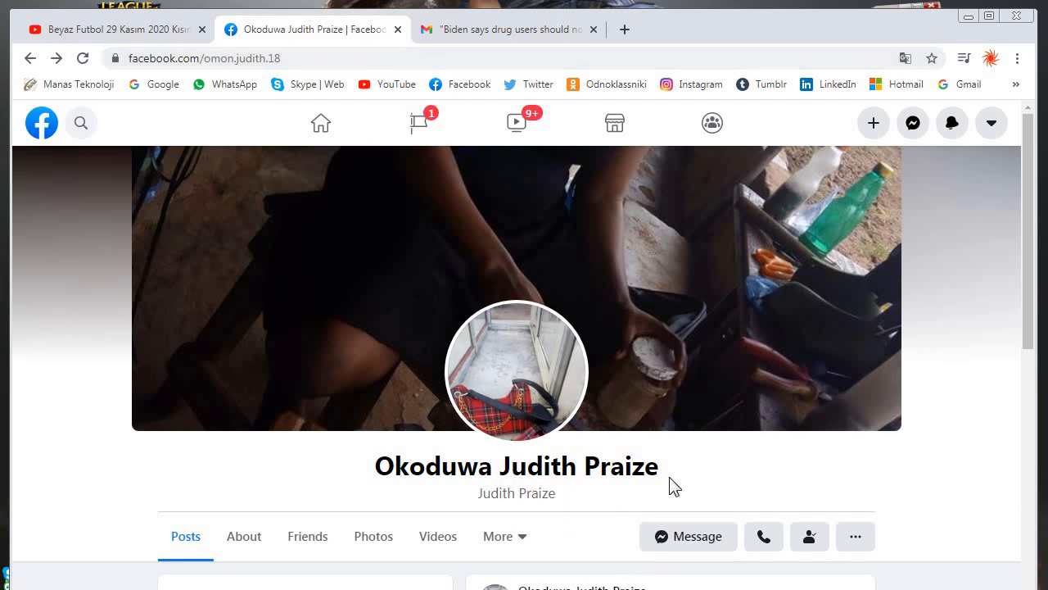
pyautogui.doubleClick(516, 492)
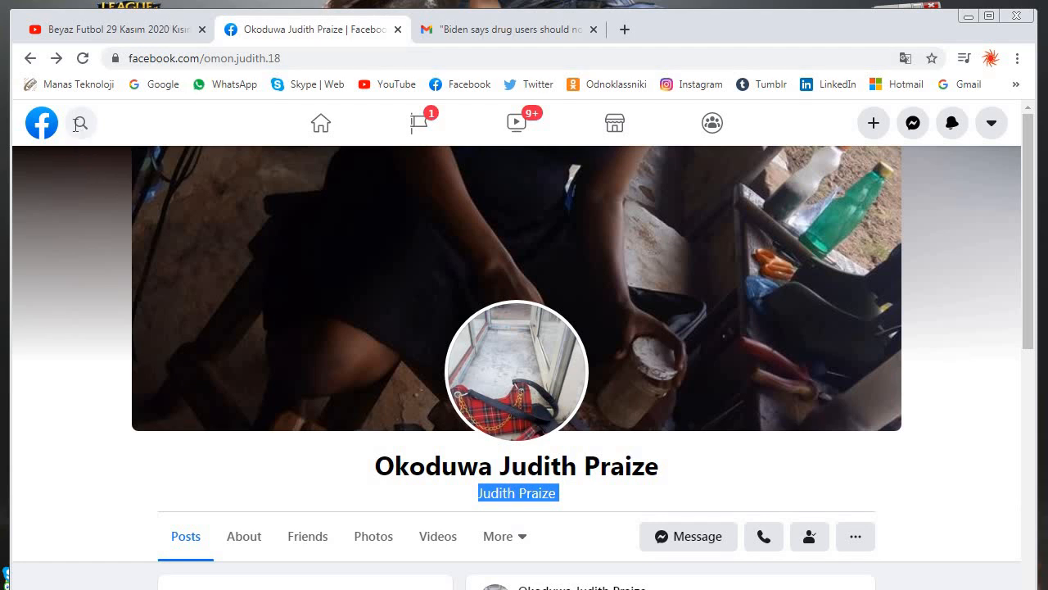
pyautogui.rightClick(123, 123)
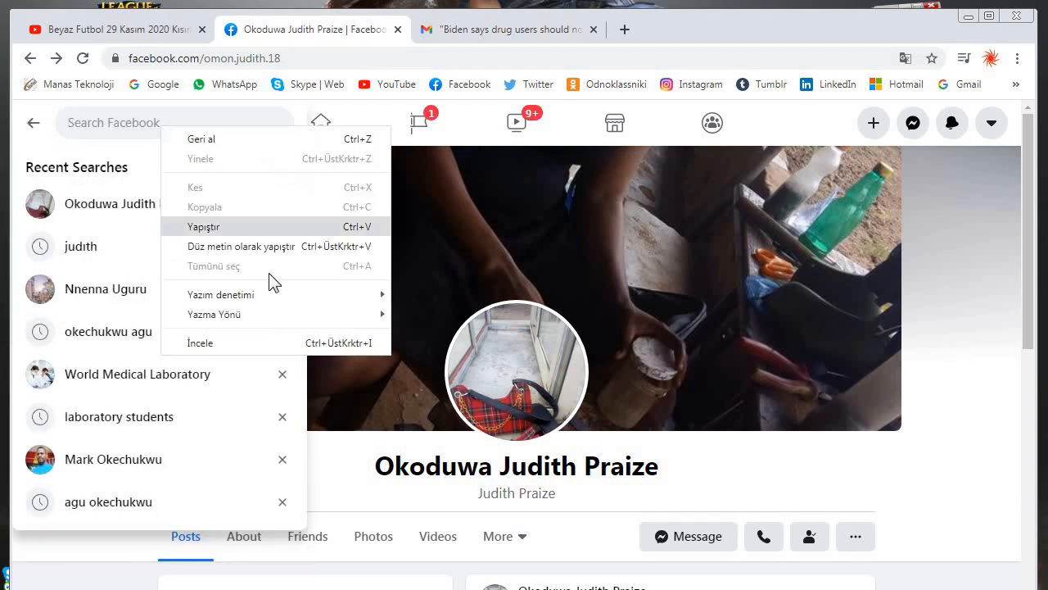
pyautogui.click(292, 211)
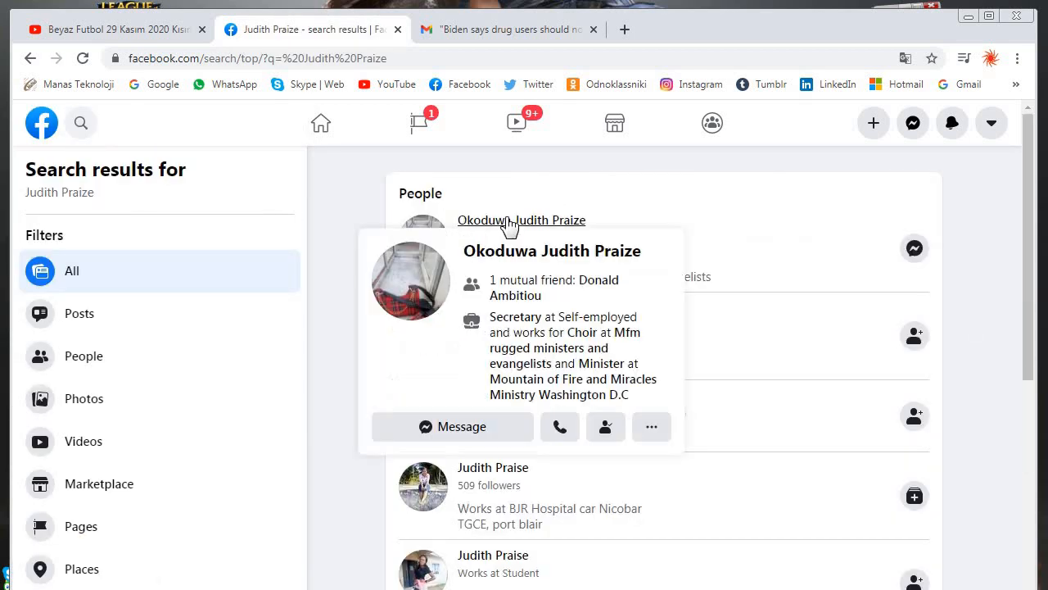
pyautogui.click(521, 219)
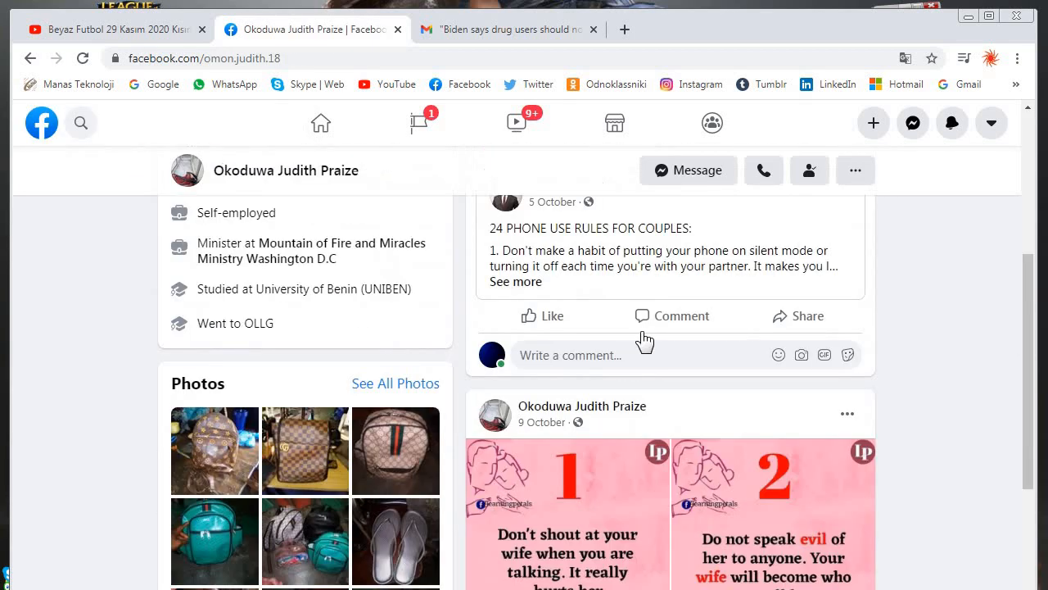
pyautogui.click(566, 514)
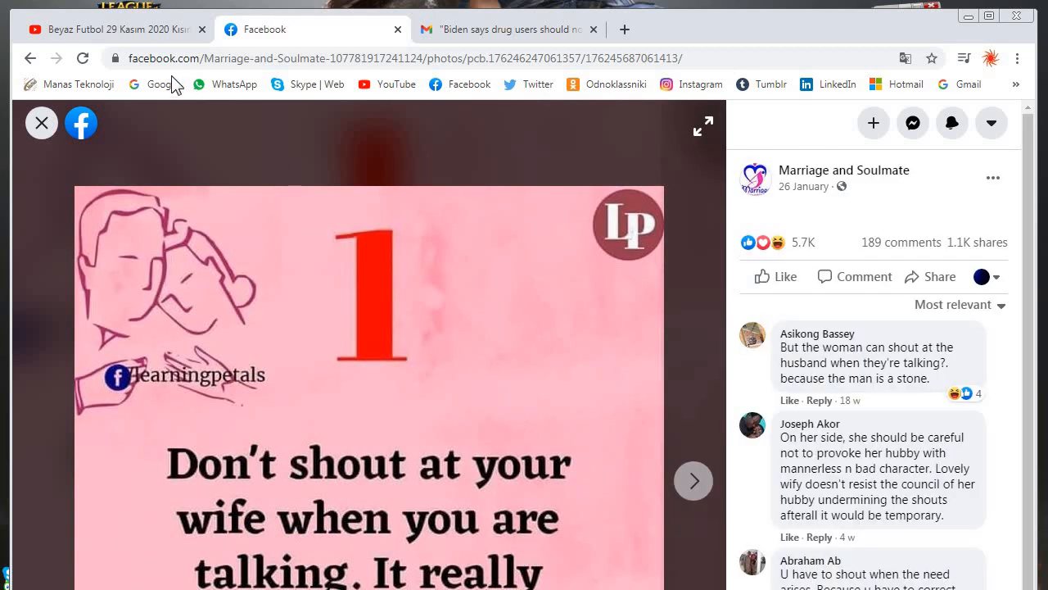
pyautogui.click(115, 29)
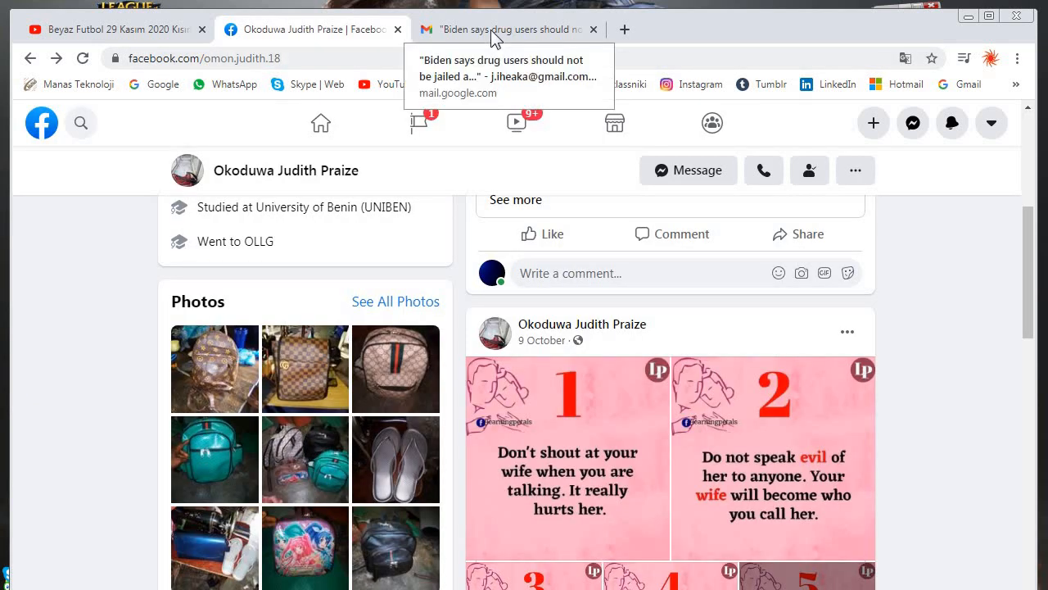
# Switch to the Gmail tab showing the Reddit Biden news email
pyautogui.click(508, 29)
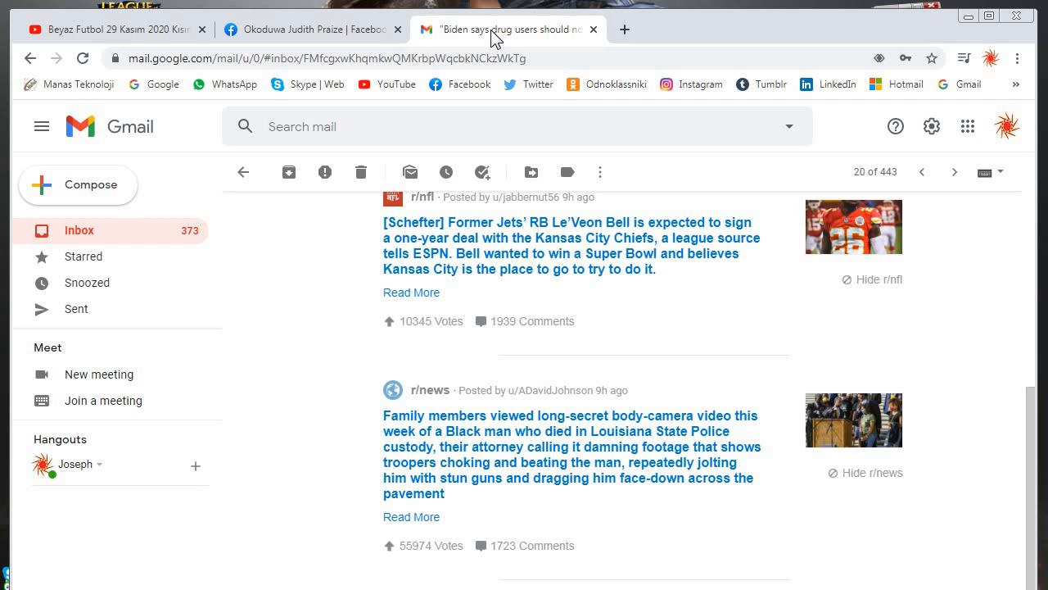
pyautogui.moveTo(504, 41)
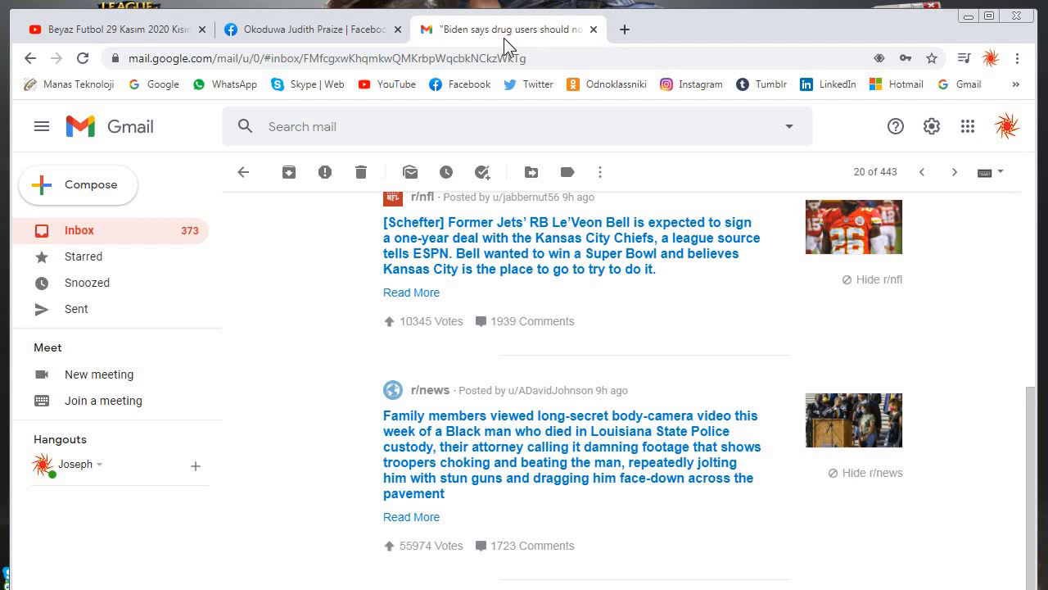
pyautogui.moveTo(508, 45)
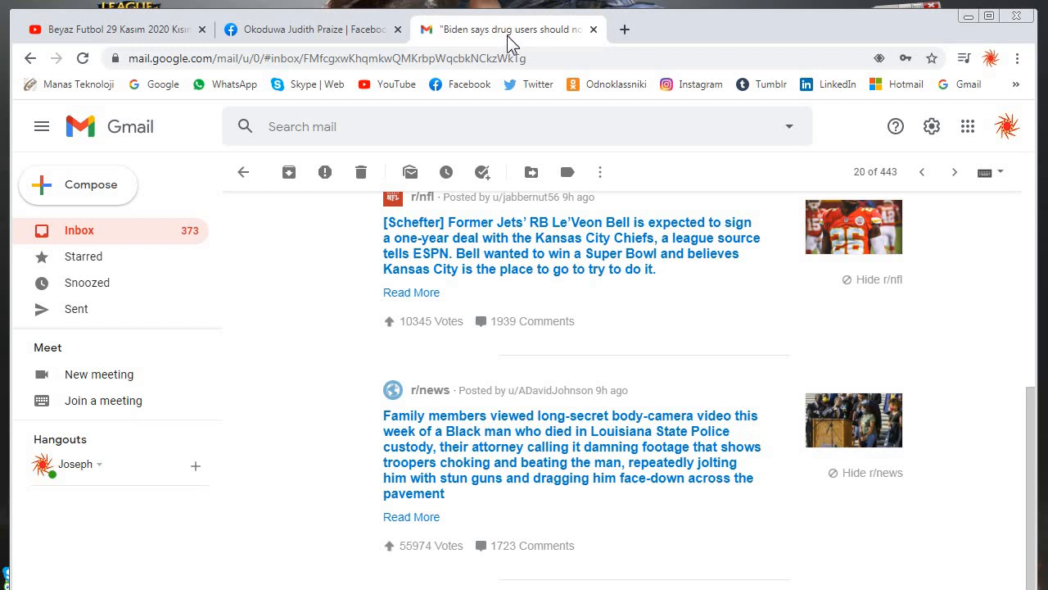
pyautogui.moveTo(934, 25)
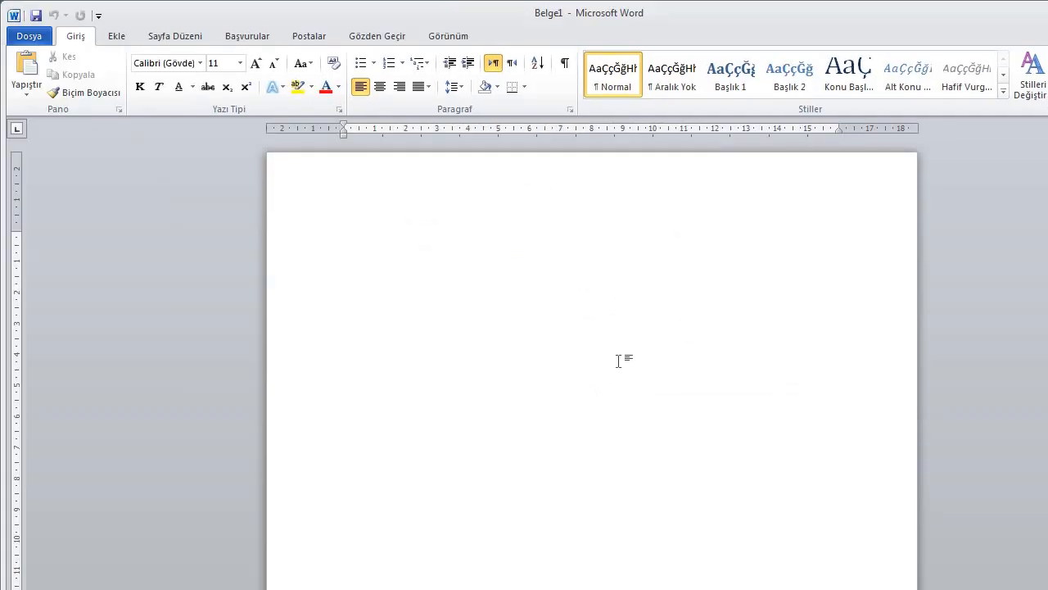
# Type the heading 'Vote of thanks' on the blank document's first line
pyautogui.write('Vote')
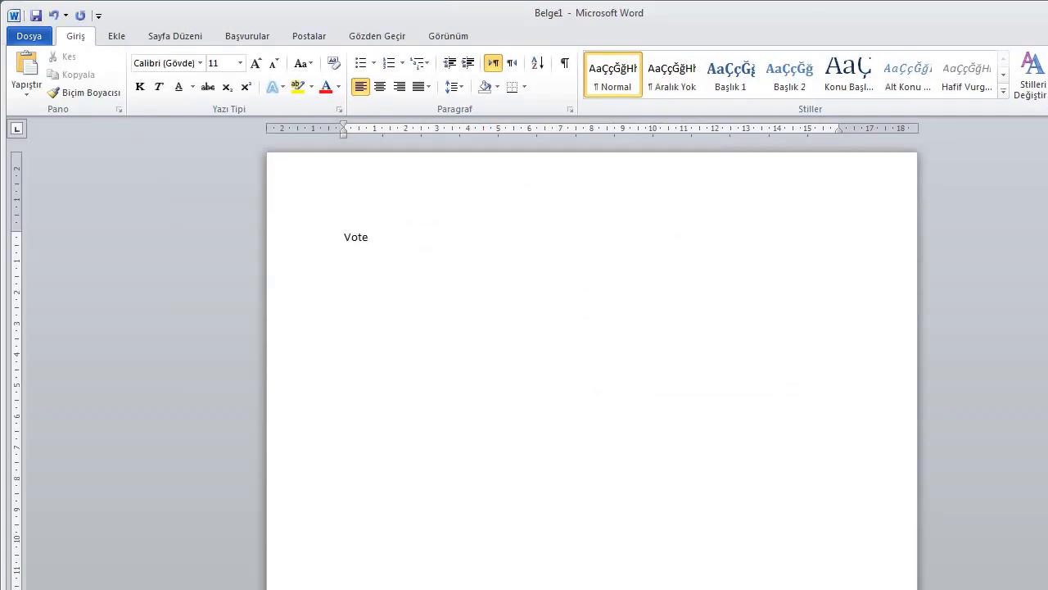
pyautogui.write('of tha')
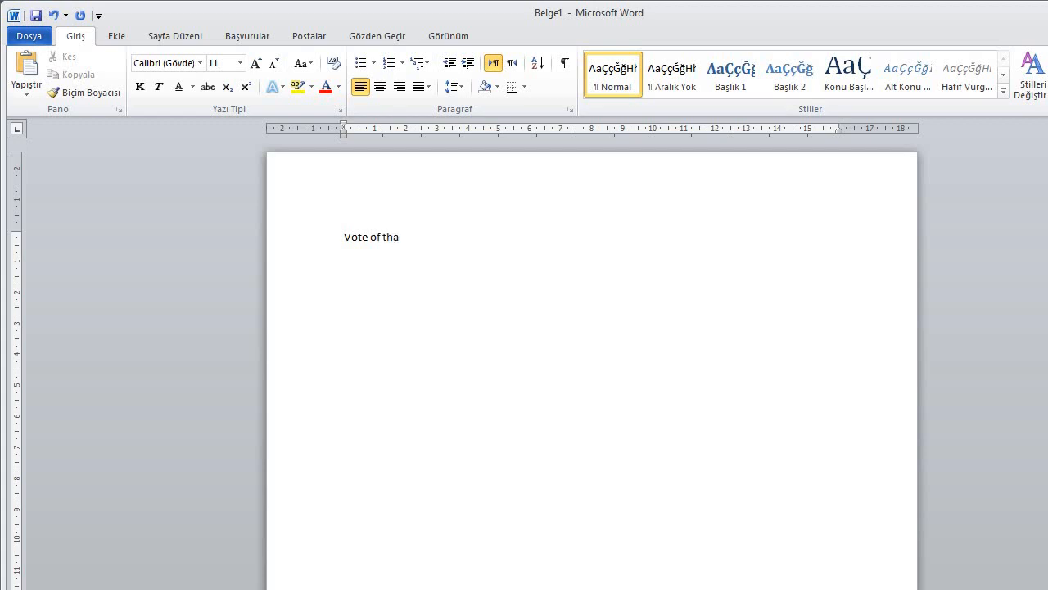
pyautogui.write('nks')
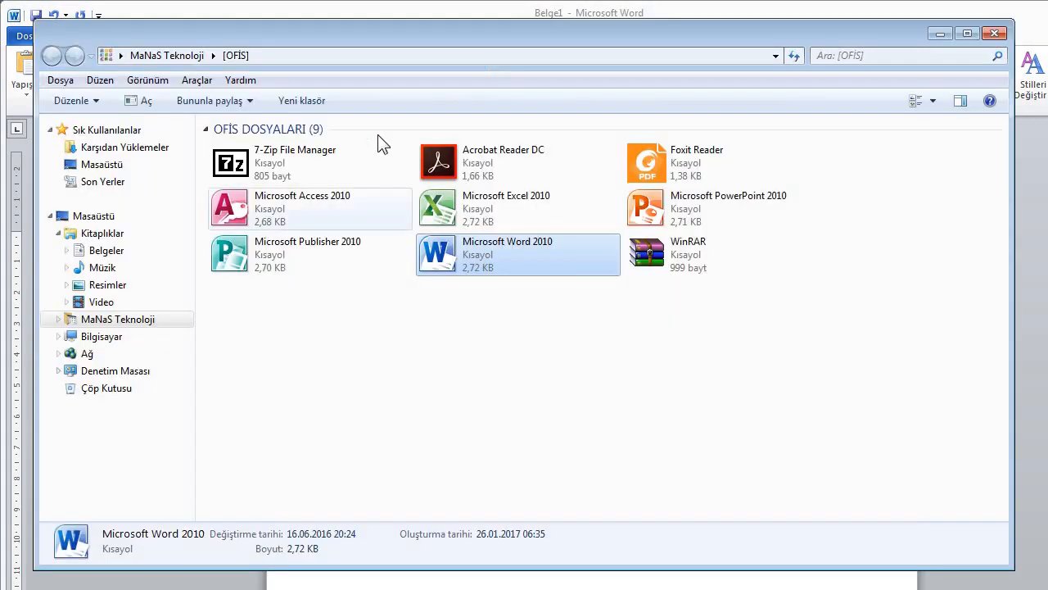
pyautogui.doubleClick(518, 254)
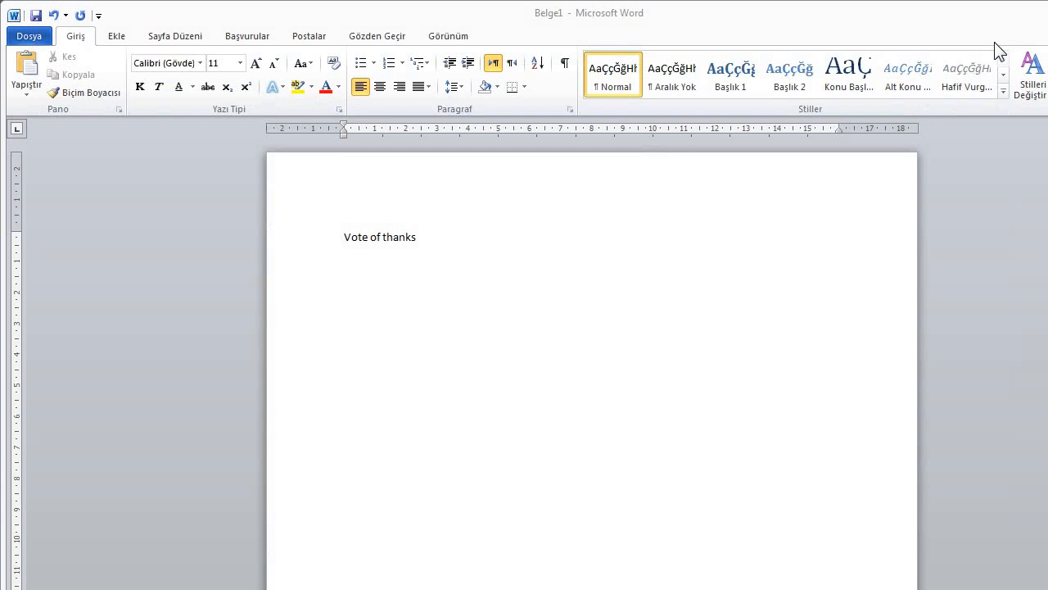
pyautogui.moveTo(998, 57)
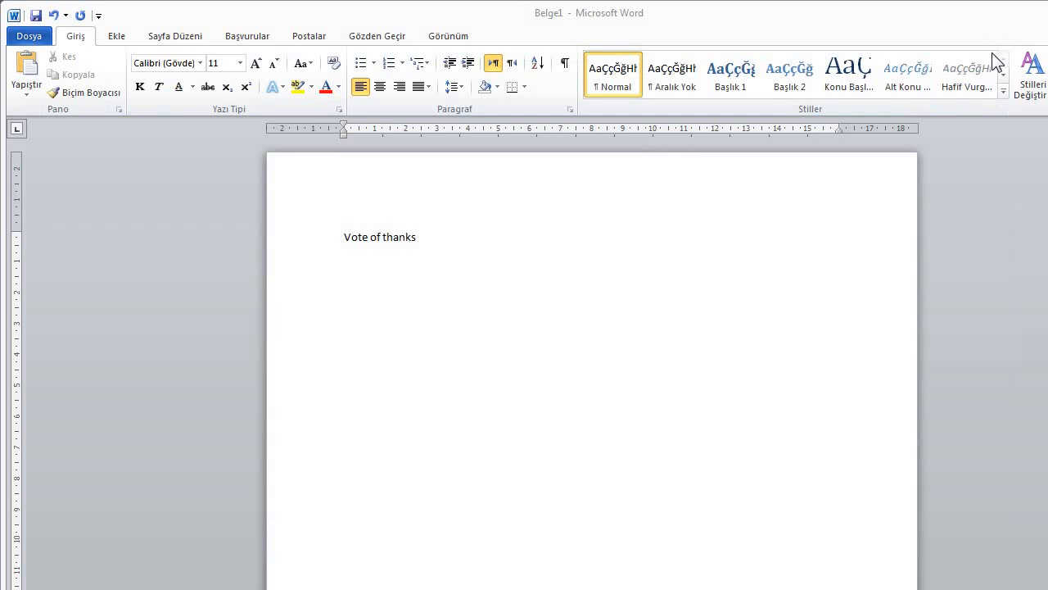
pyautogui.moveTo(970, 77)
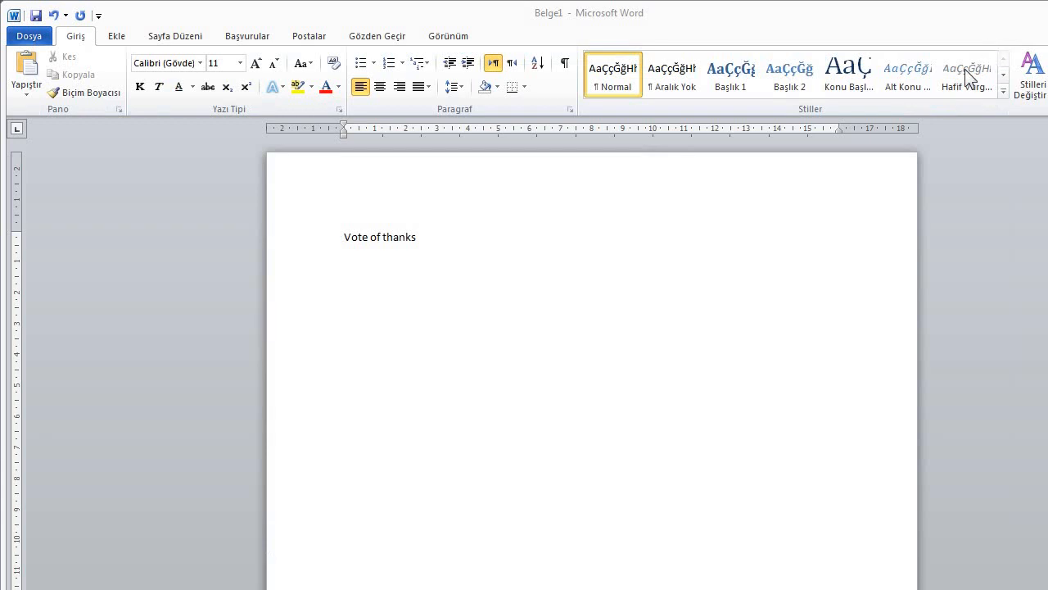
pyautogui.moveTo(400, 259)
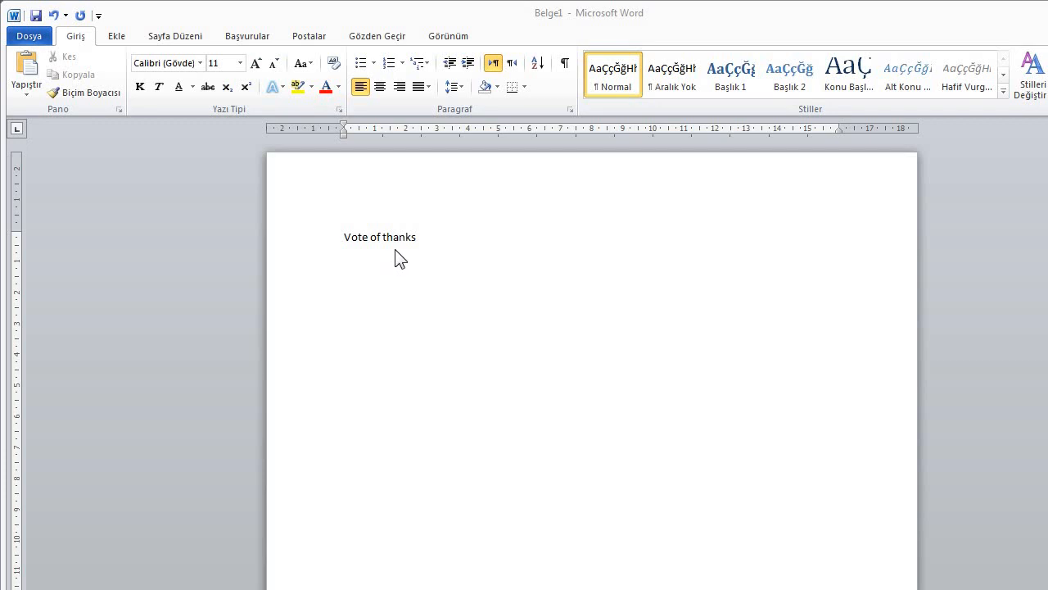
pyautogui.moveTo(457, 283)
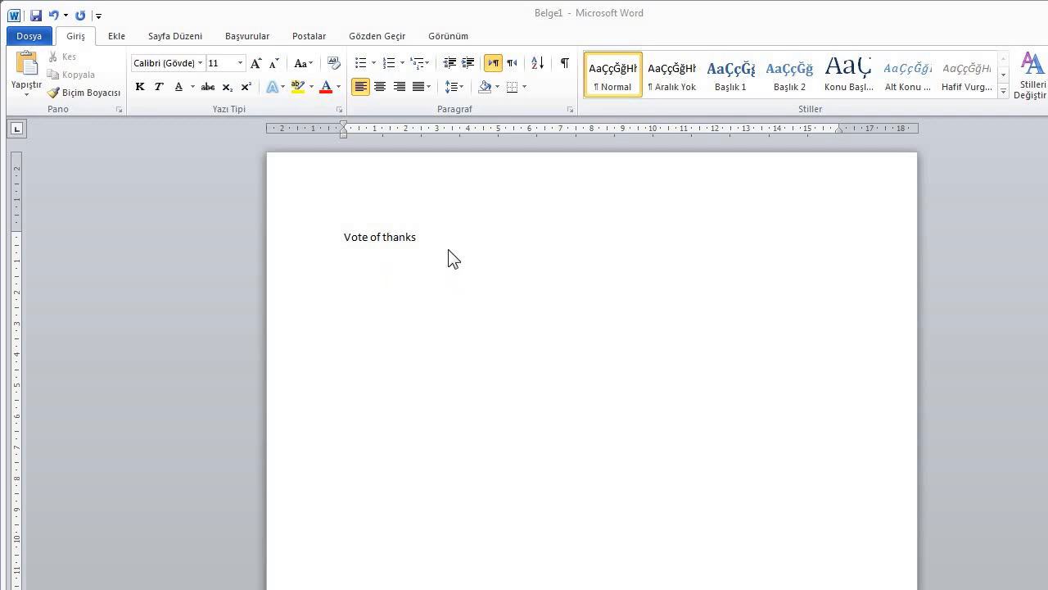
pyautogui.moveTo(454, 253)
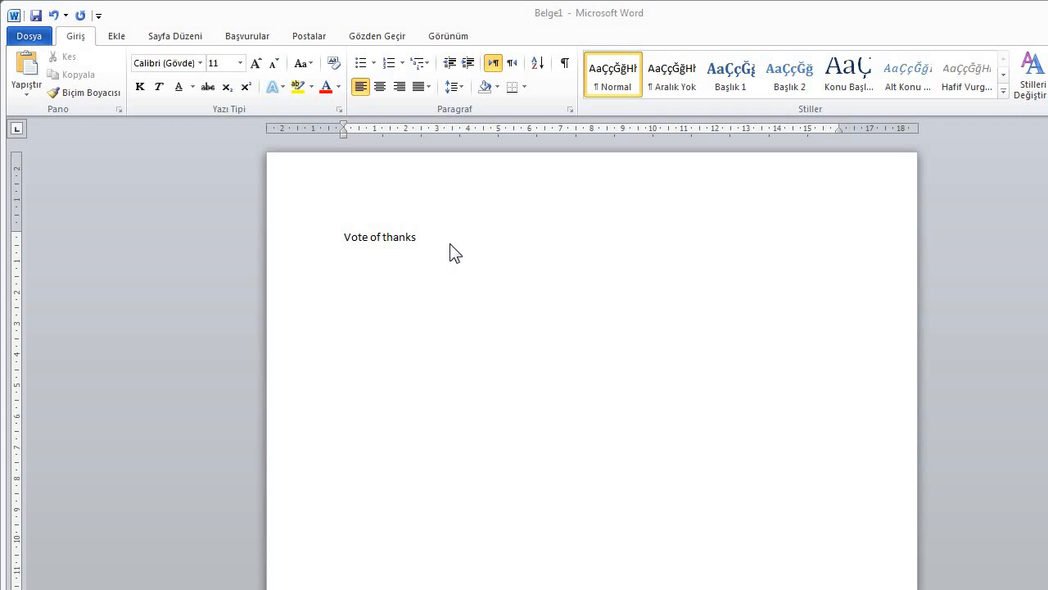
pyautogui.moveTo(428, 253)
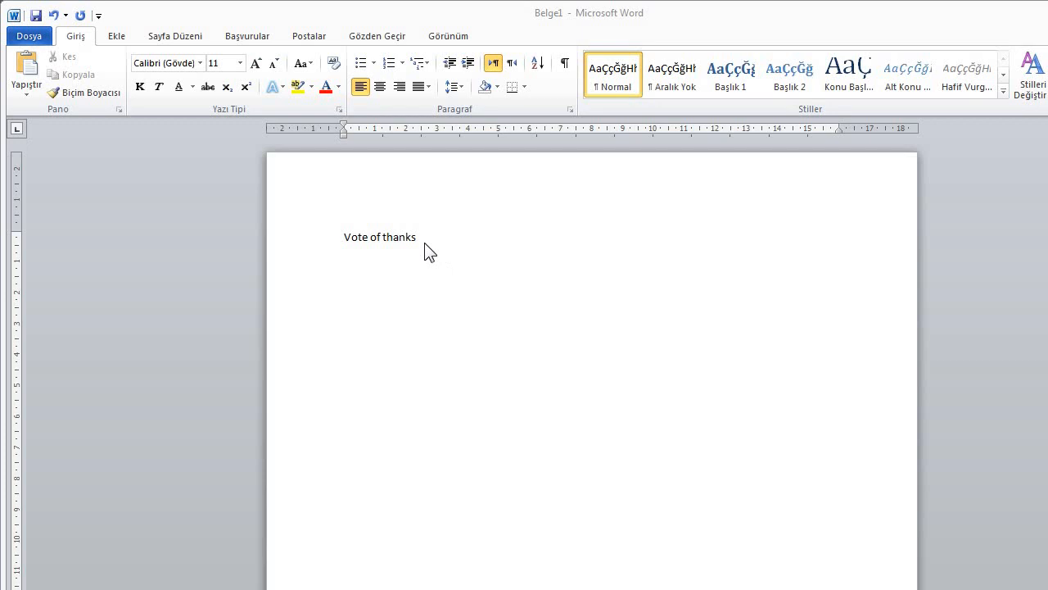
pyautogui.moveTo(365, 36)
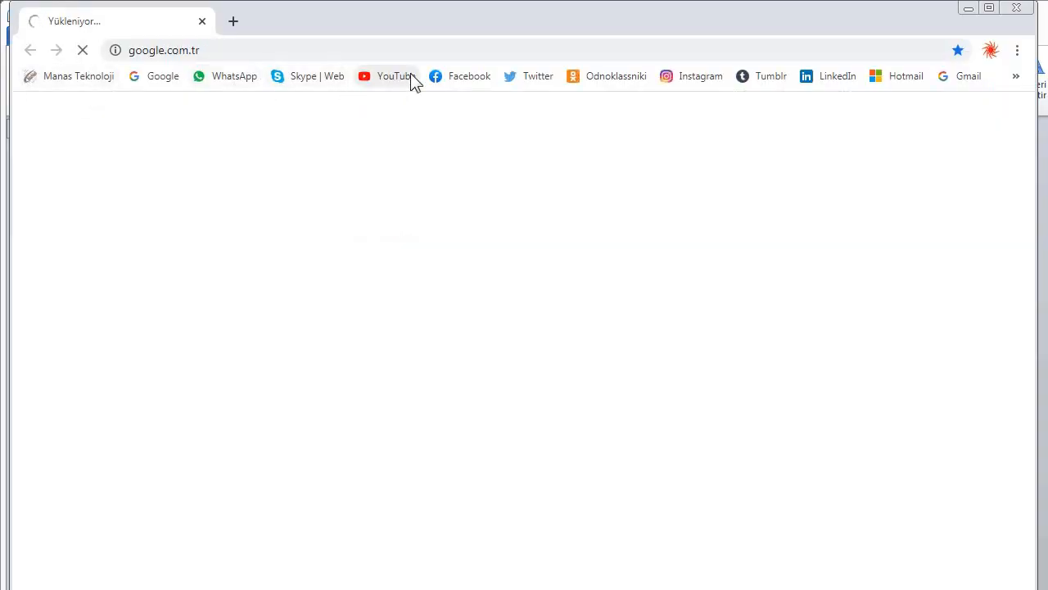
# Search YouTube for 'cat', open the funny cat compilation, and skip its ad
pyautogui.click(387, 75)
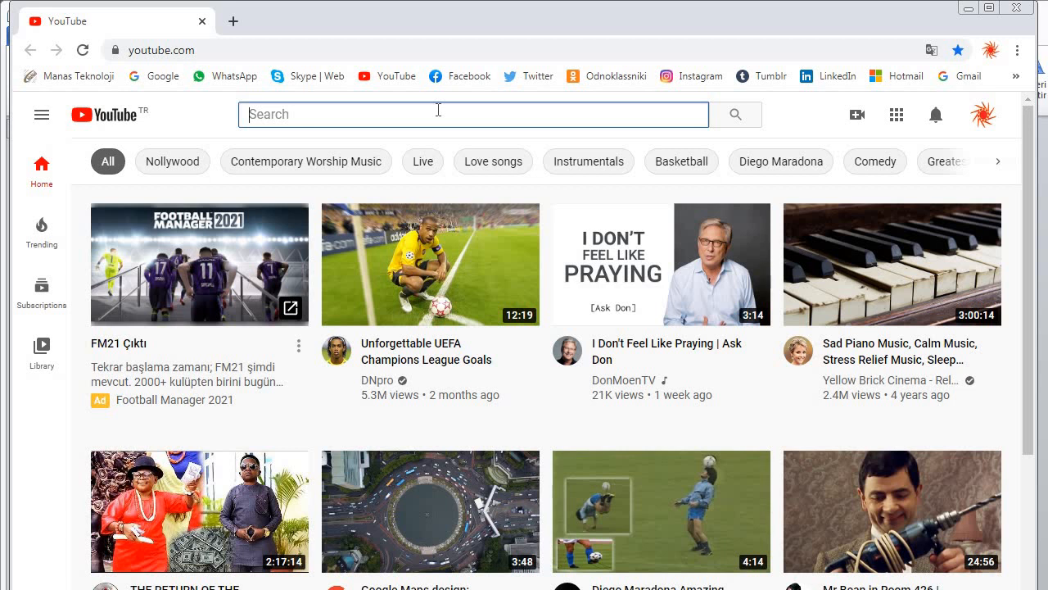
pyautogui.write('cat')
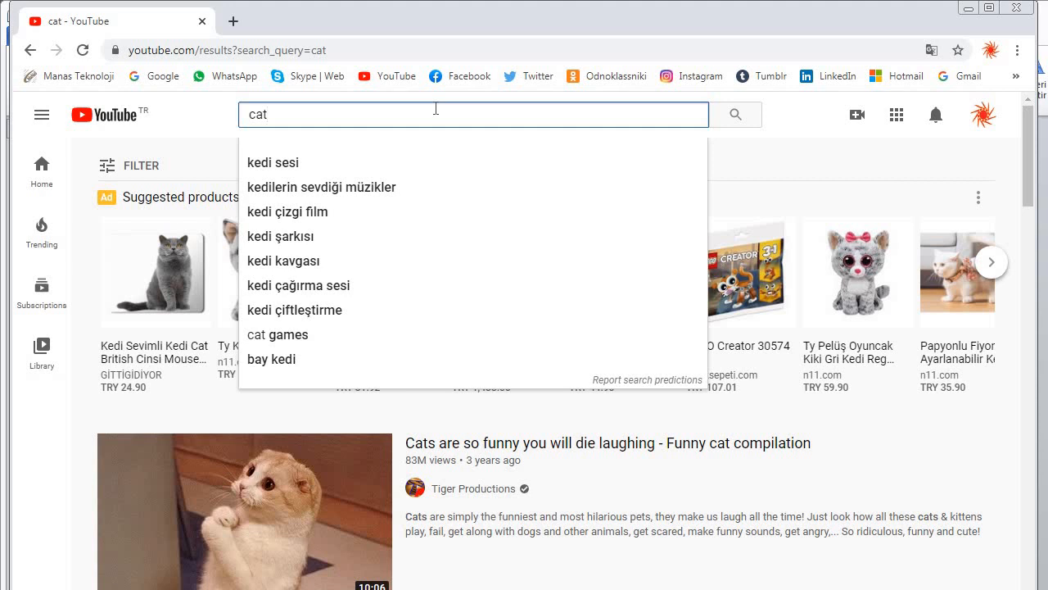
pyautogui.moveTo(269, 533)
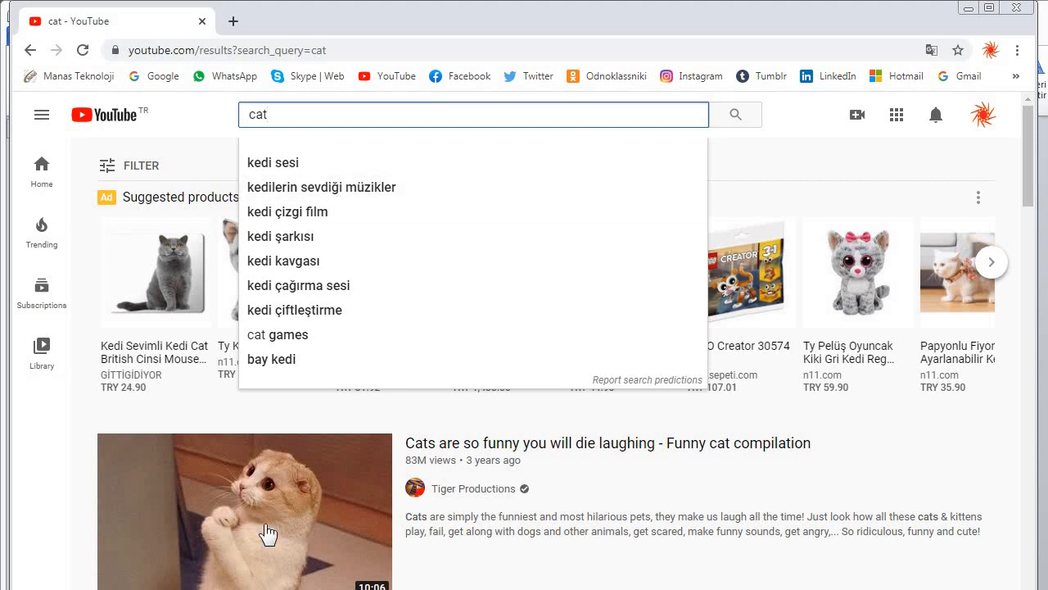
pyautogui.click(244, 511)
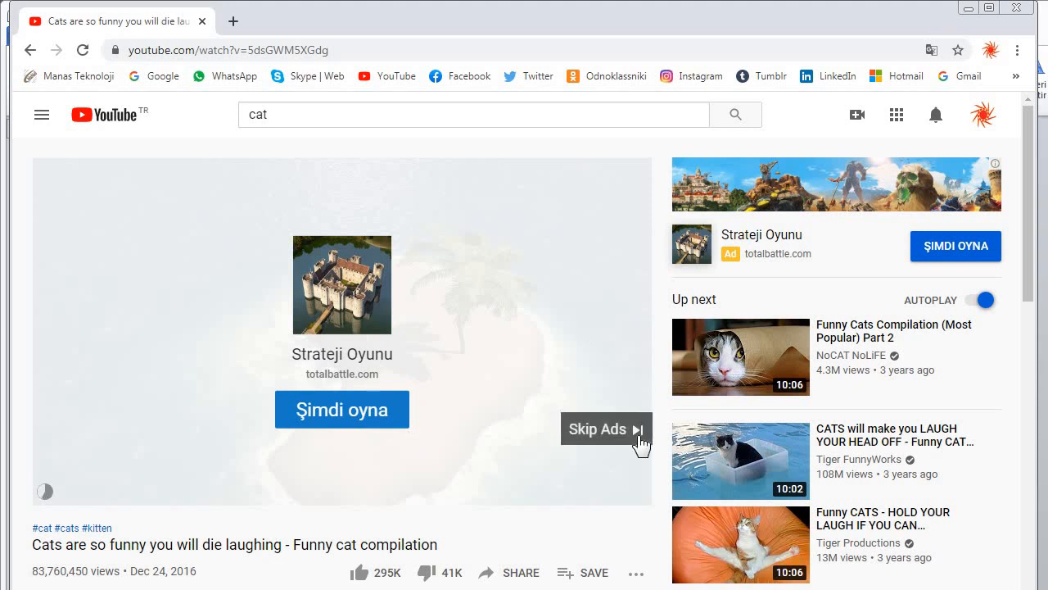
pyautogui.click(598, 429)
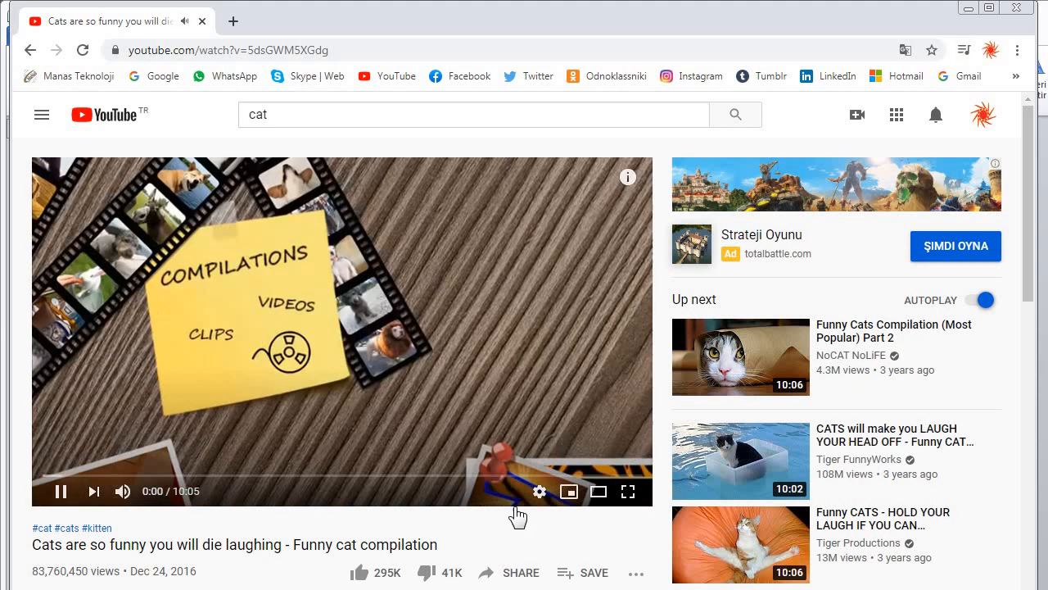